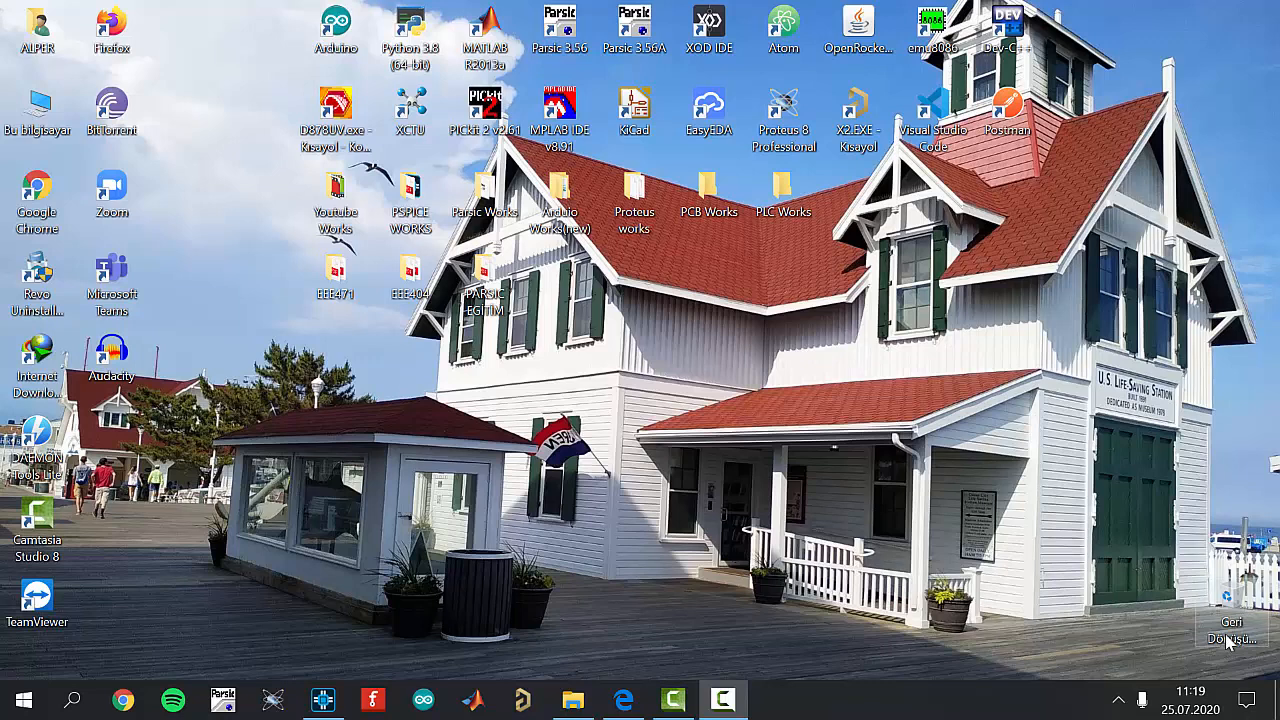
mouse_move(1184, 660)
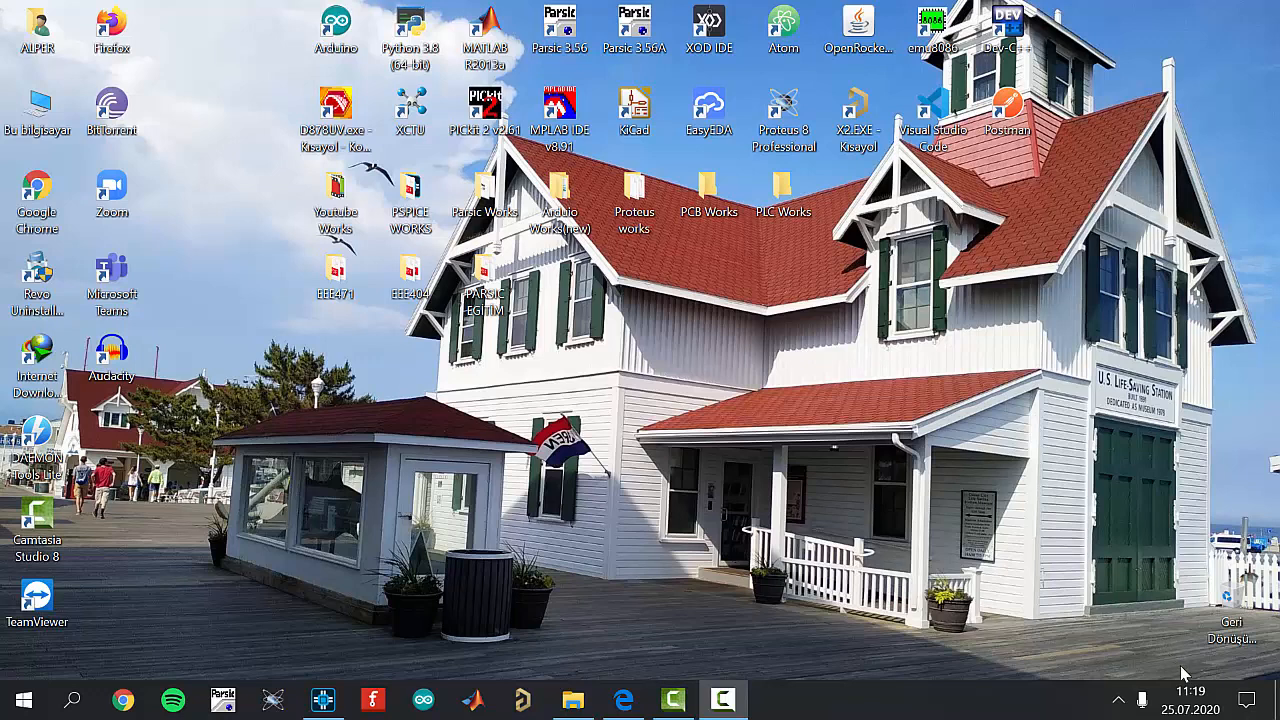
mouse_move(548, 536)
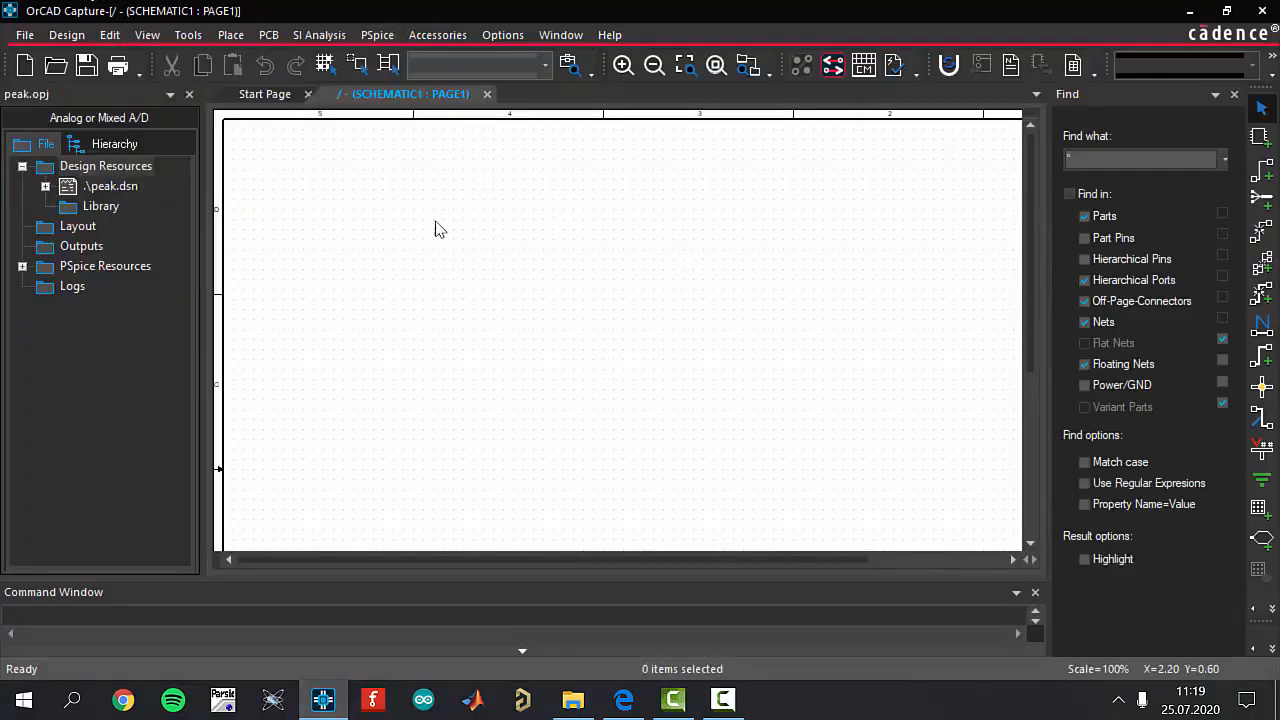
mouse_move(612, 296)
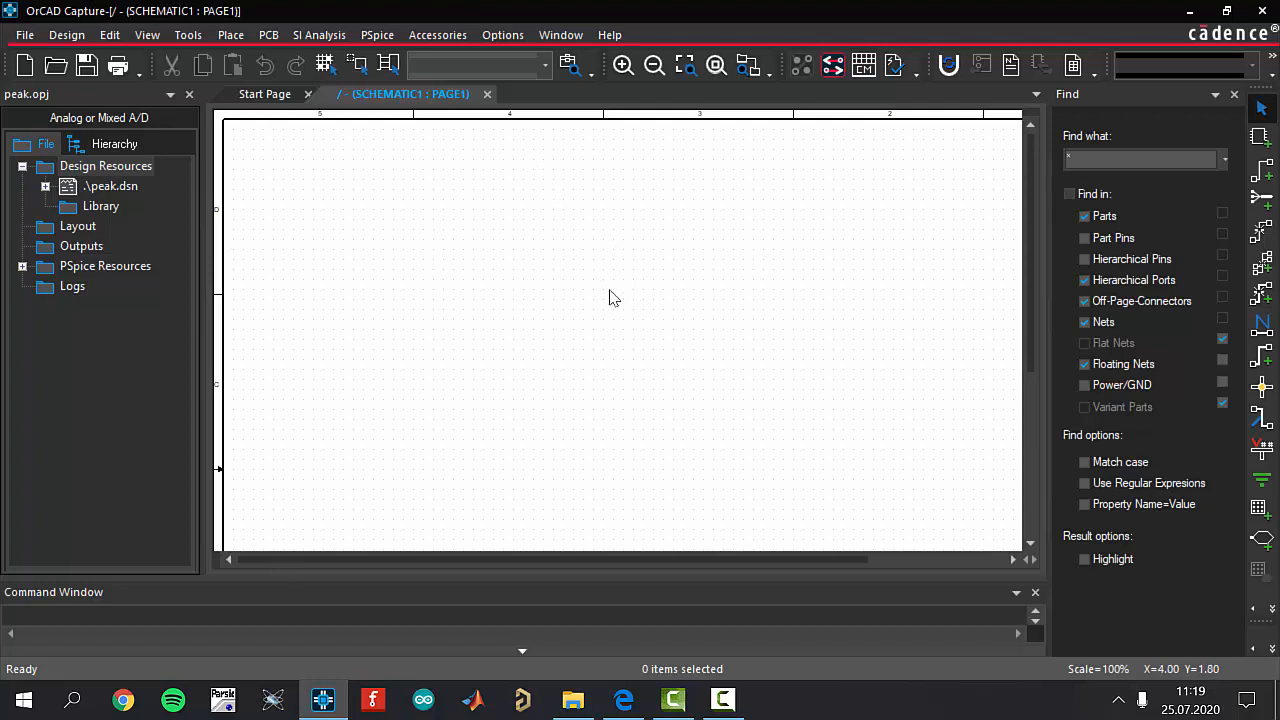
mouse_move(516, 278)
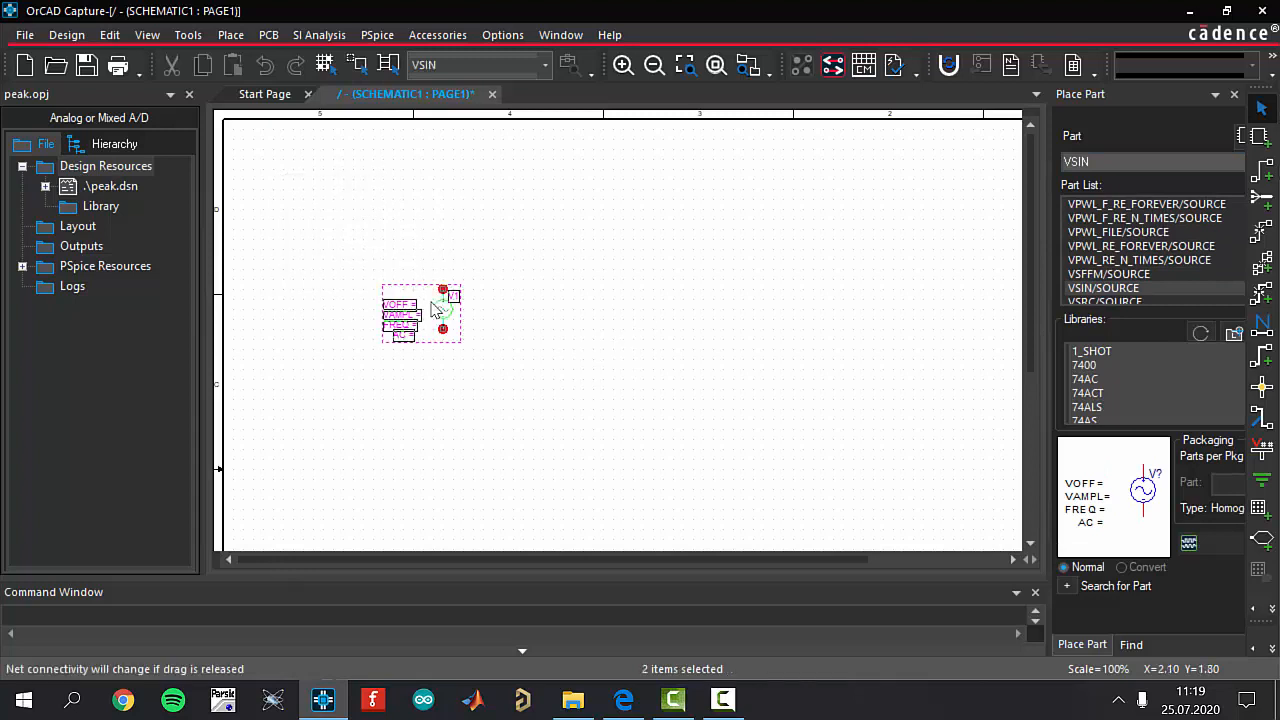
Step: Drop the VSIN source, D1N4148 diode, rotated capacitor and 1k resistor onto the page
click(570, 236)
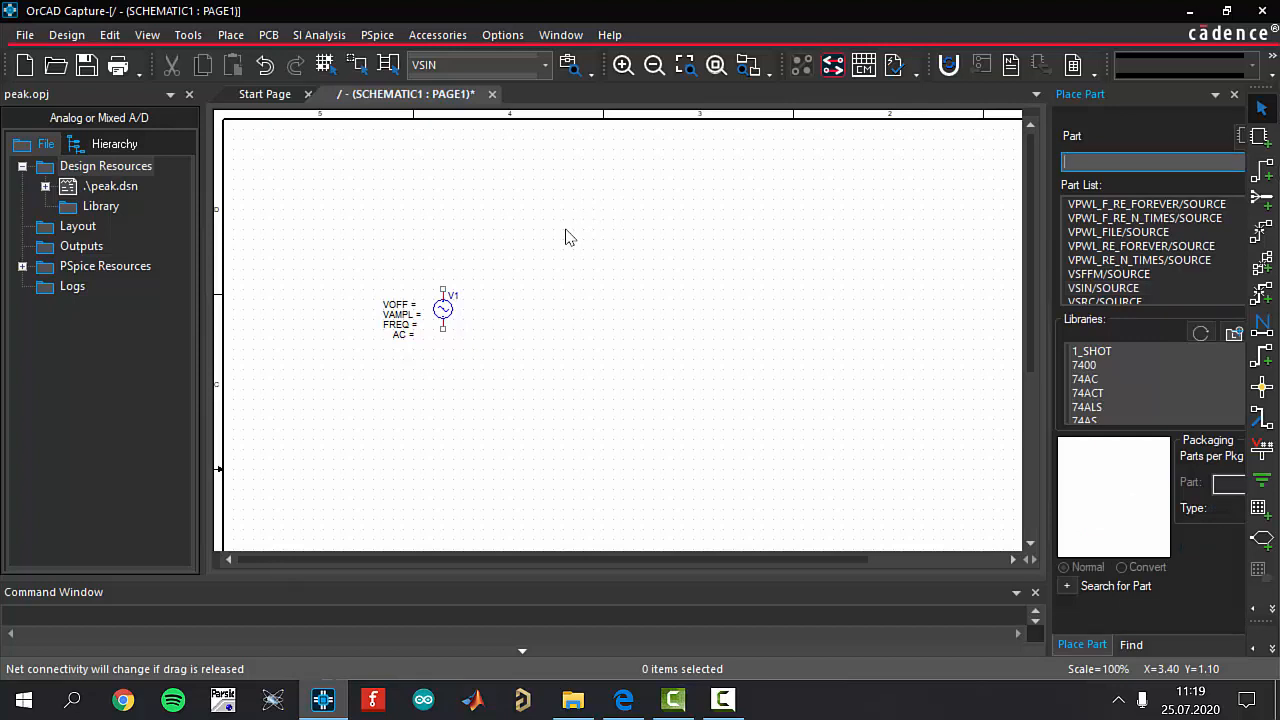
text(D1N1190)
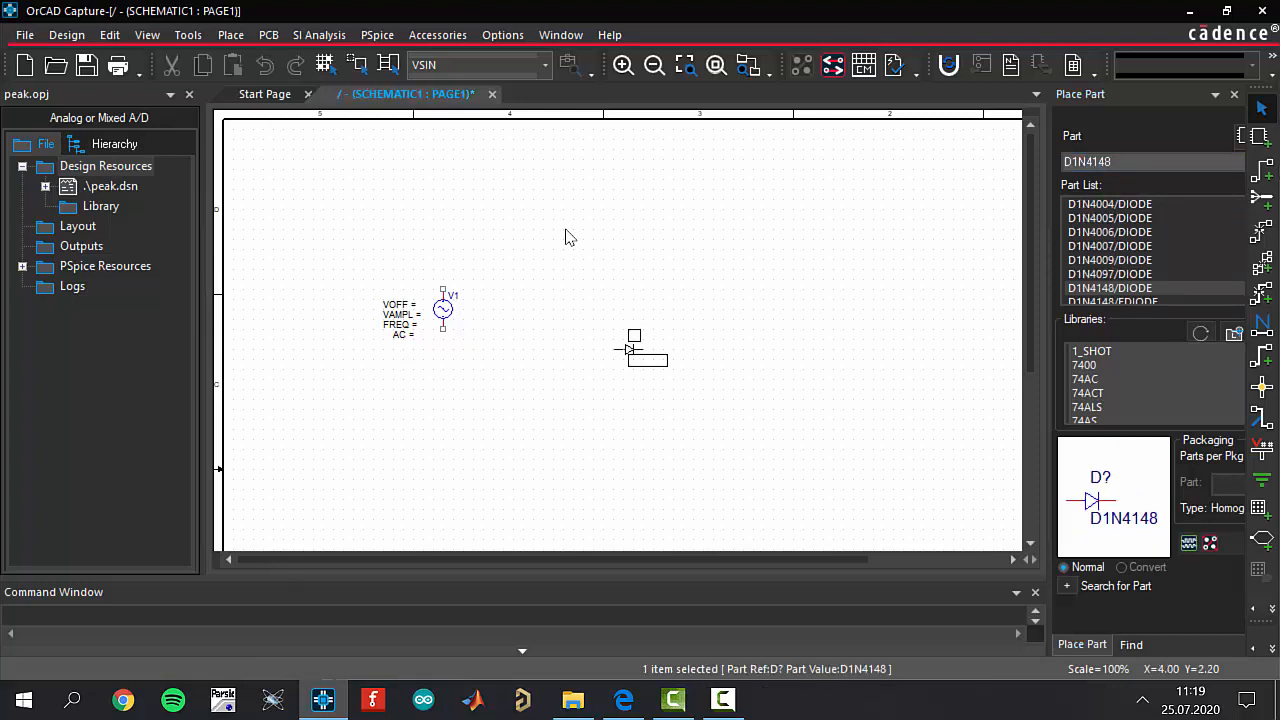
mouse_move(536, 258)
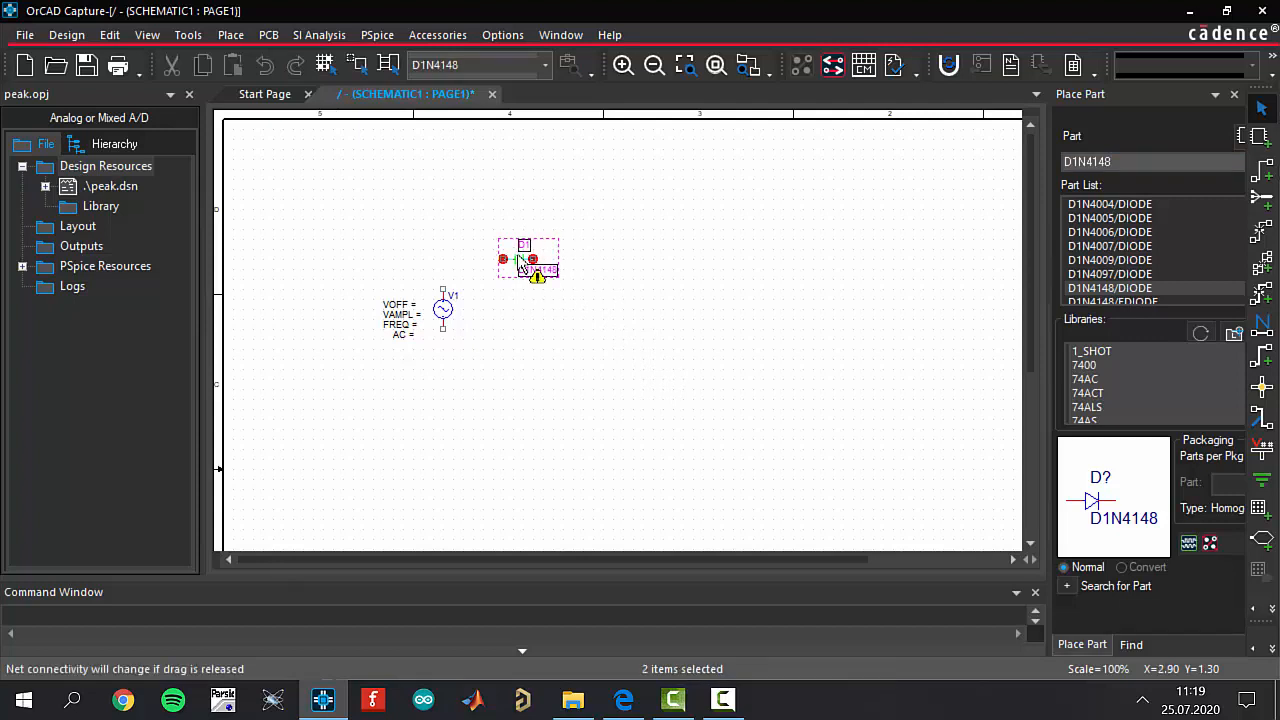
click(604, 336)
text(C)
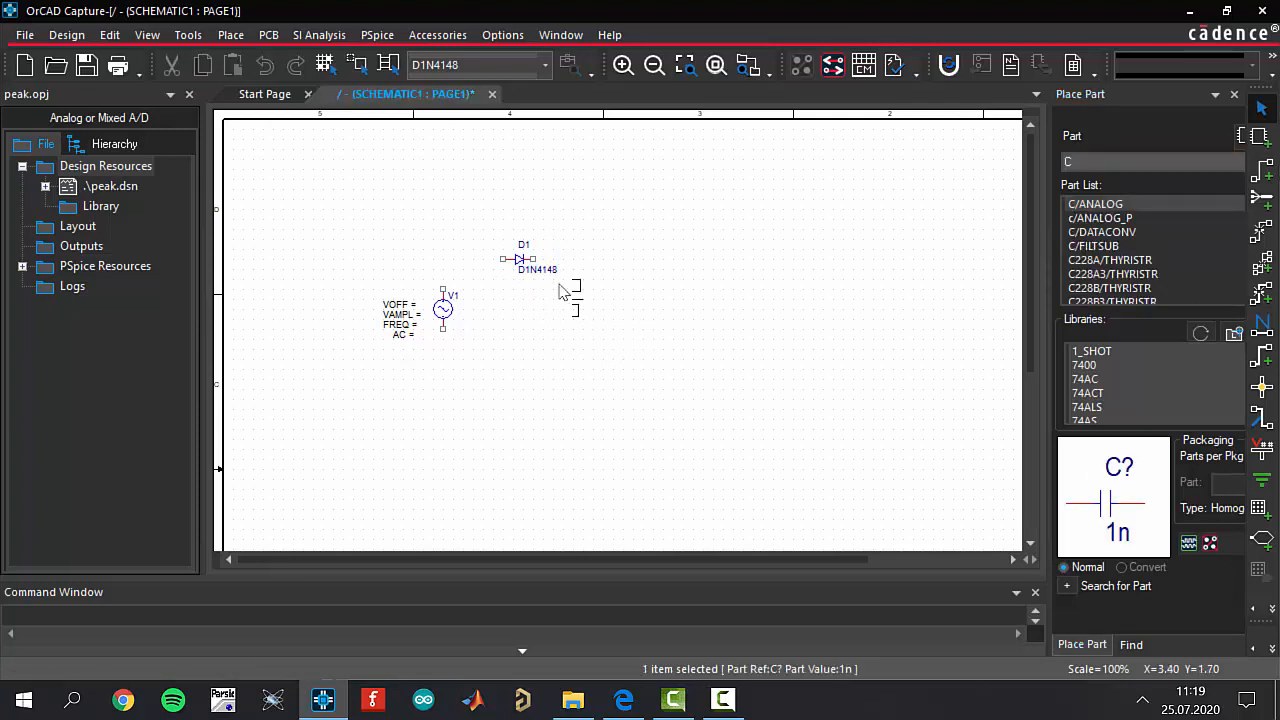
key(r)
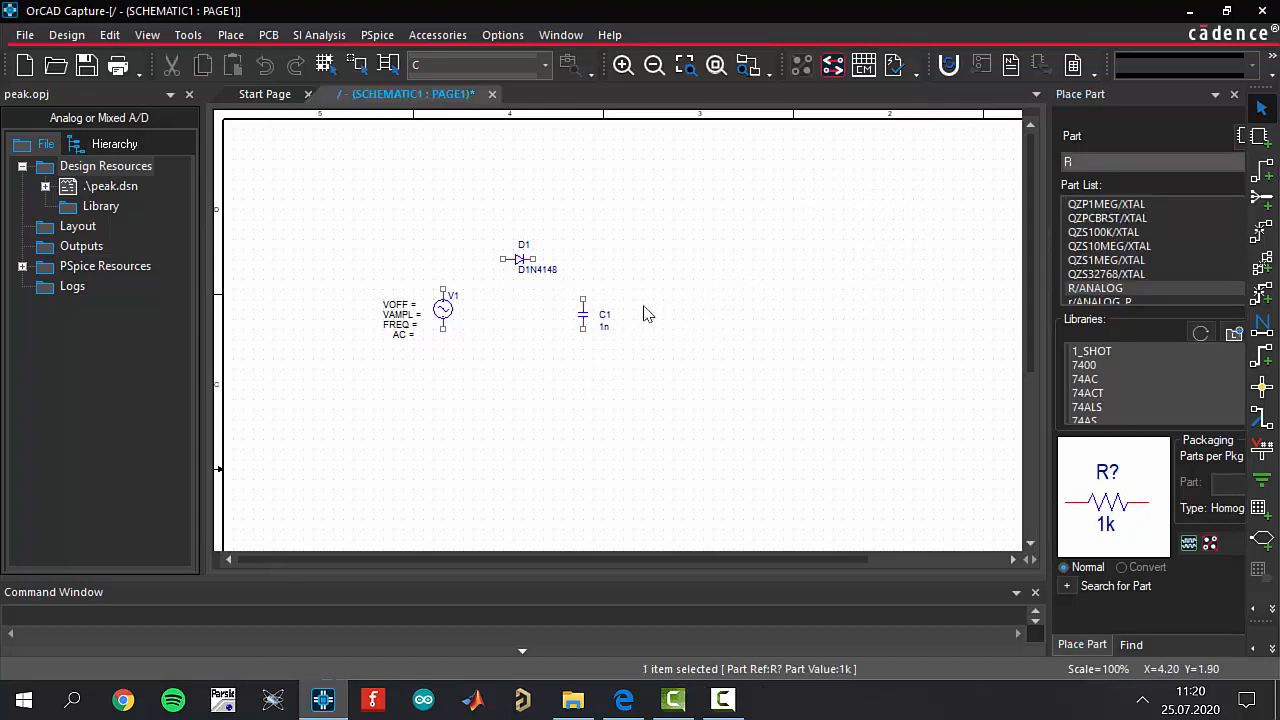
click(652, 316)
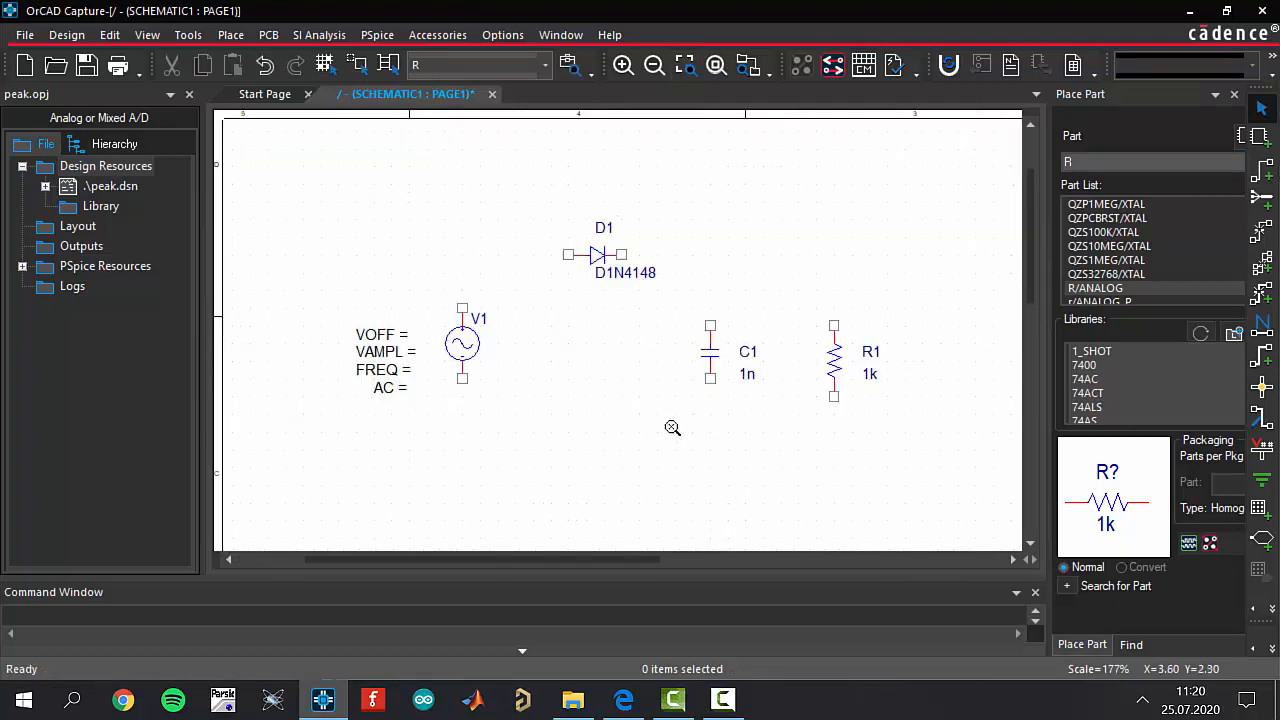
Step: Wire V1, D1, C1 and R1 into a closed loop and attach a 0/CAPSYM ground at the bottom
key(w)
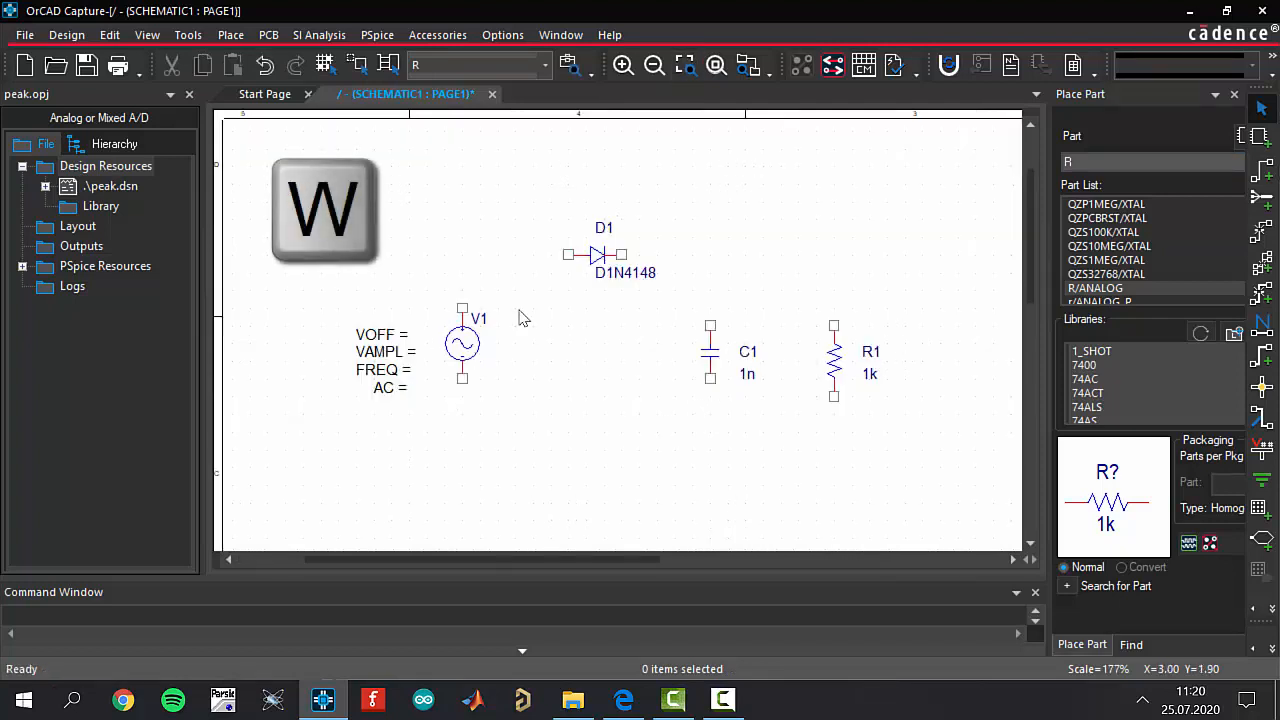
mouse_move(530, 212)
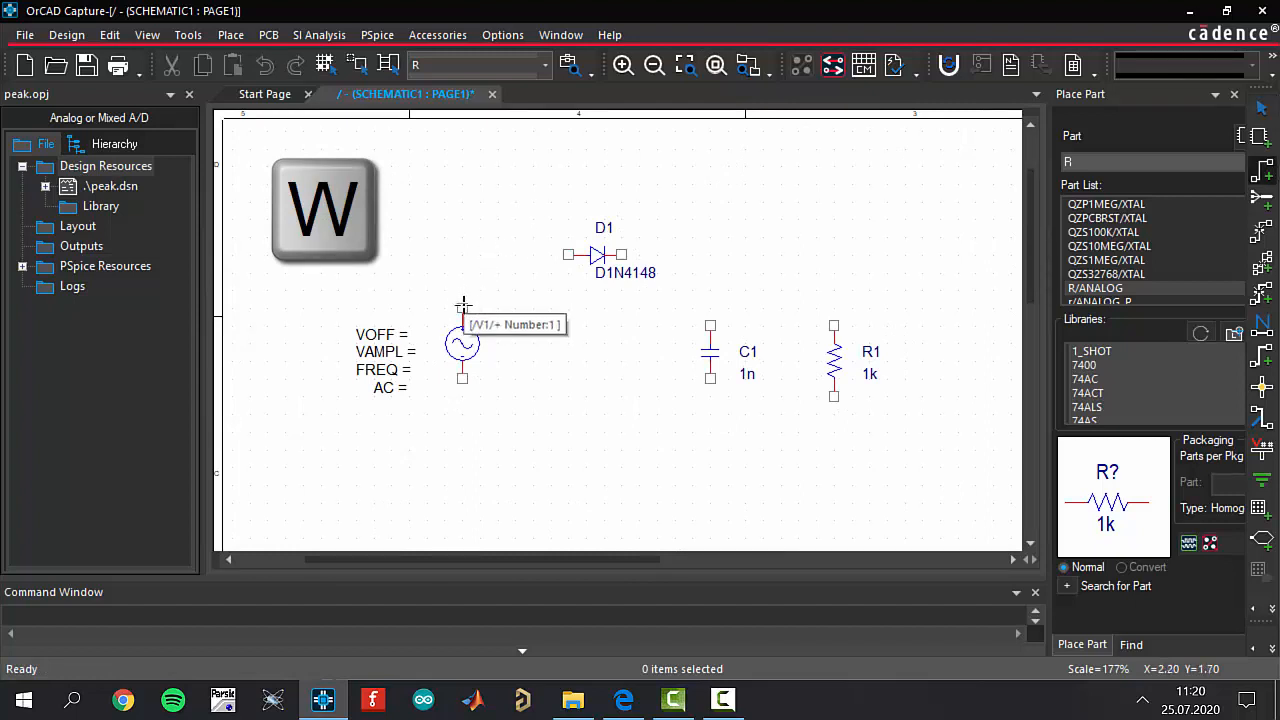
drag(462, 304, 570, 256)
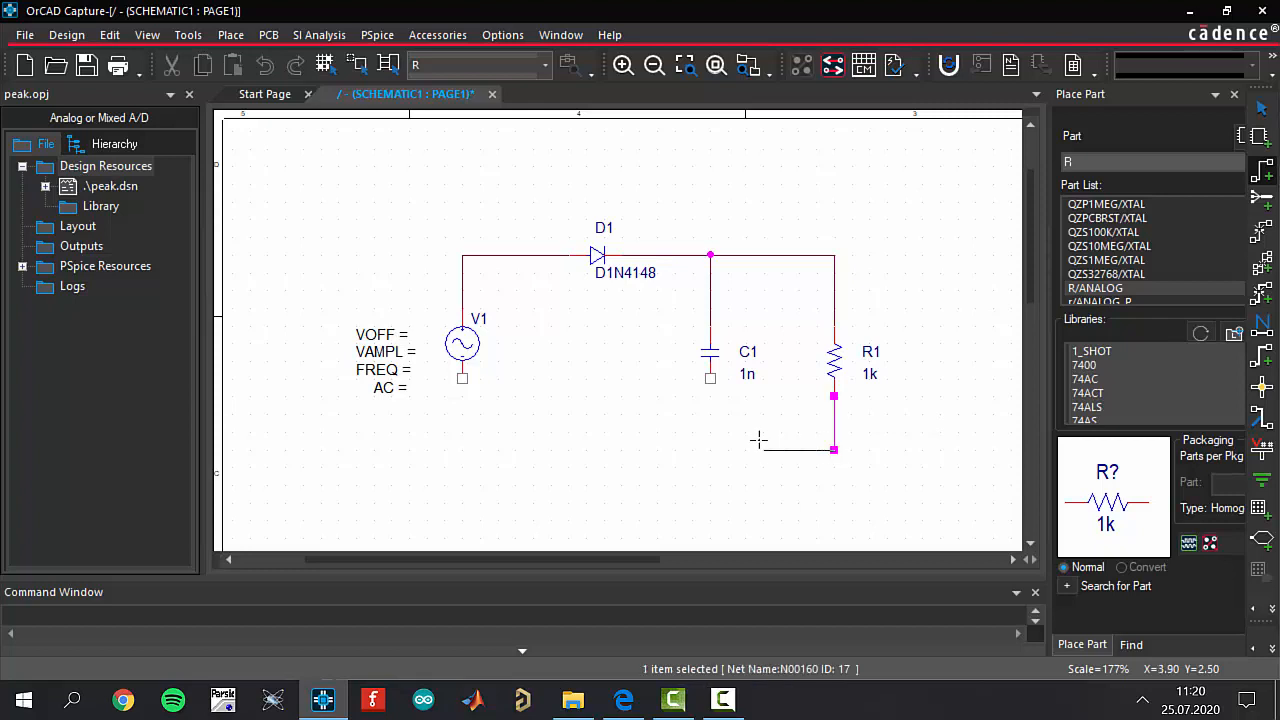
click(710, 448)
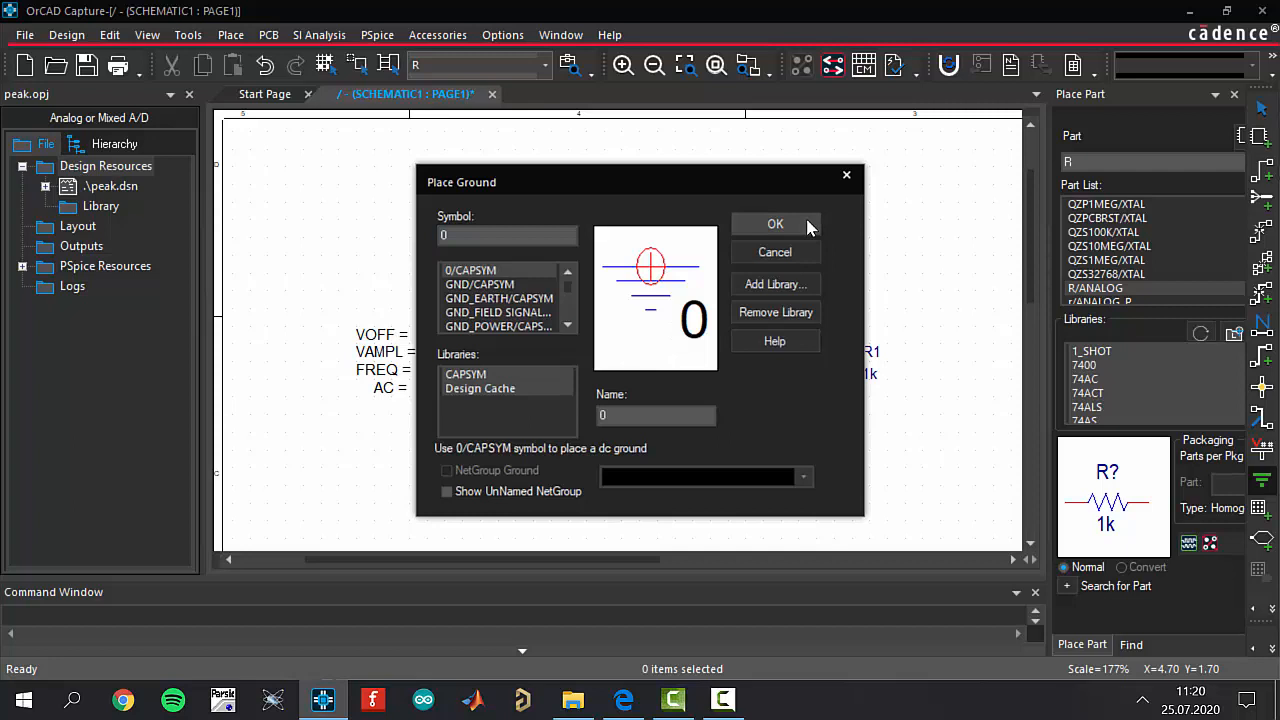
click(776, 224)
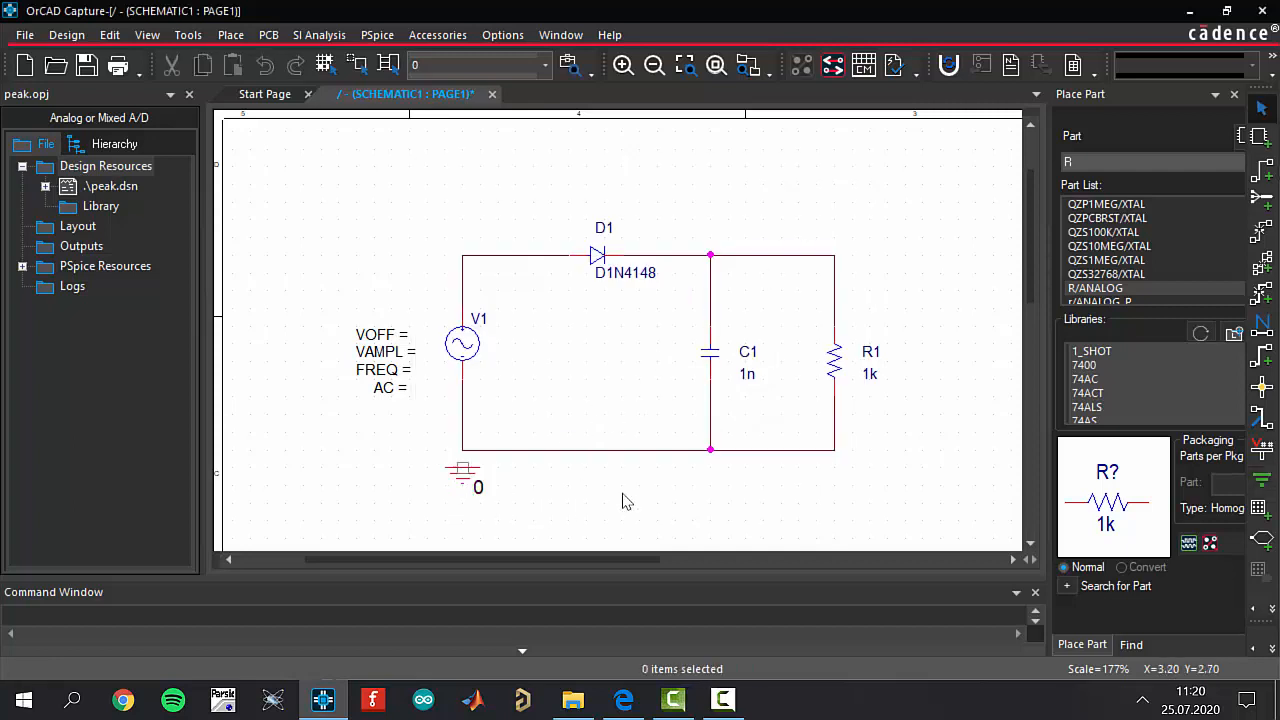
mouse_move(462, 470)
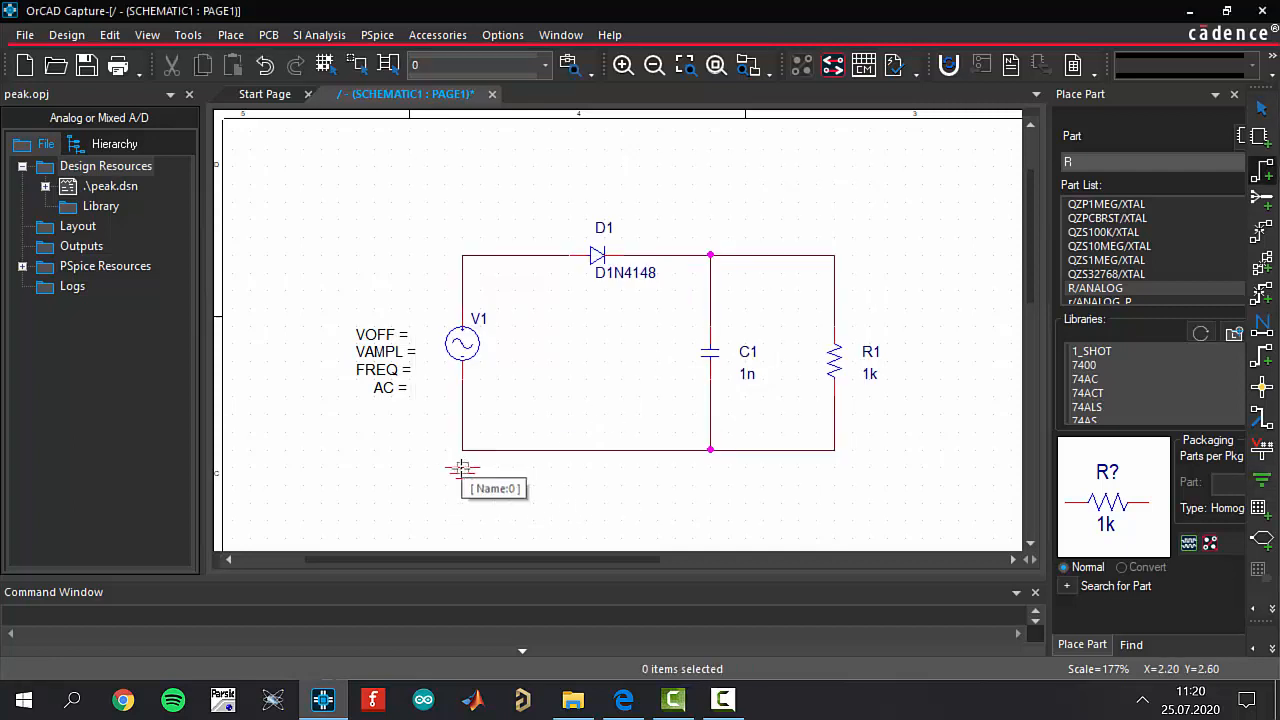
click(462, 470)
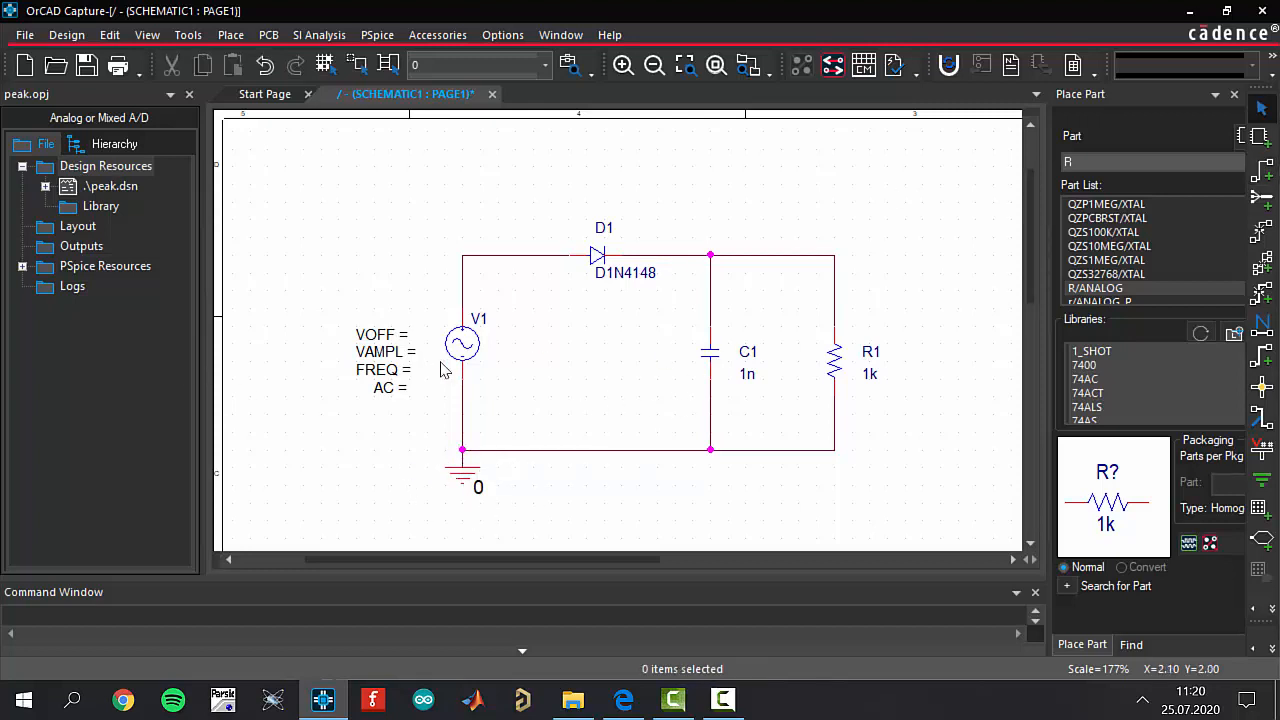
mouse_move(400, 340)
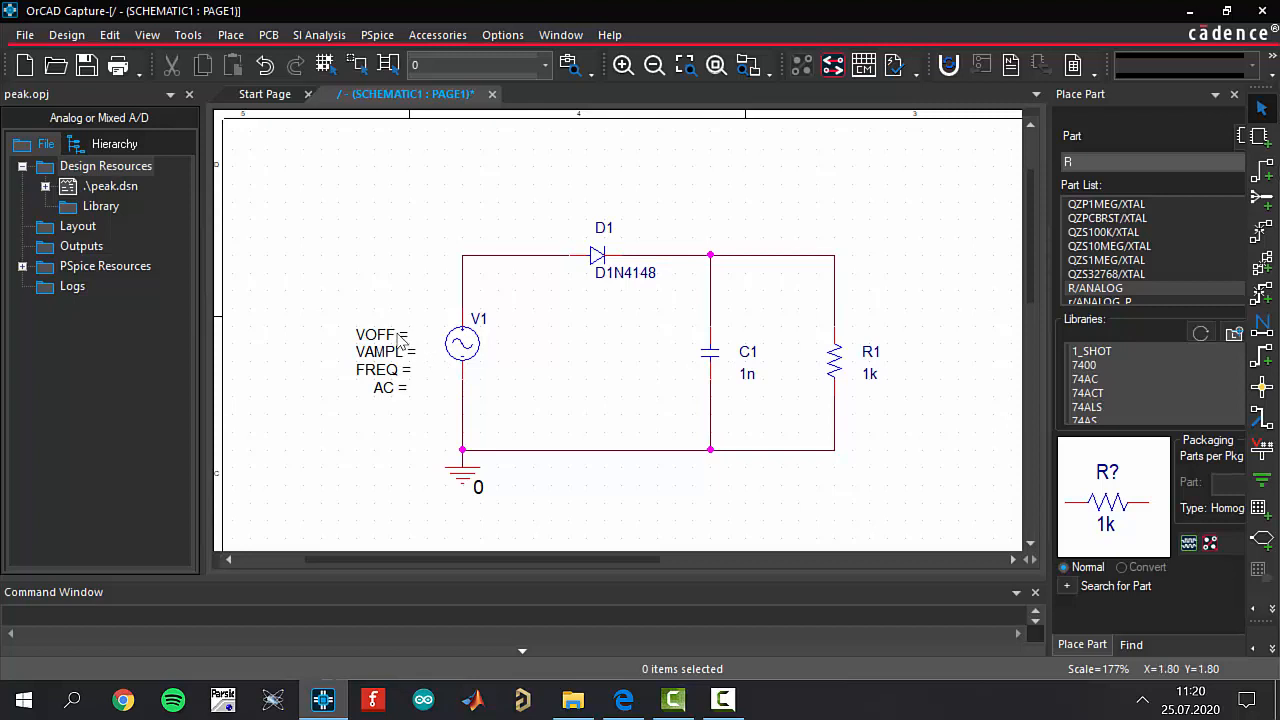
mouse_move(390, 340)
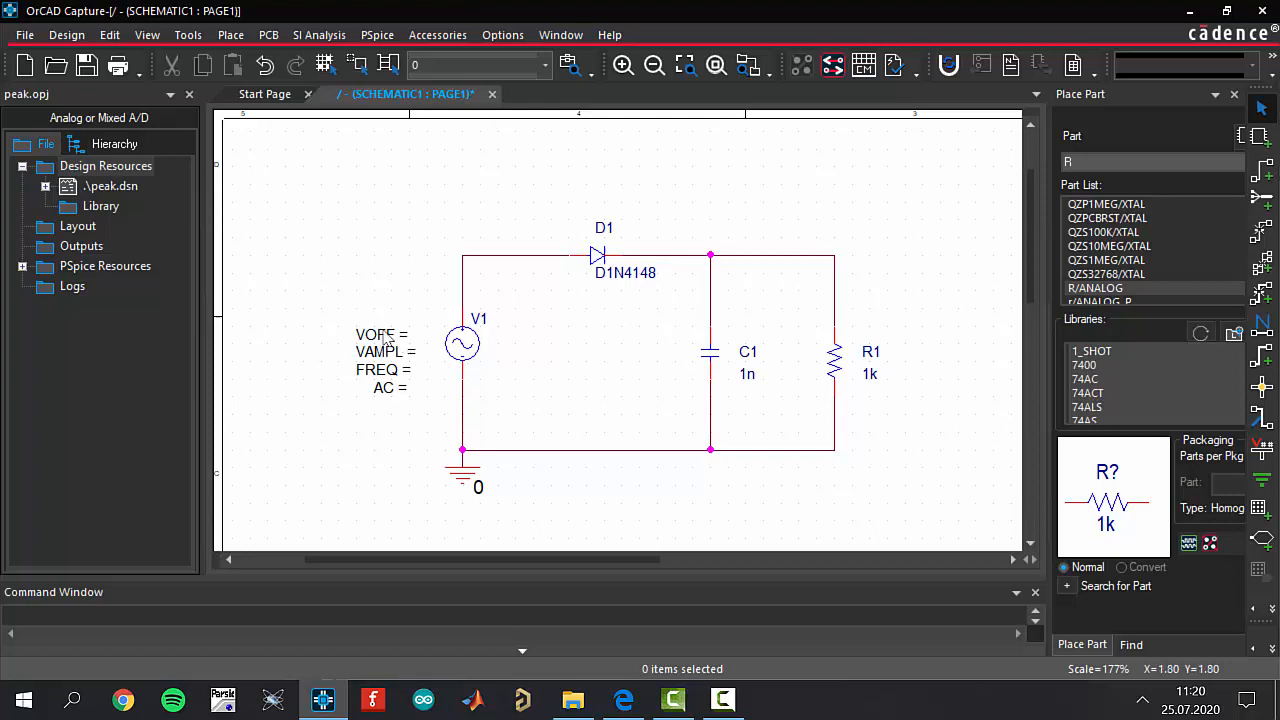
Step: Give the sine source VOFF = 0V and VAMPL = 15V
double_click(372, 334)
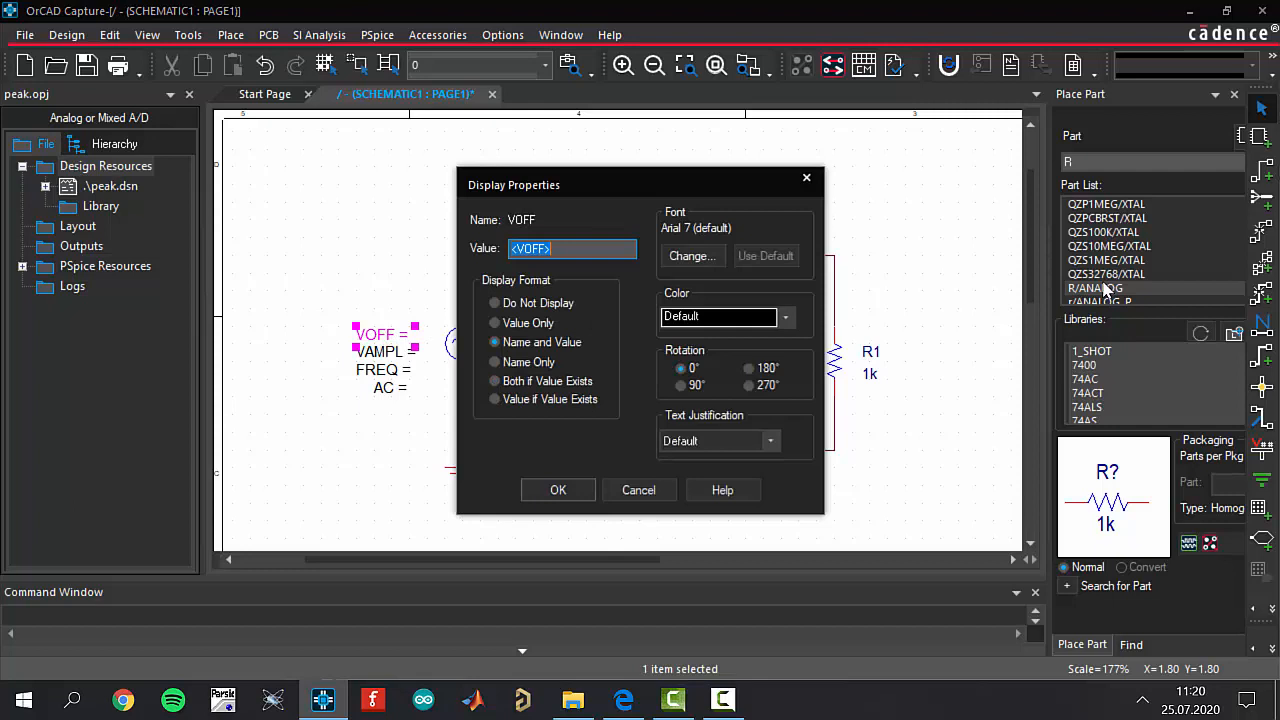
text(0V)
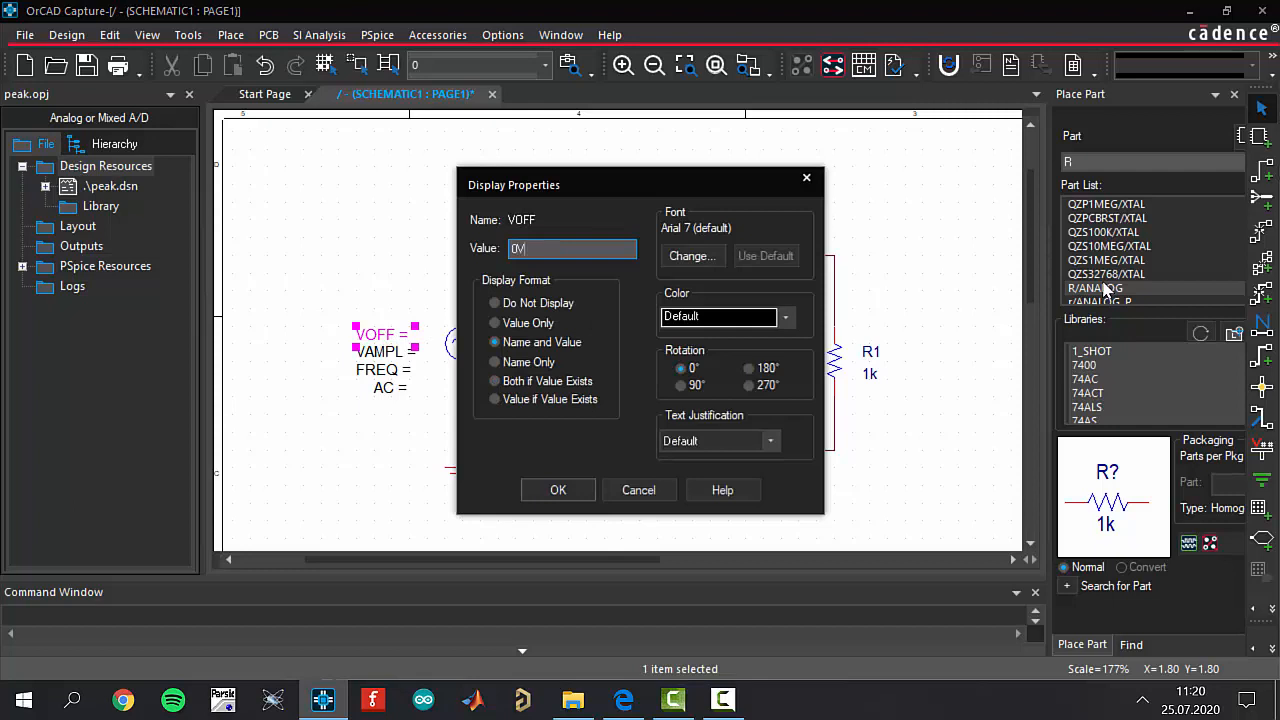
click(558, 490)
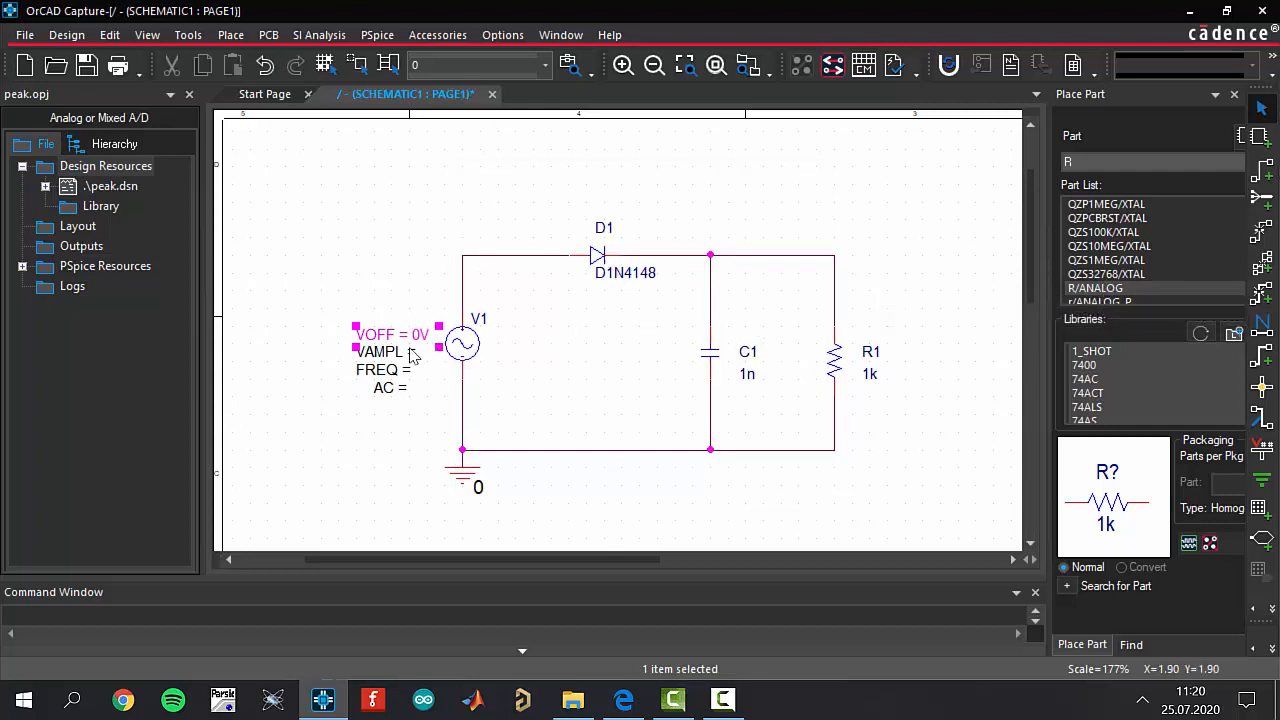
double_click(380, 352)
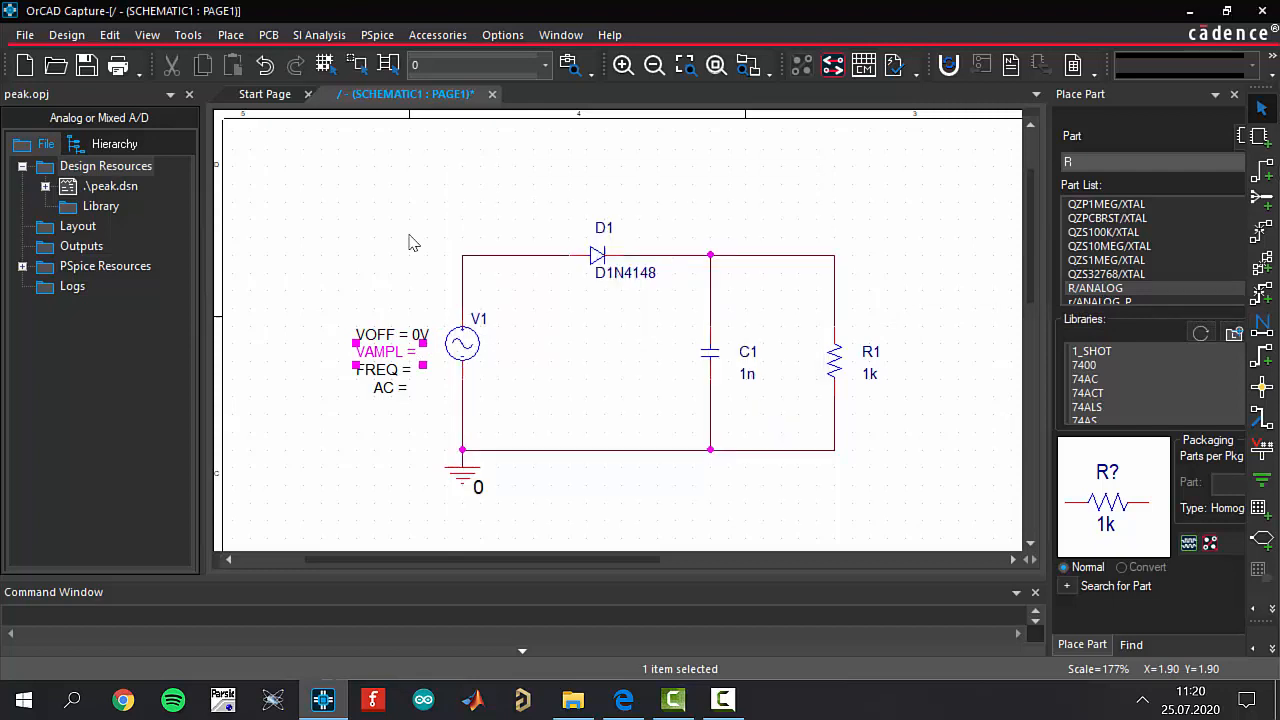
Step: Set the source's FREQ property to 60Hz
double_click(376, 368)
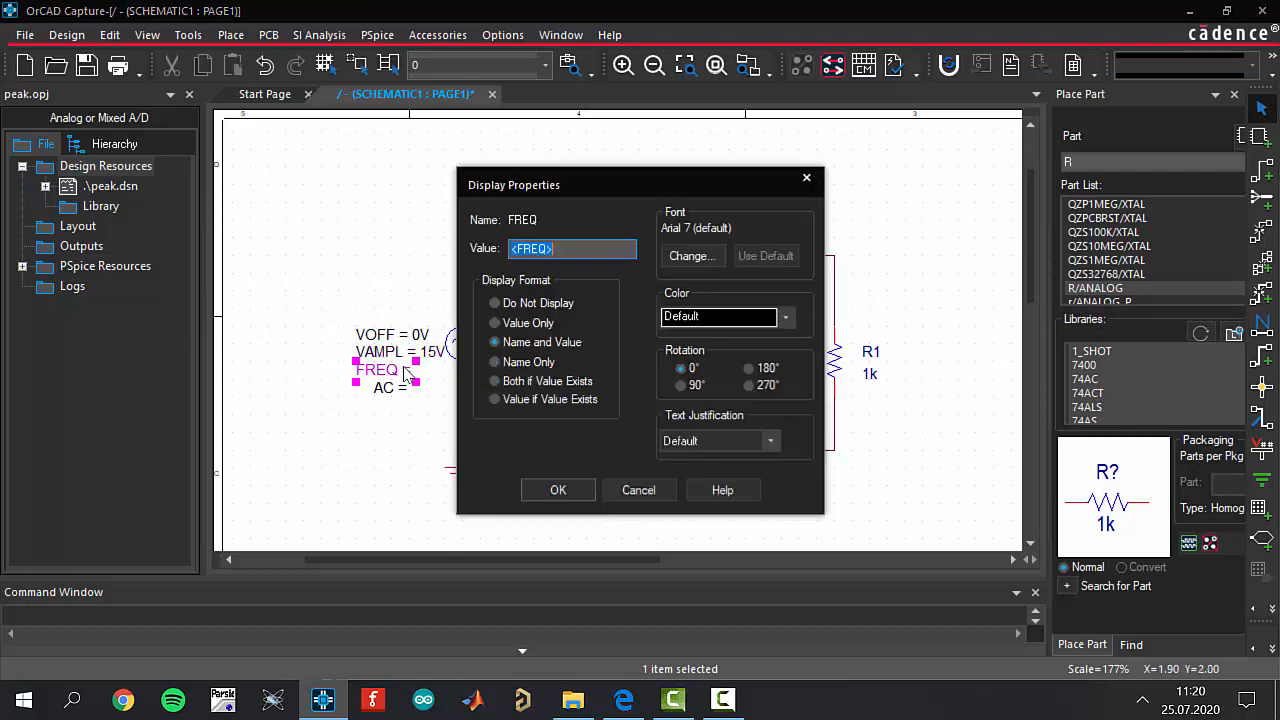
text(60H)
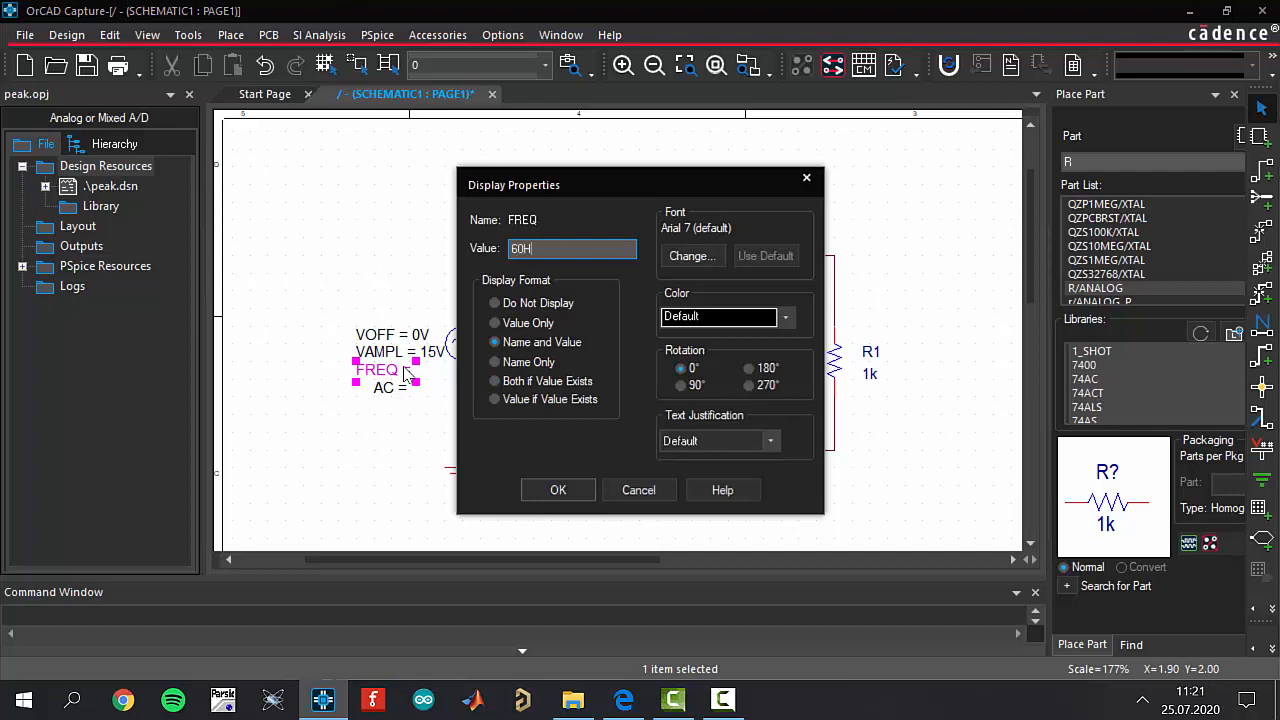
text(z)
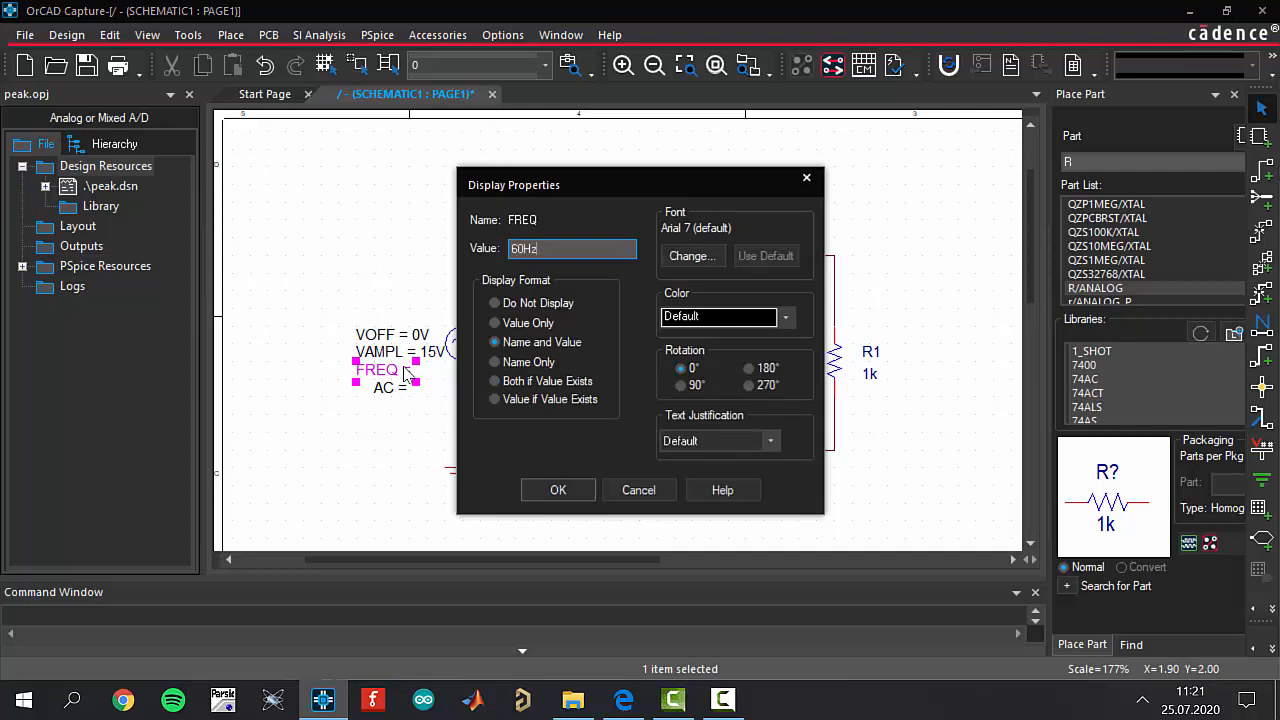
click(558, 490)
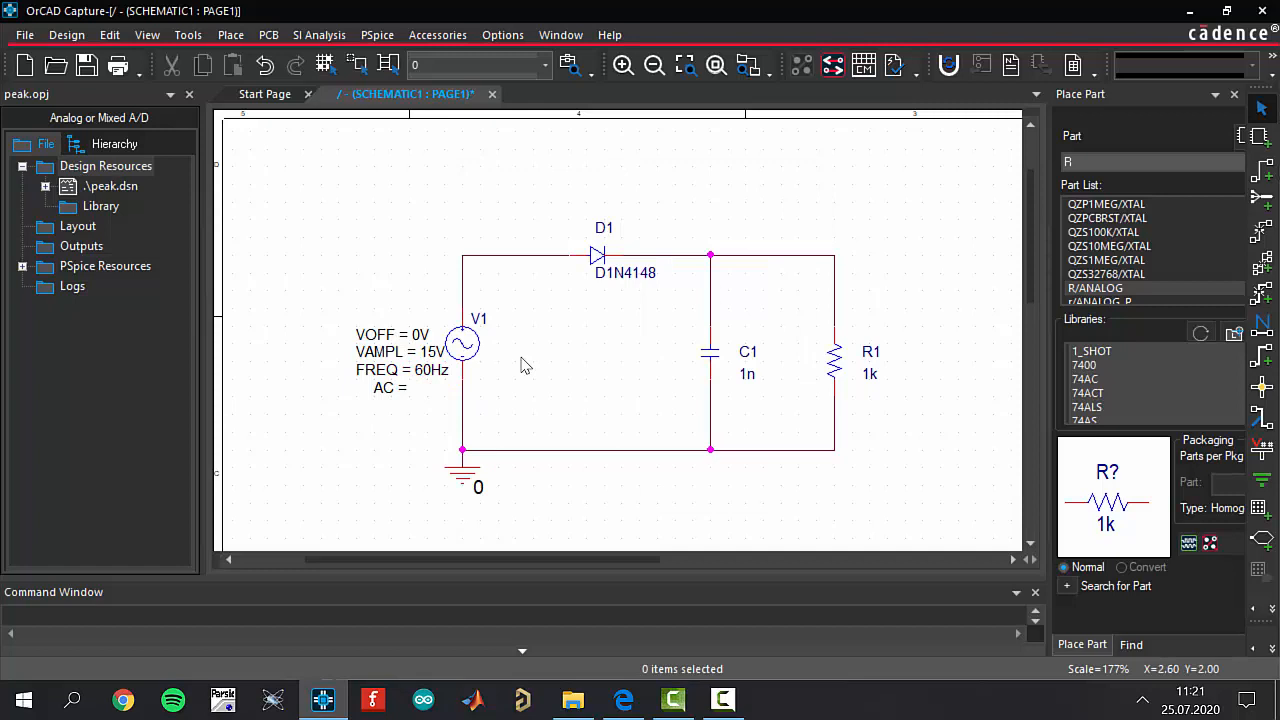
mouse_move(756, 350)
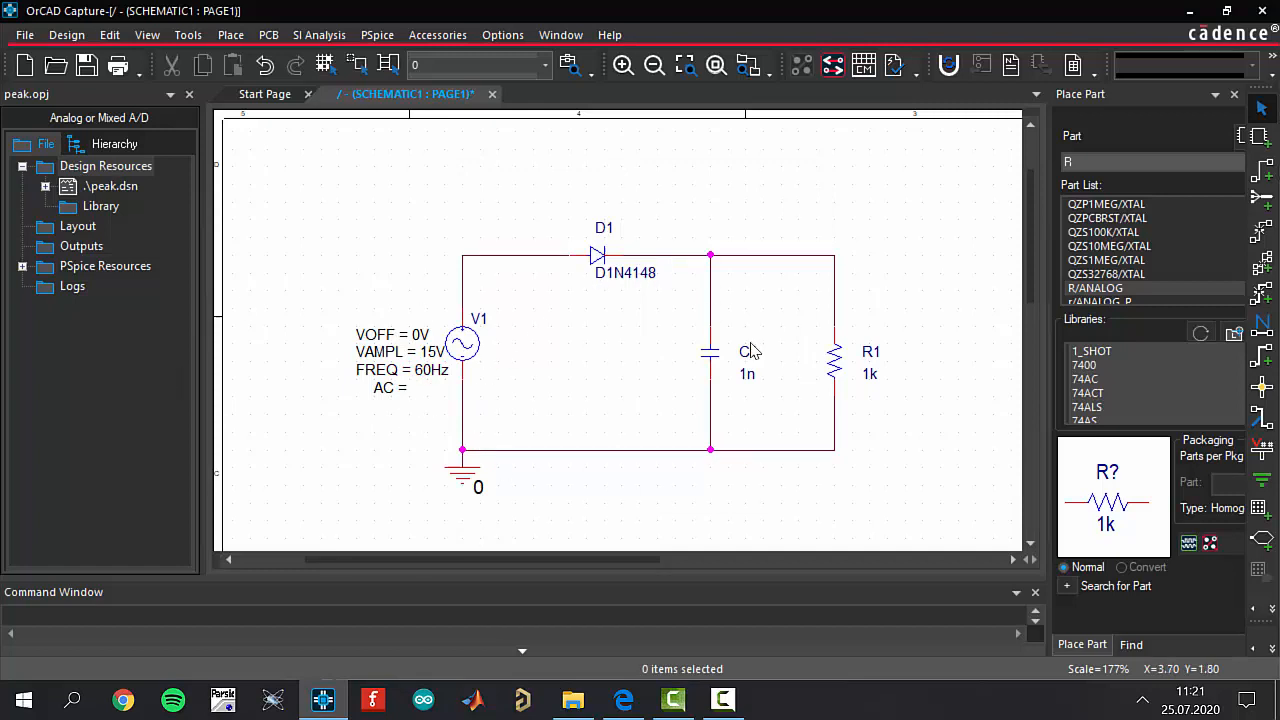
mouse_move(710, 378)
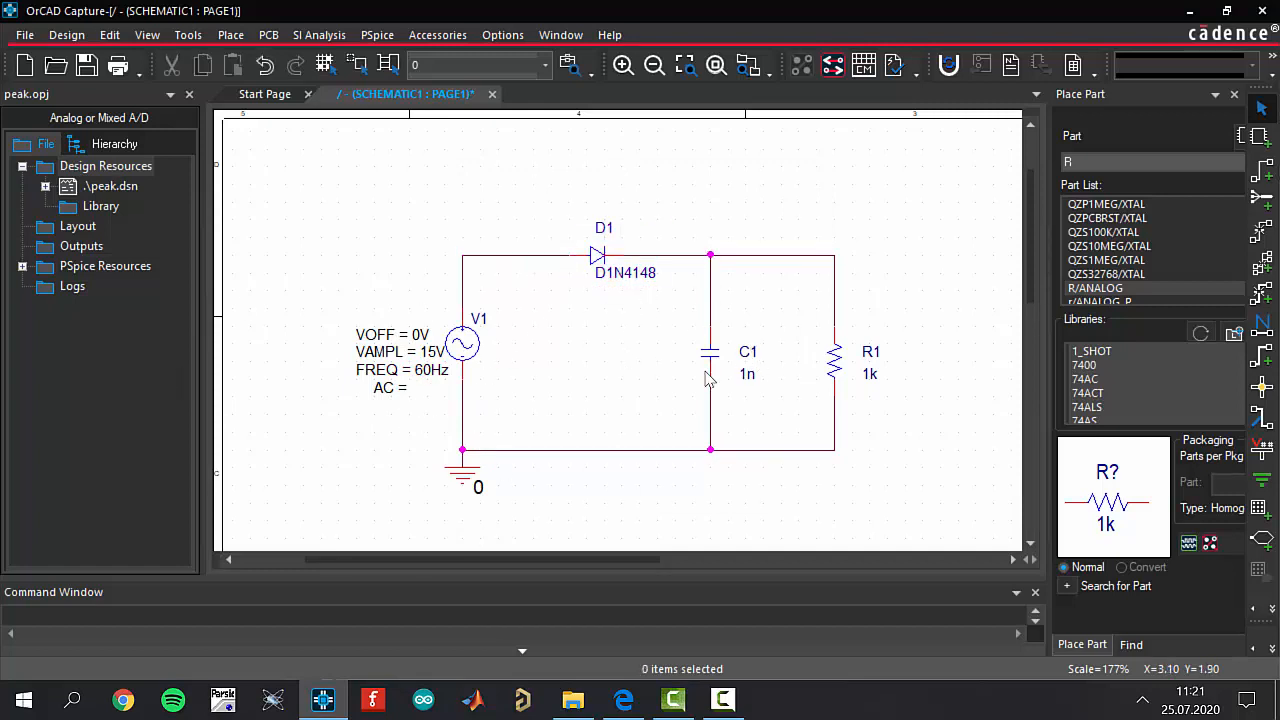
Step: Change C1's value from 1n to 520u and R1's from 1k to 500
double_click(748, 374)
text(5)
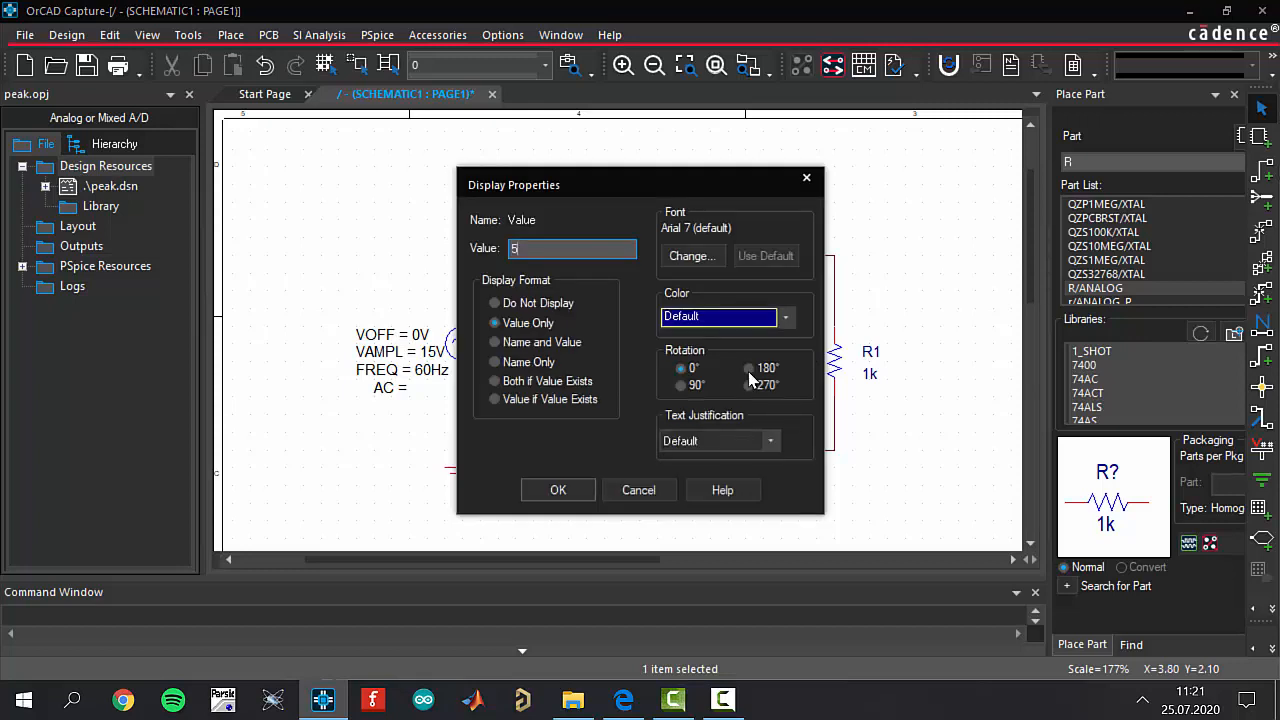
text(20u)
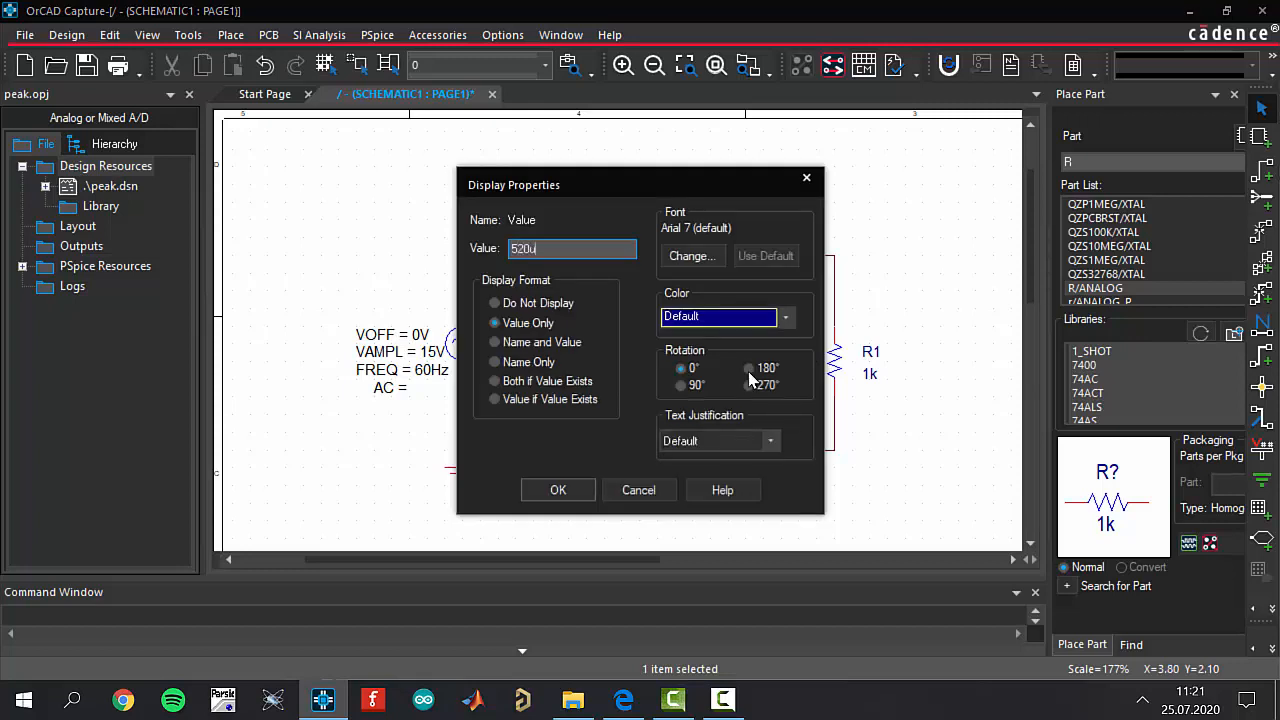
click(558, 490)
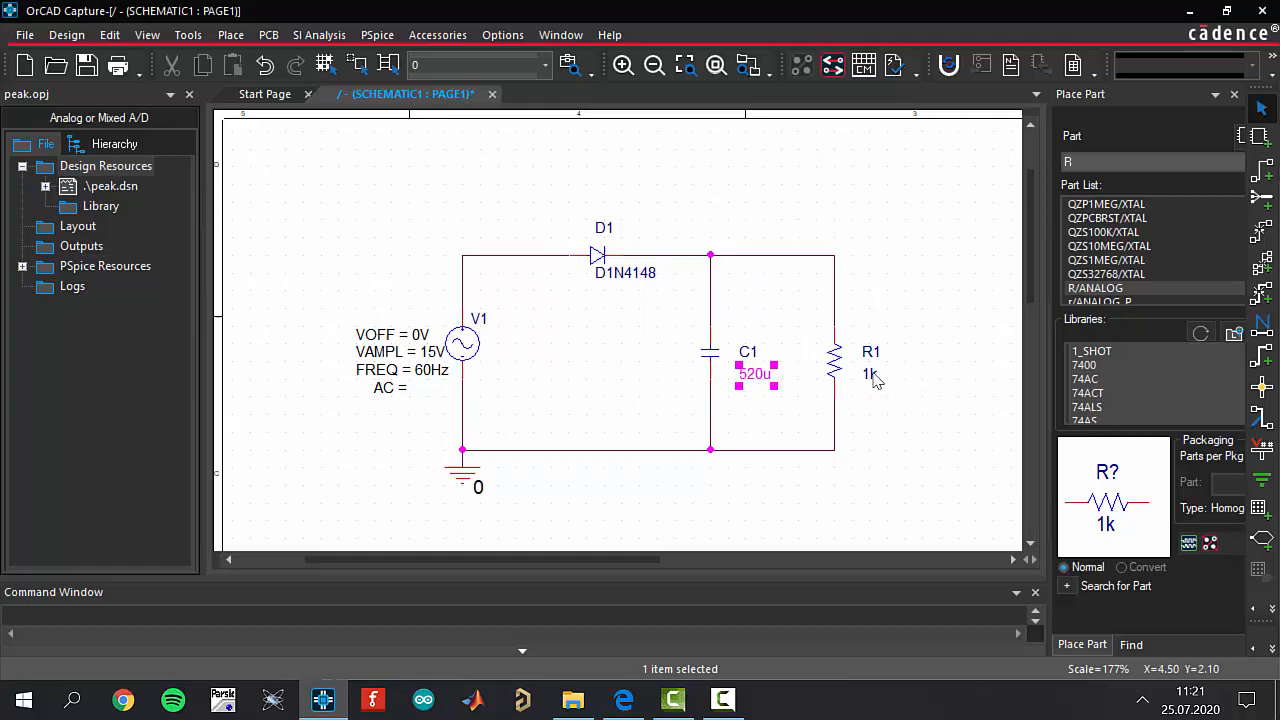
double_click(868, 374)
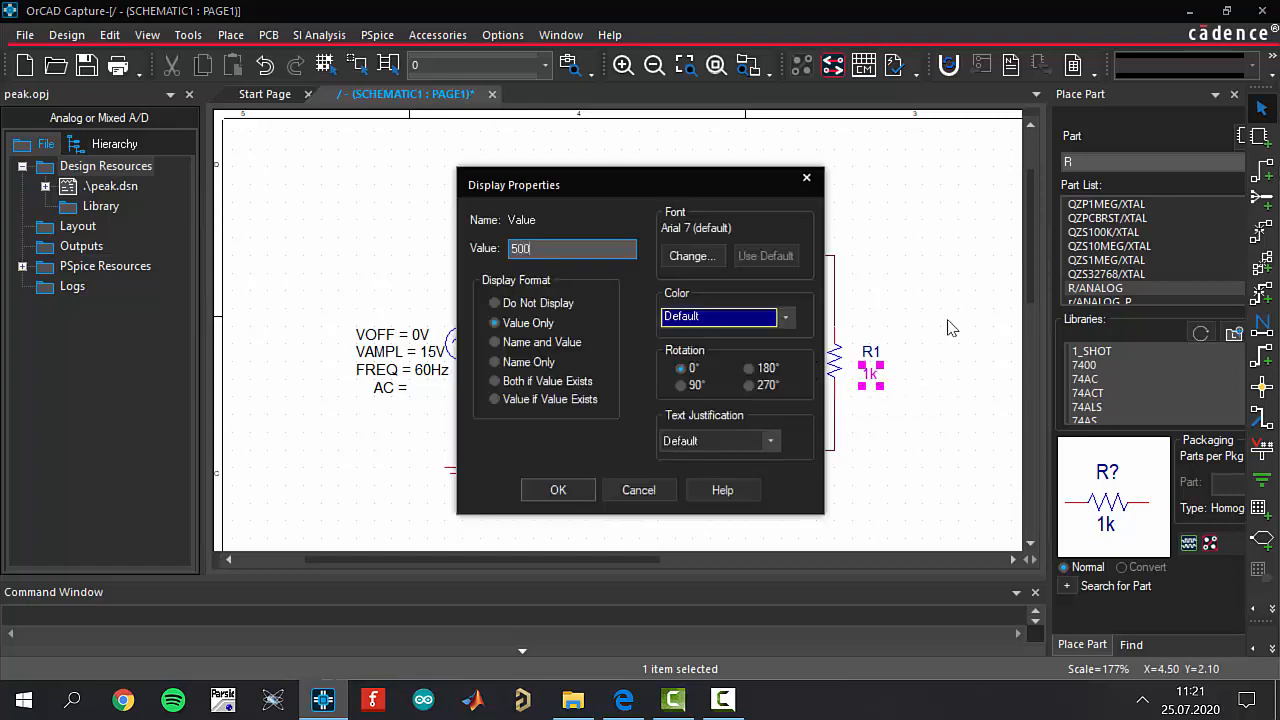
click(558, 490)
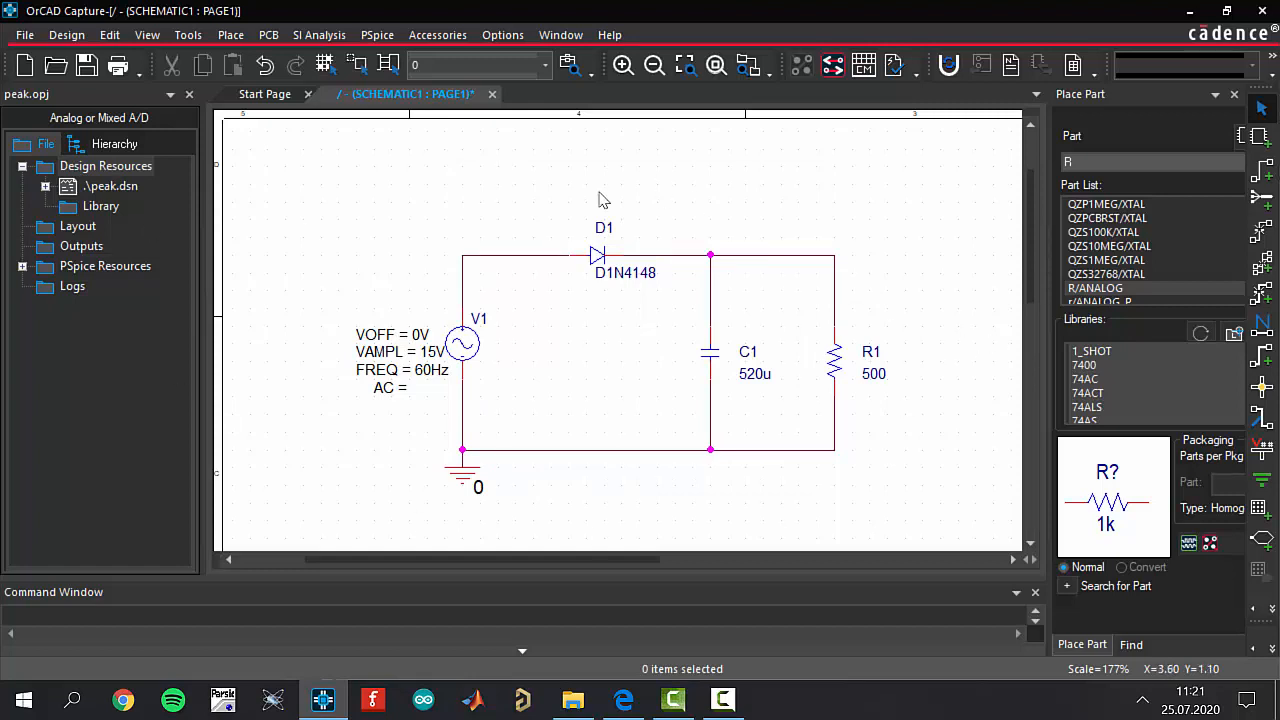
mouse_move(600, 360)
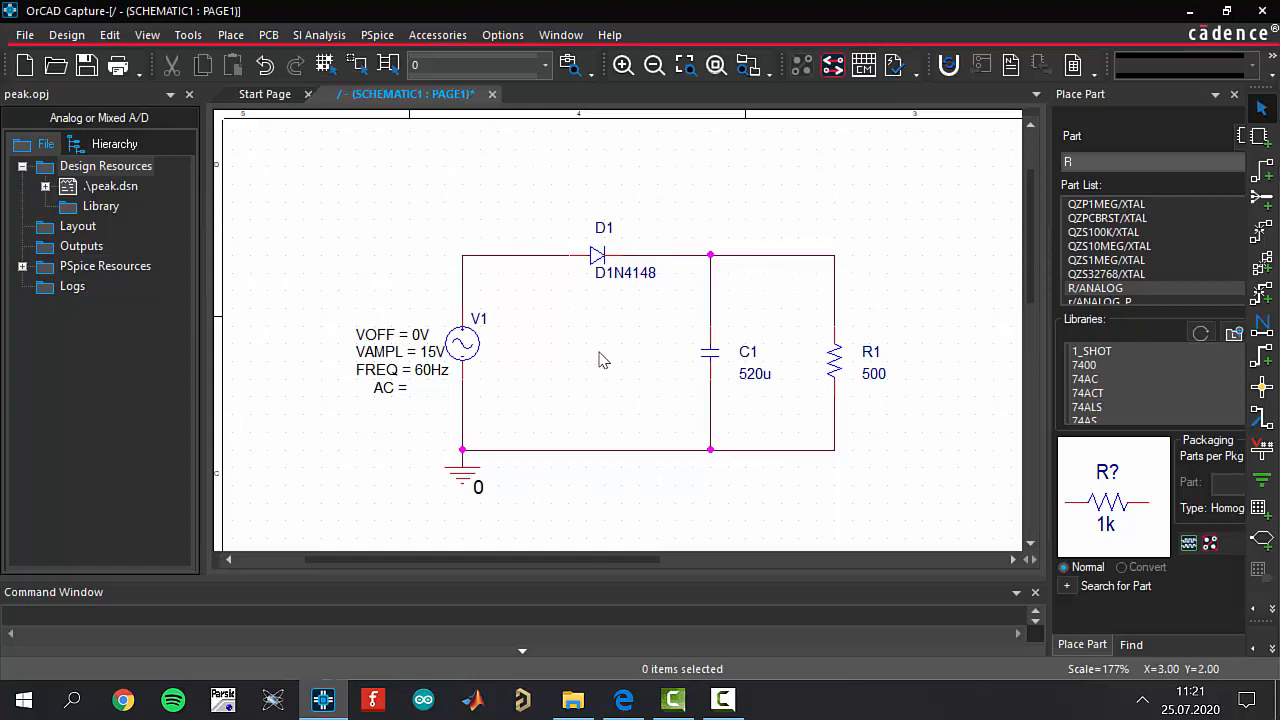
mouse_move(584, 354)
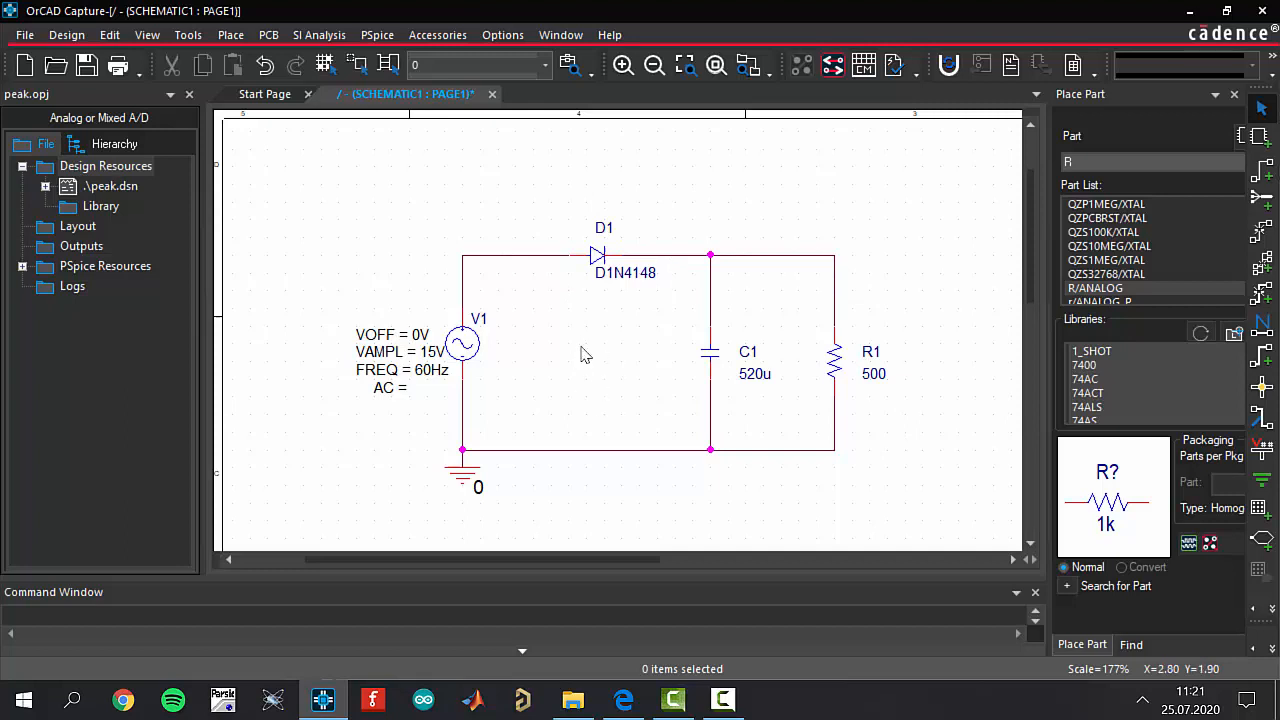
Step: Add net aliases IN before the diode and OUT on the output wire
key(n)
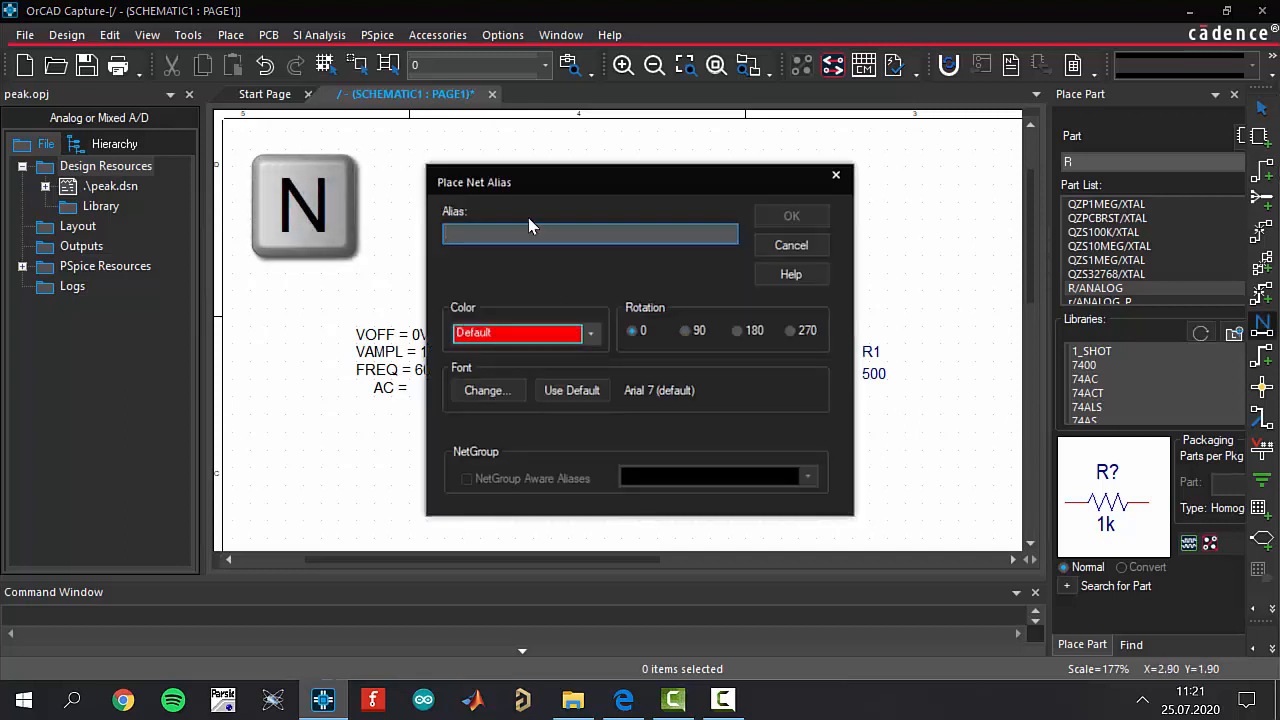
text(IN)
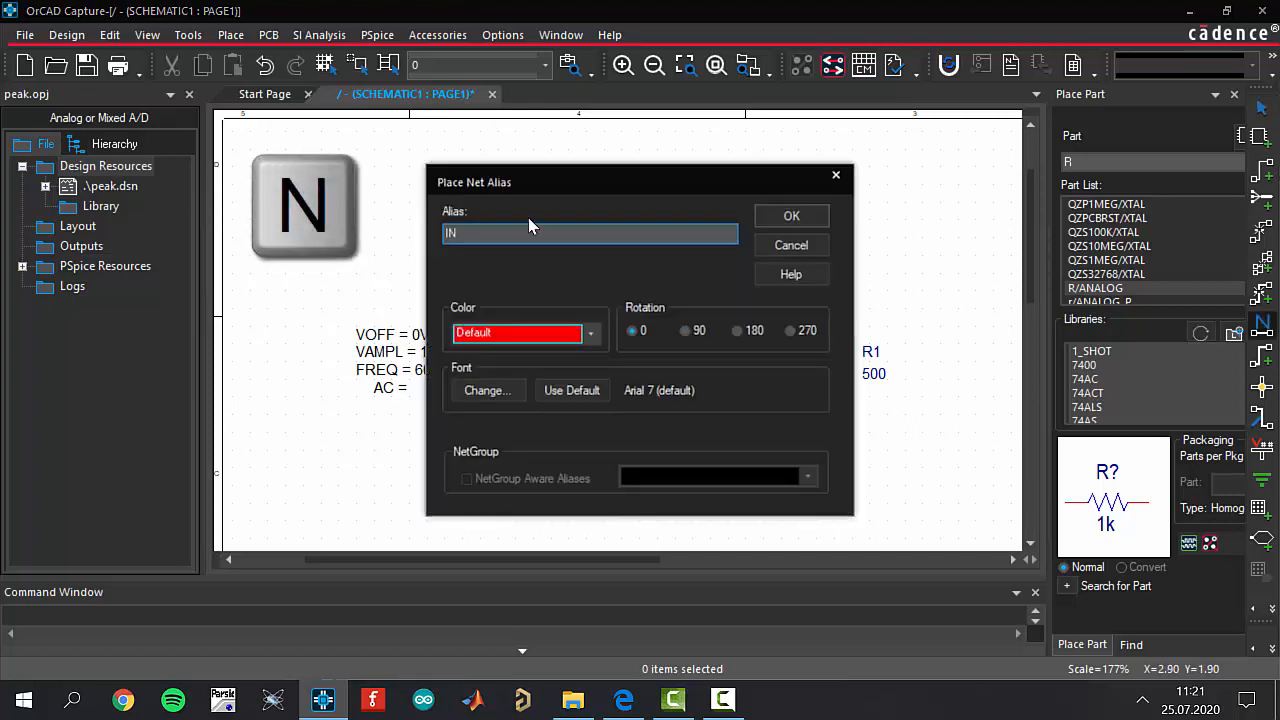
click(792, 216)
text(OUT)
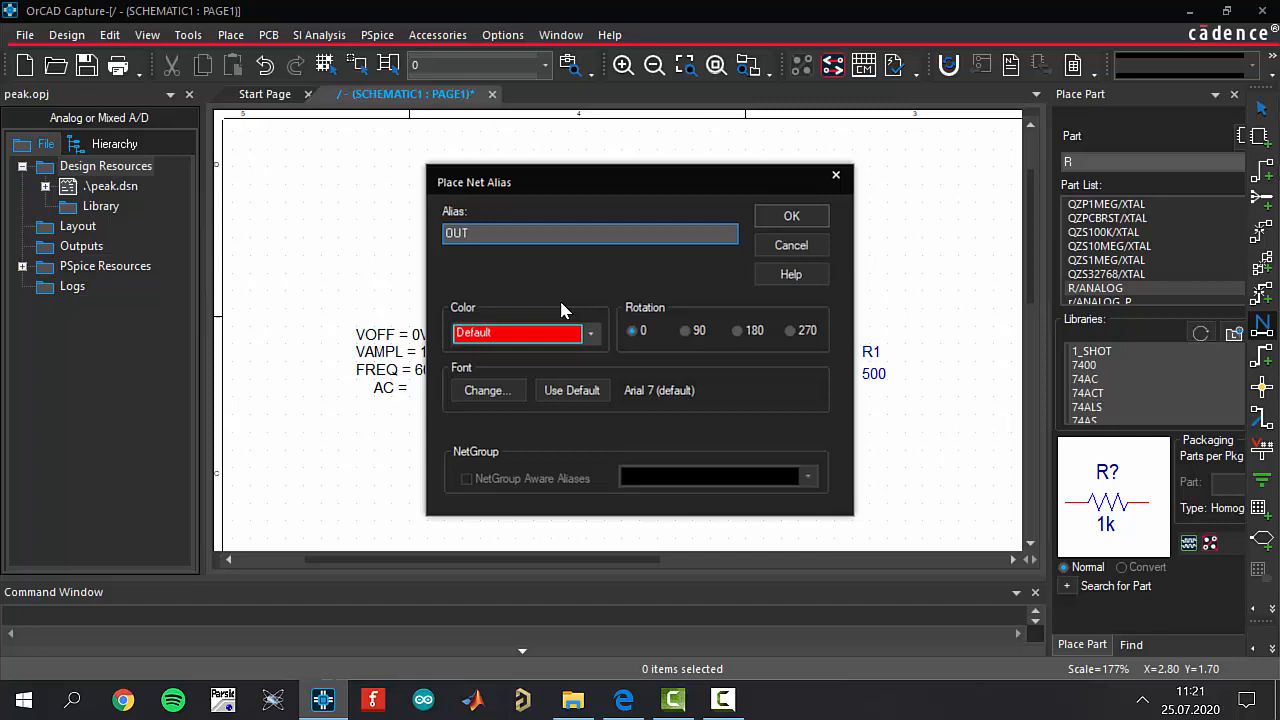
click(792, 216)
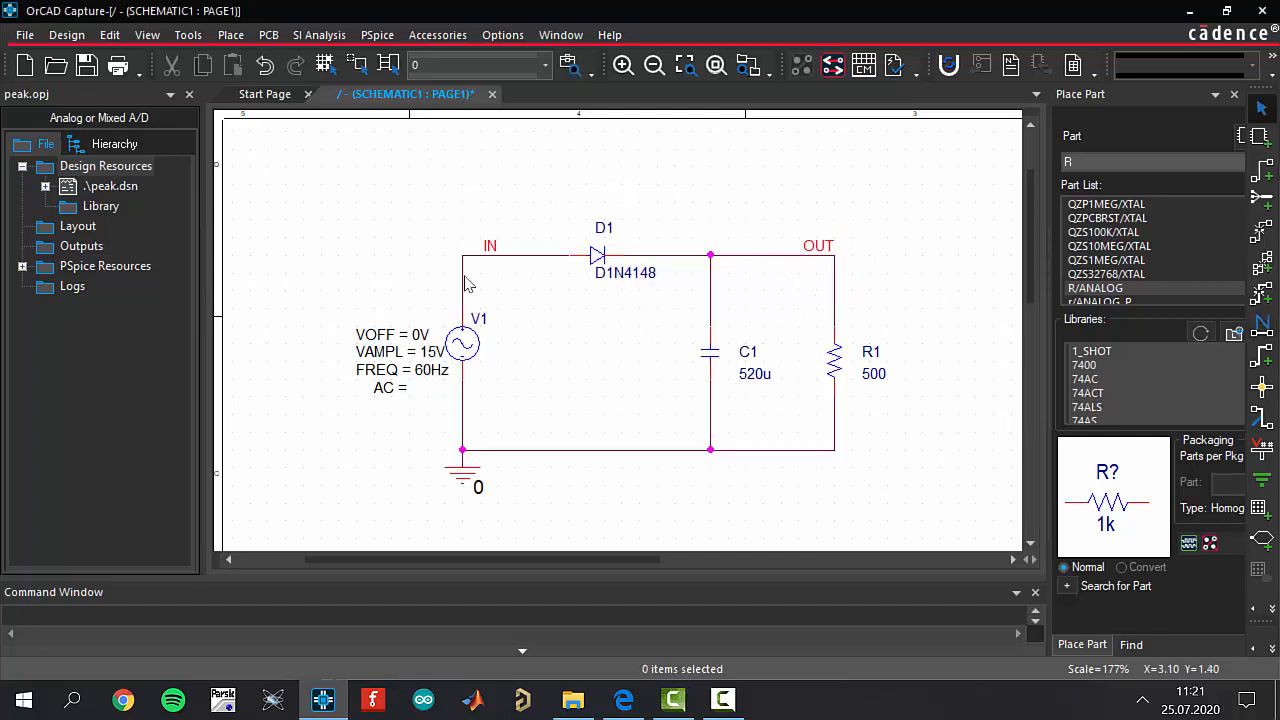
mouse_move(530, 258)
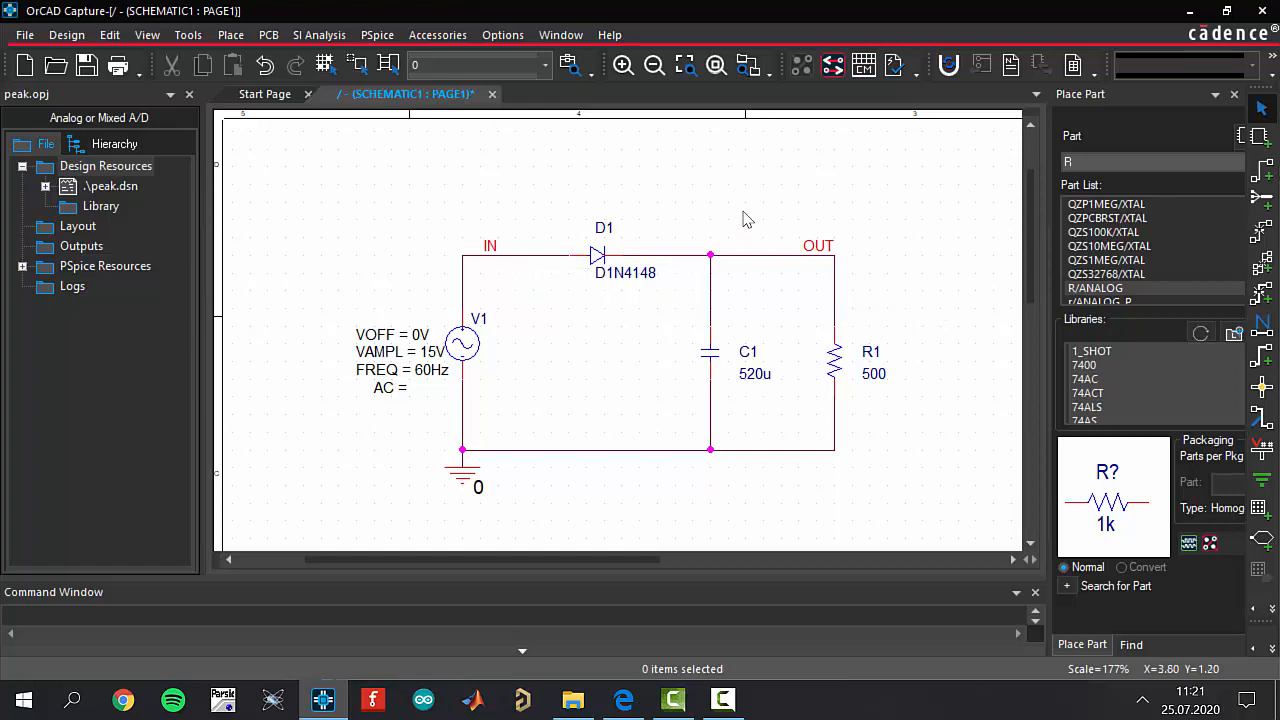
mouse_move(882, 232)
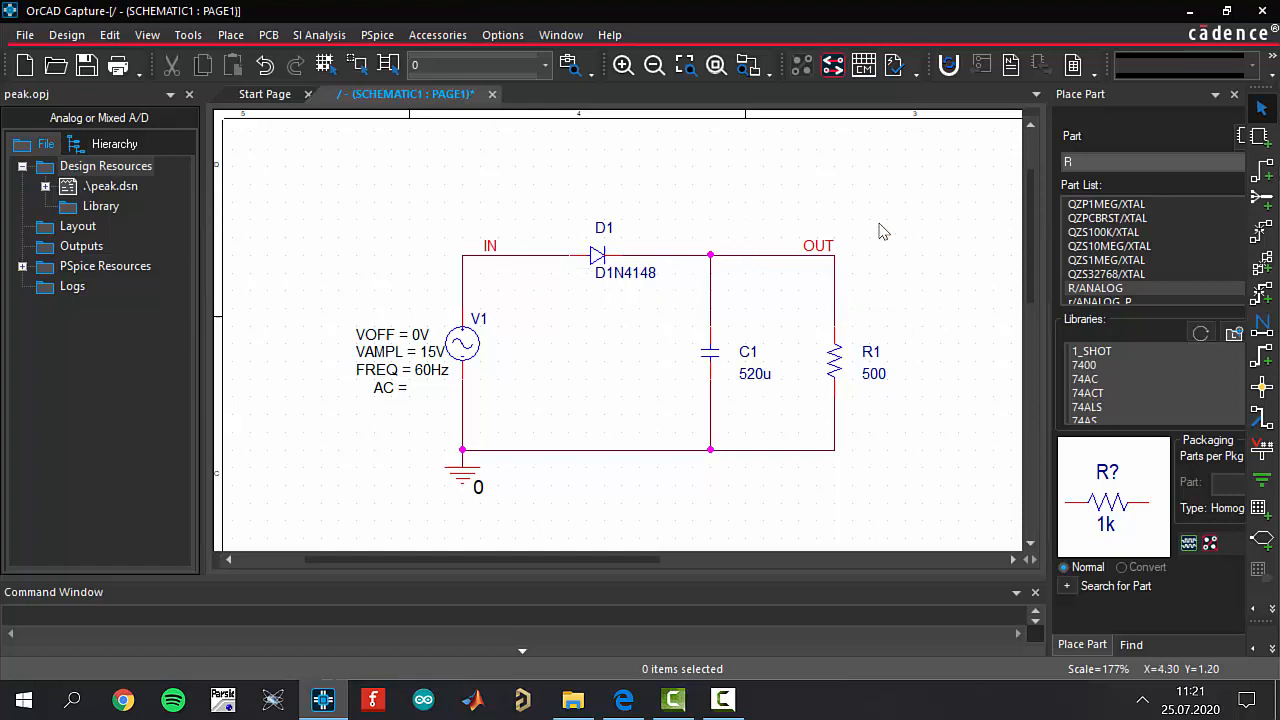
mouse_move(690, 244)
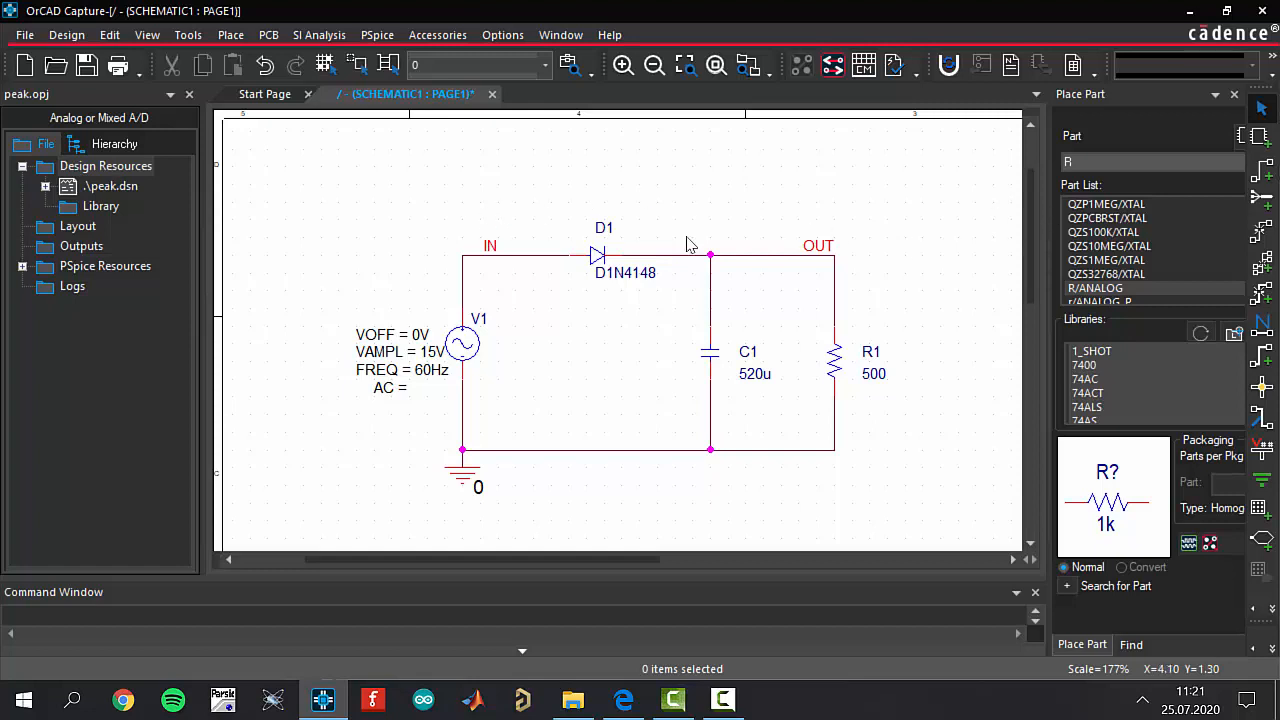
mouse_move(560, 312)
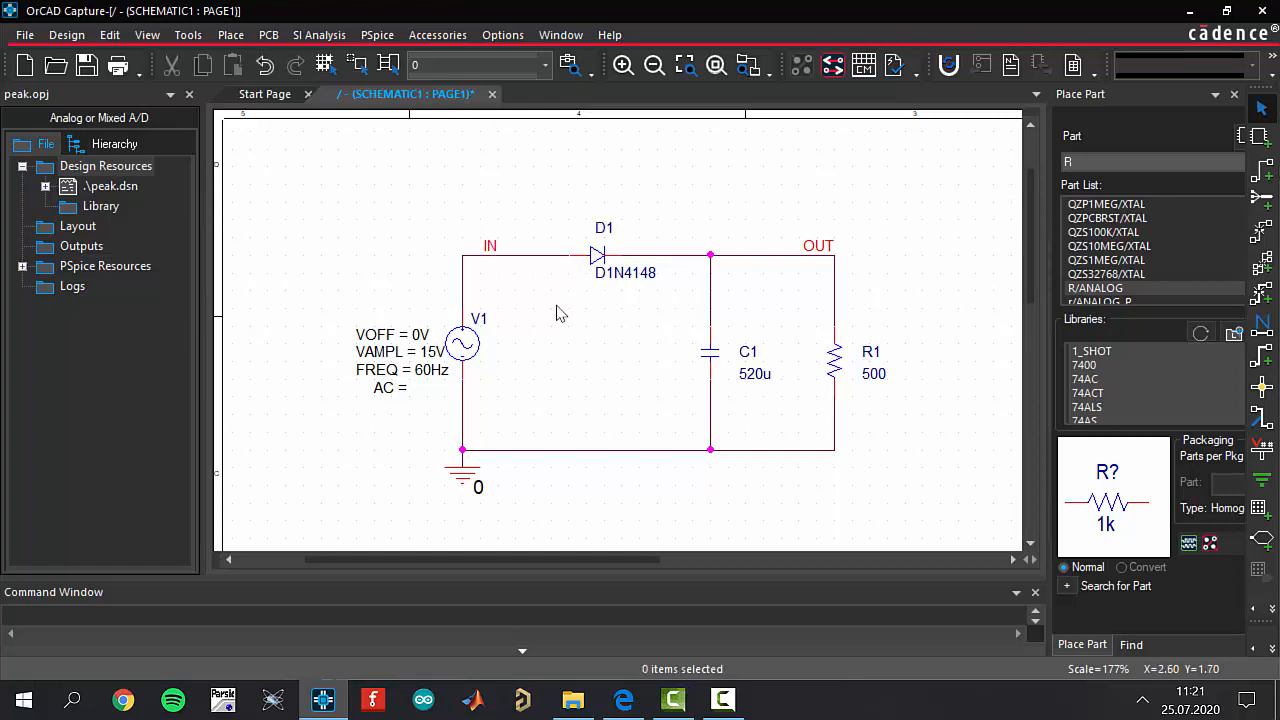
mouse_move(870, 348)
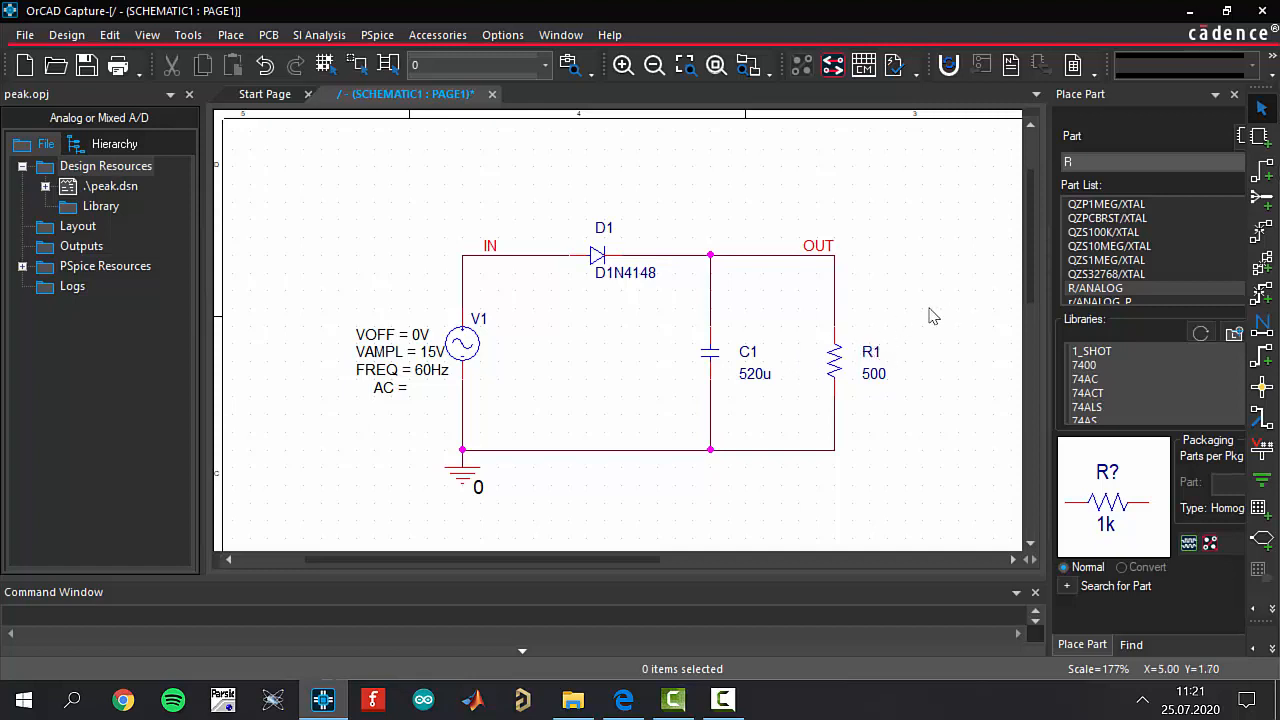
mouse_move(918, 328)
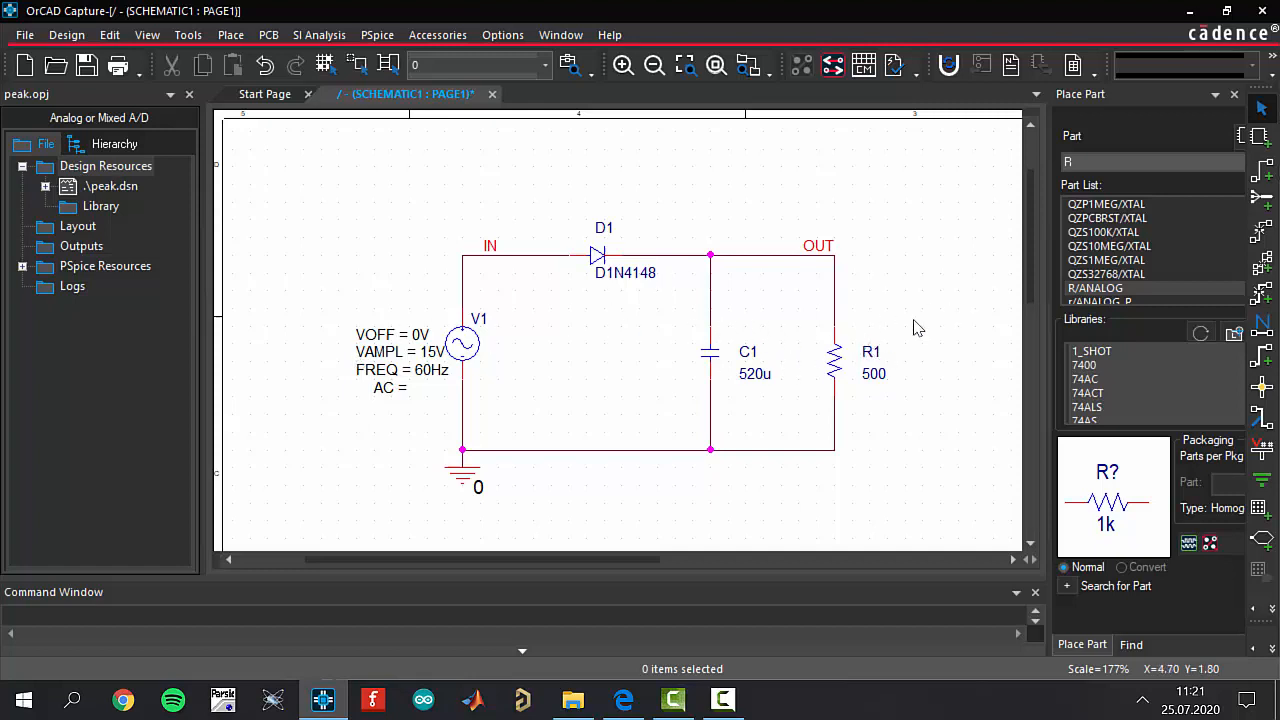
mouse_move(500, 280)
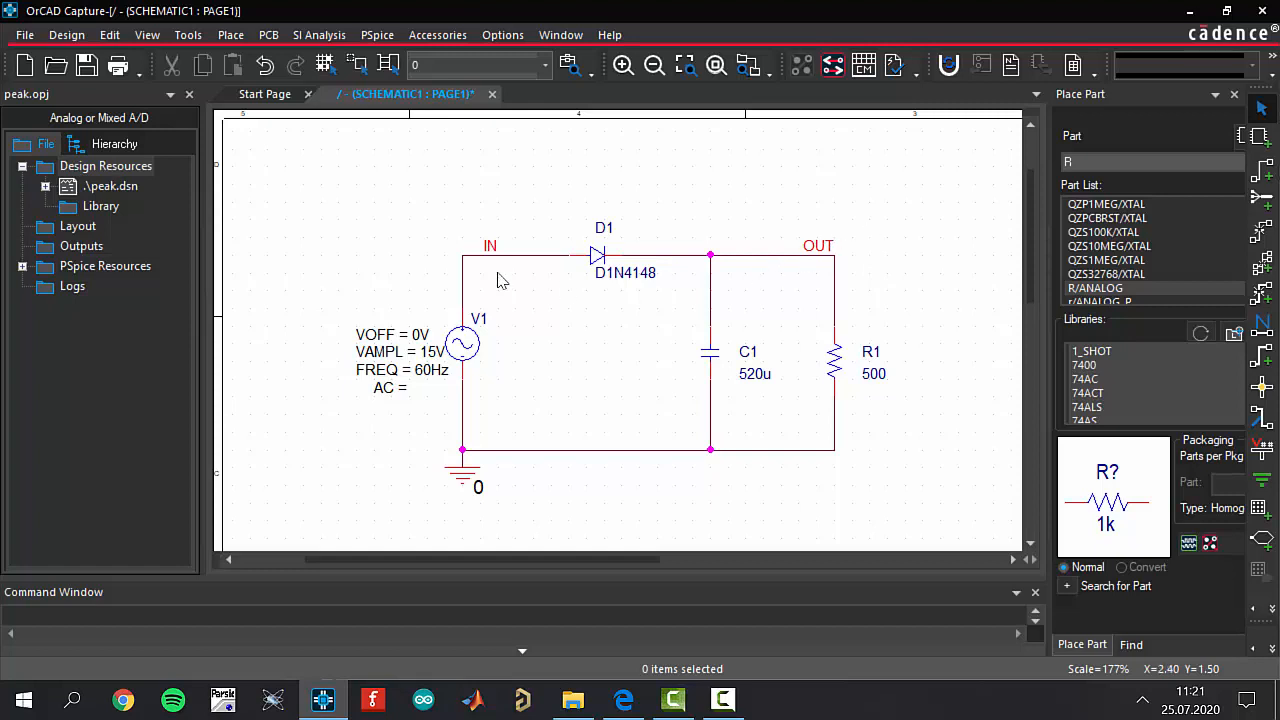
mouse_move(584, 184)
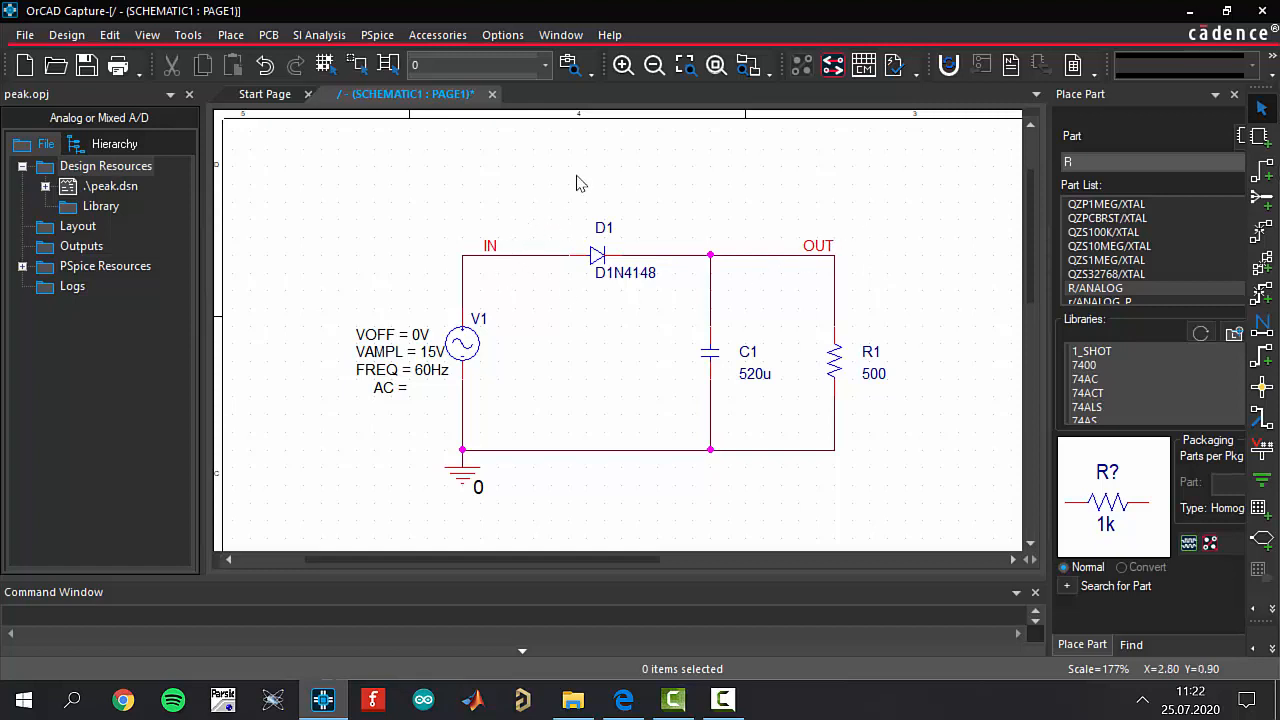
mouse_move(756, 528)
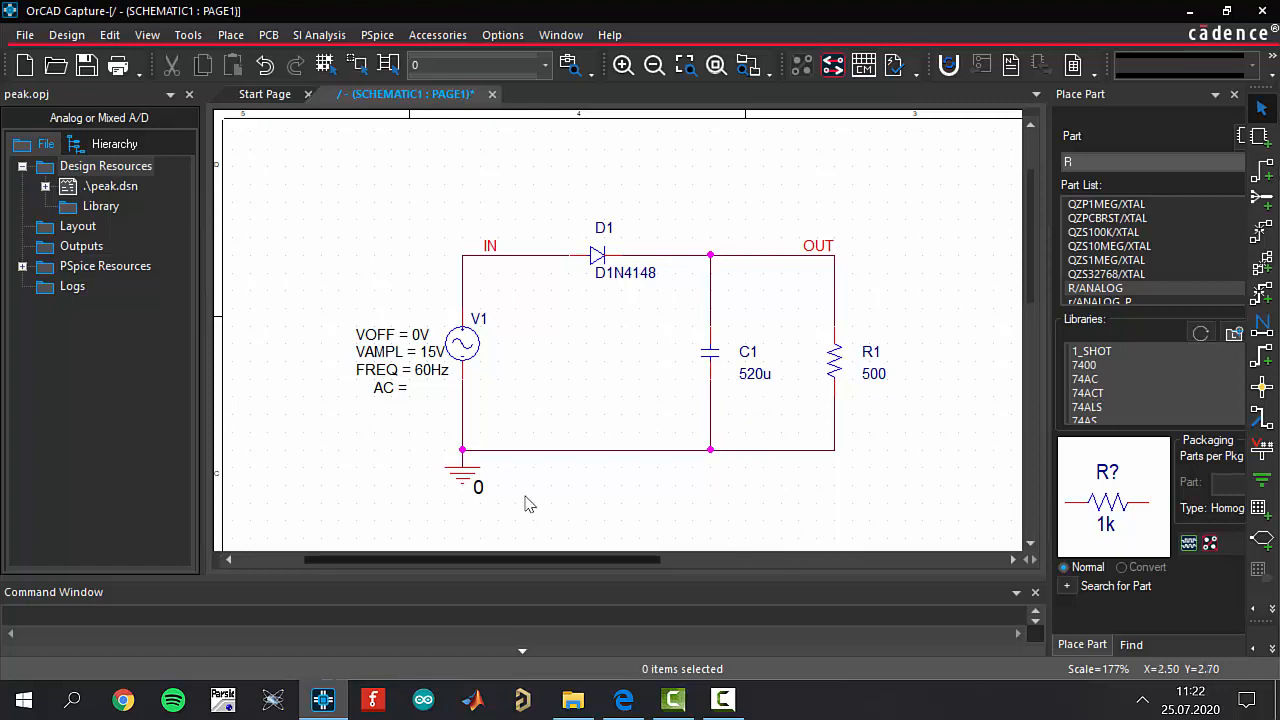
mouse_move(756, 600)
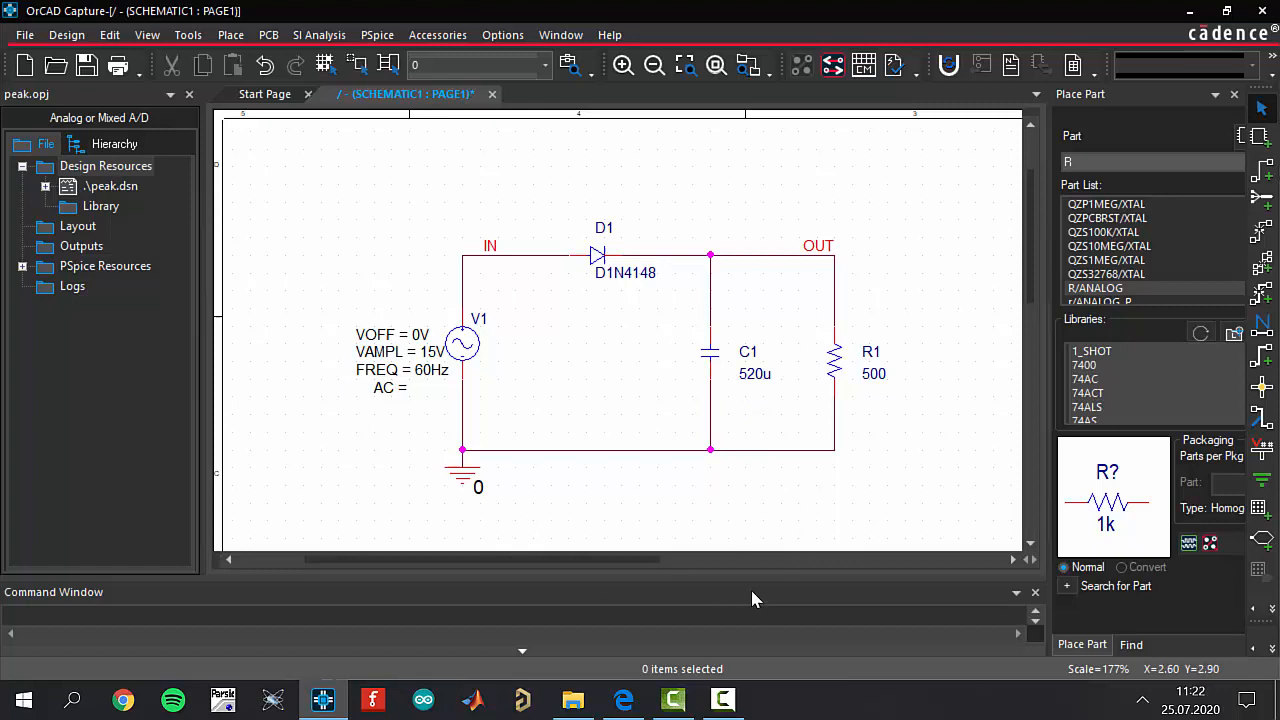
mouse_move(770, 564)
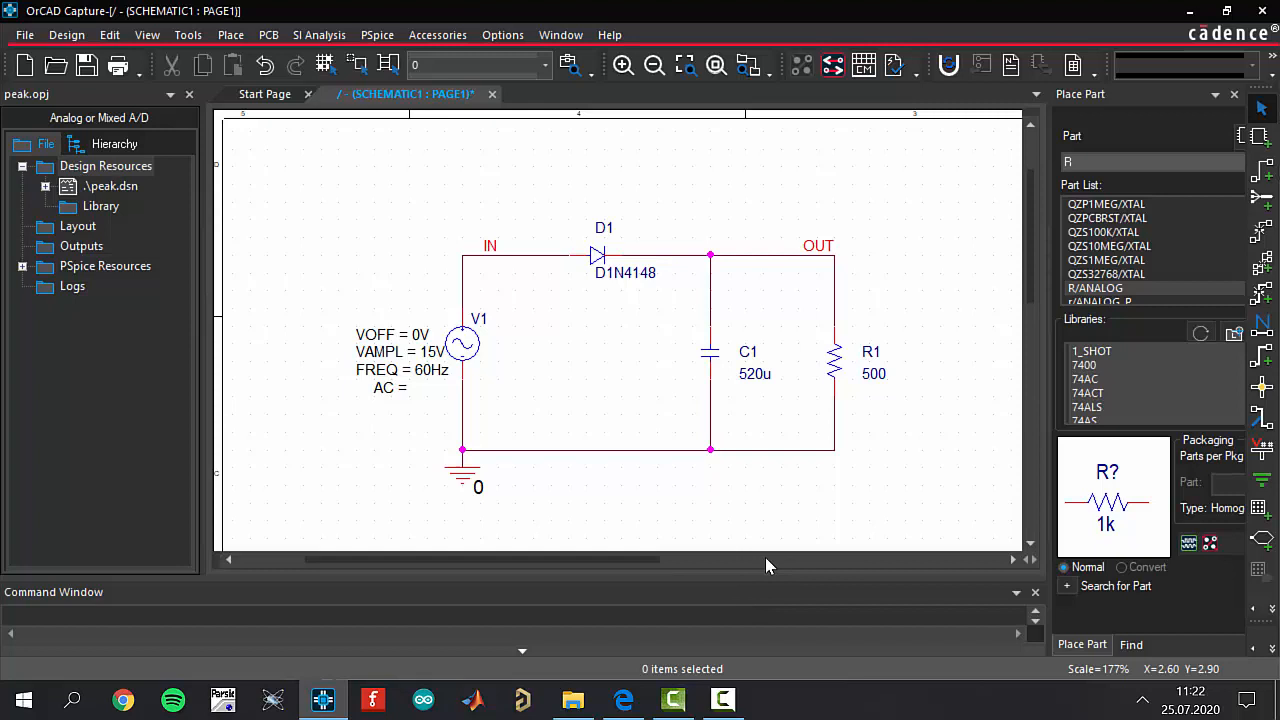
mouse_move(778, 566)
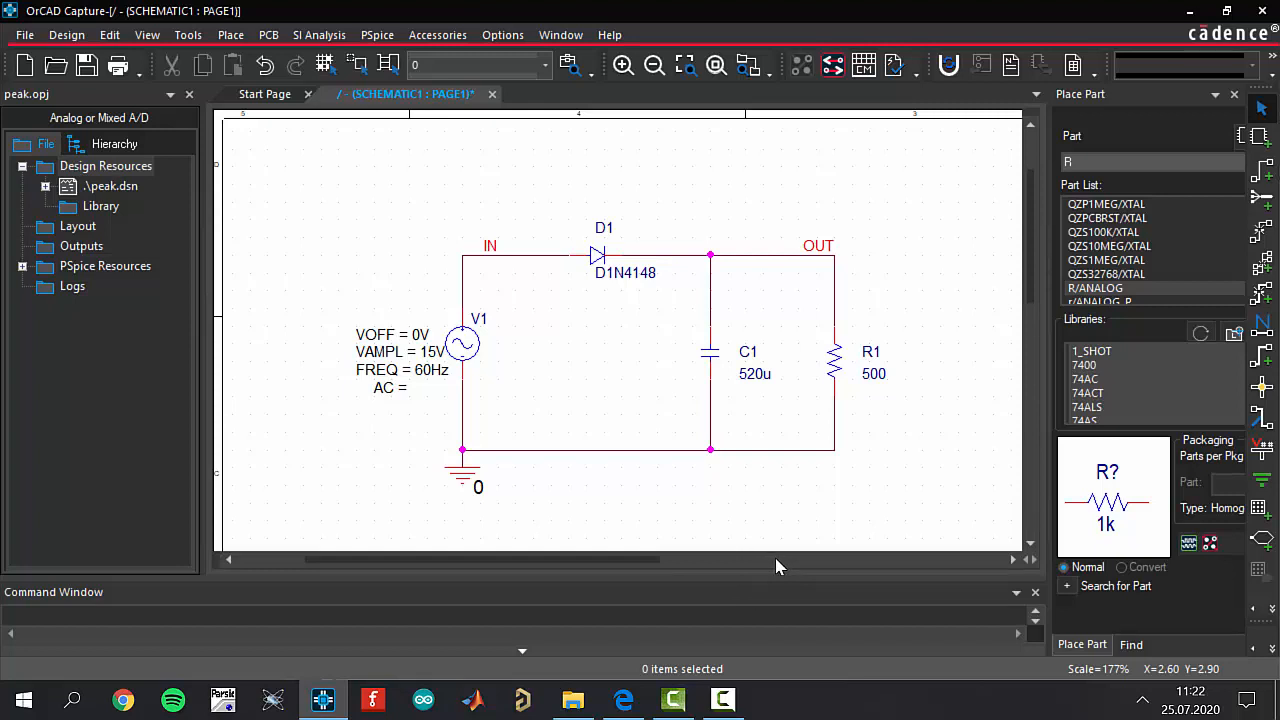
mouse_move(770, 562)
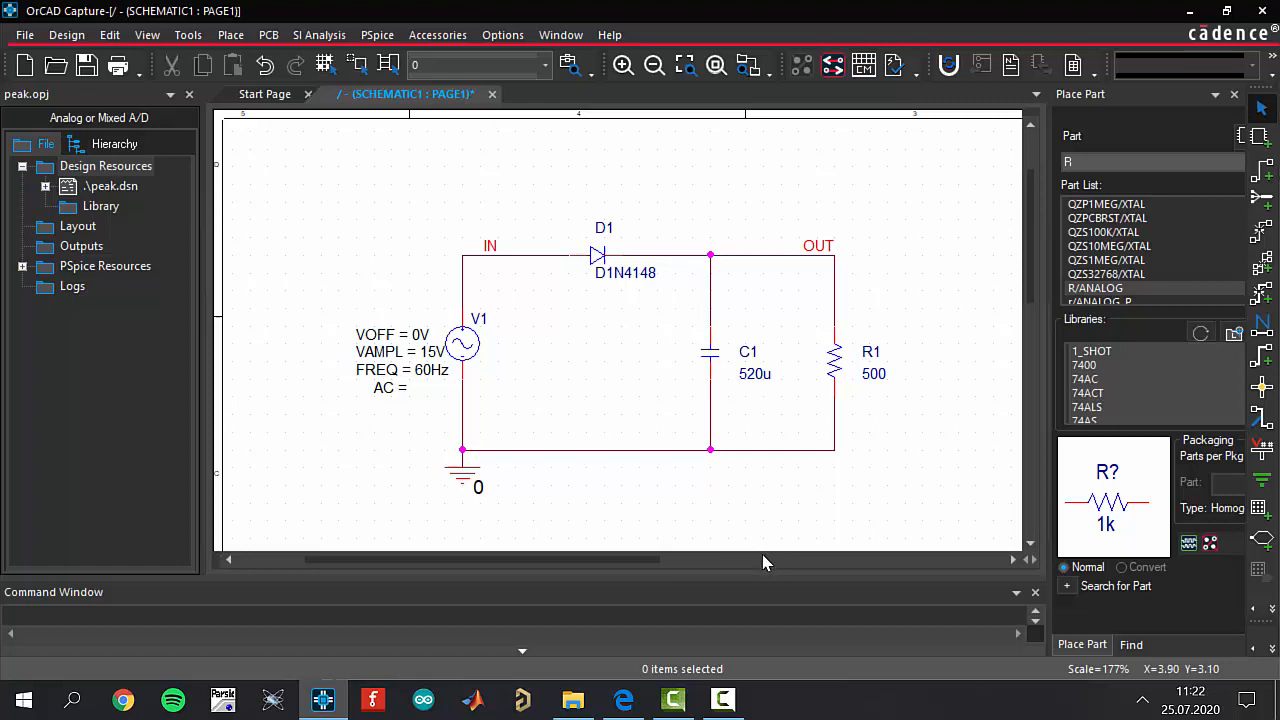
mouse_move(876, 340)
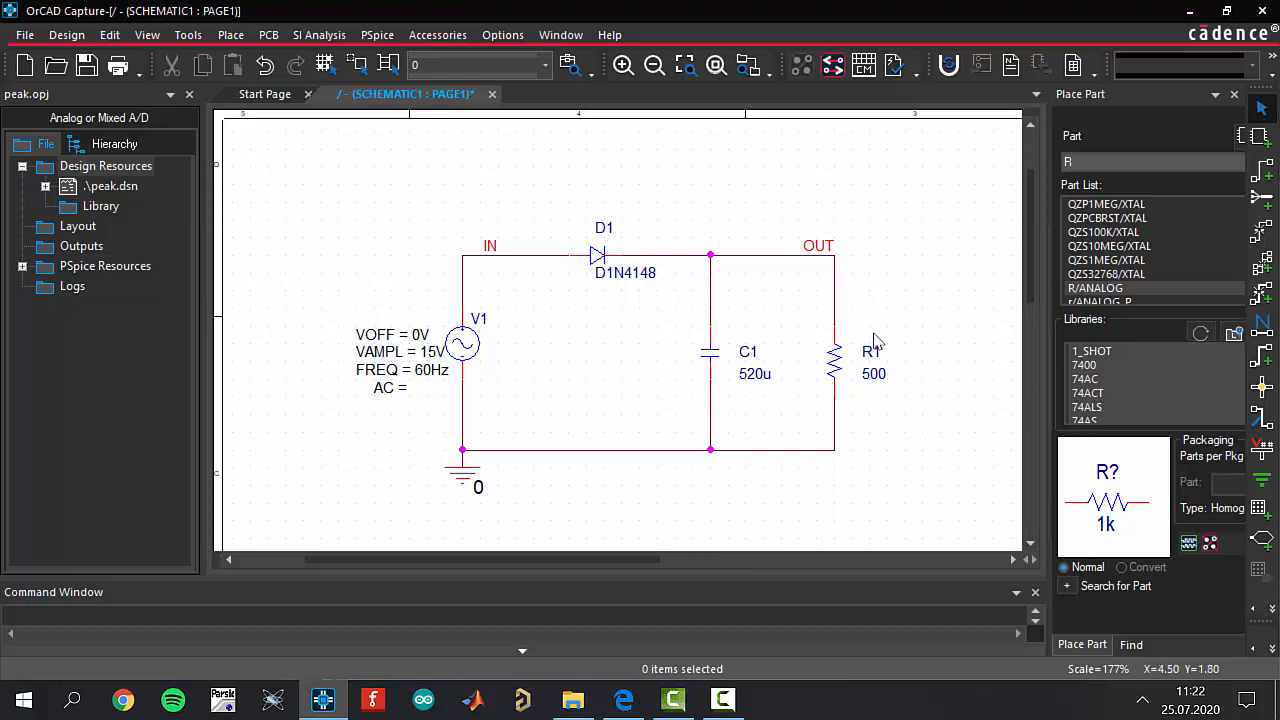
mouse_move(464, 172)
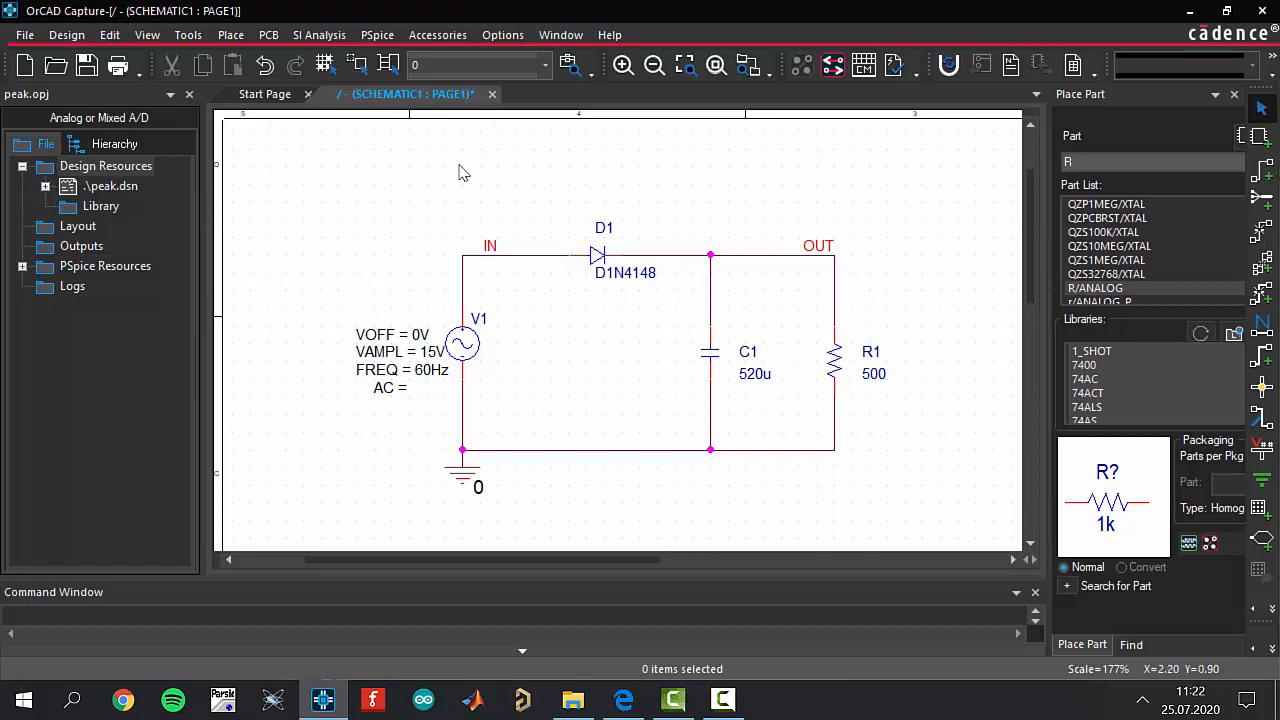
mouse_move(844, 286)
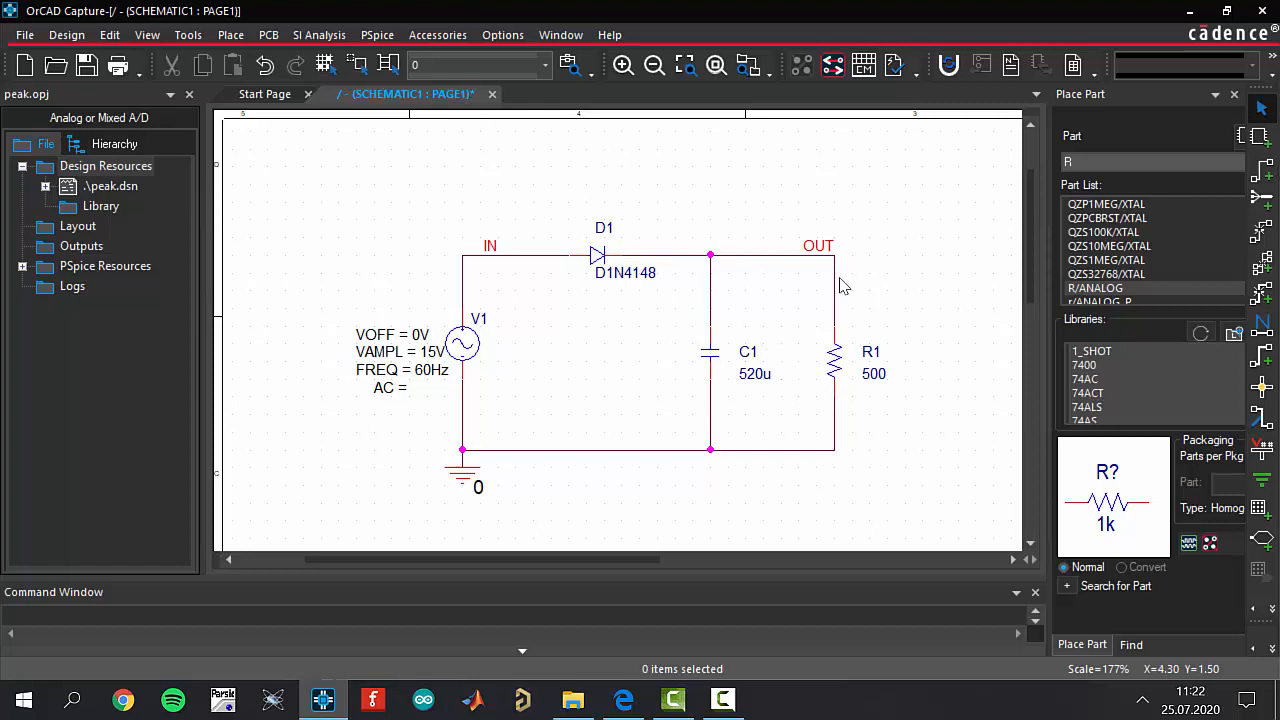
mouse_move(824, 270)
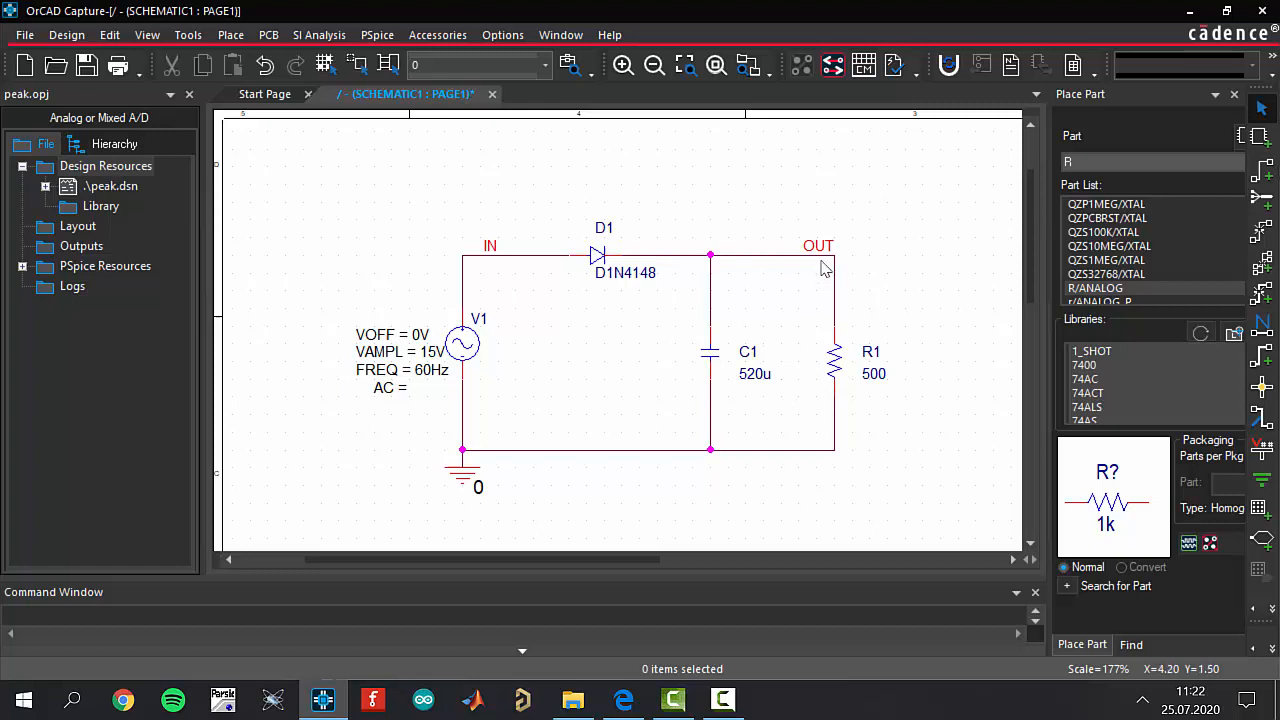
Step: Bring up the PSpice menu for the completed peak detector schematic
click(376, 36)
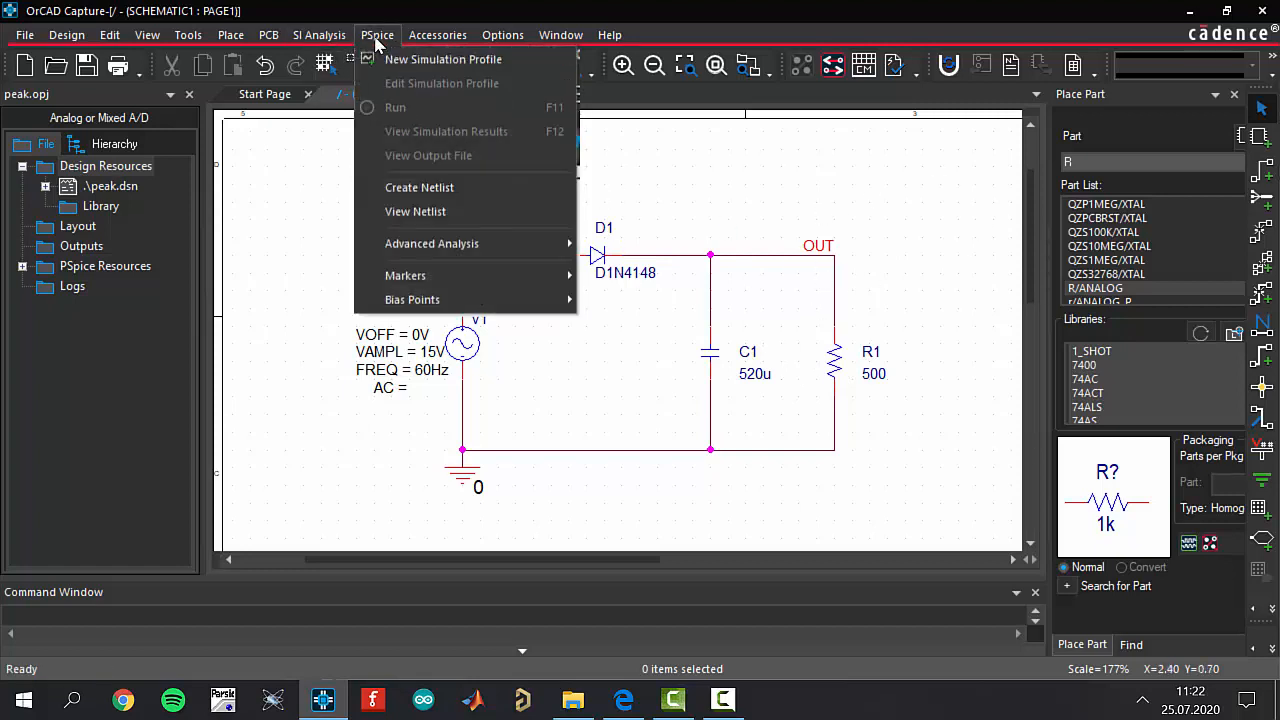
Step: Create a new simulation profile named rectify
click(444, 60)
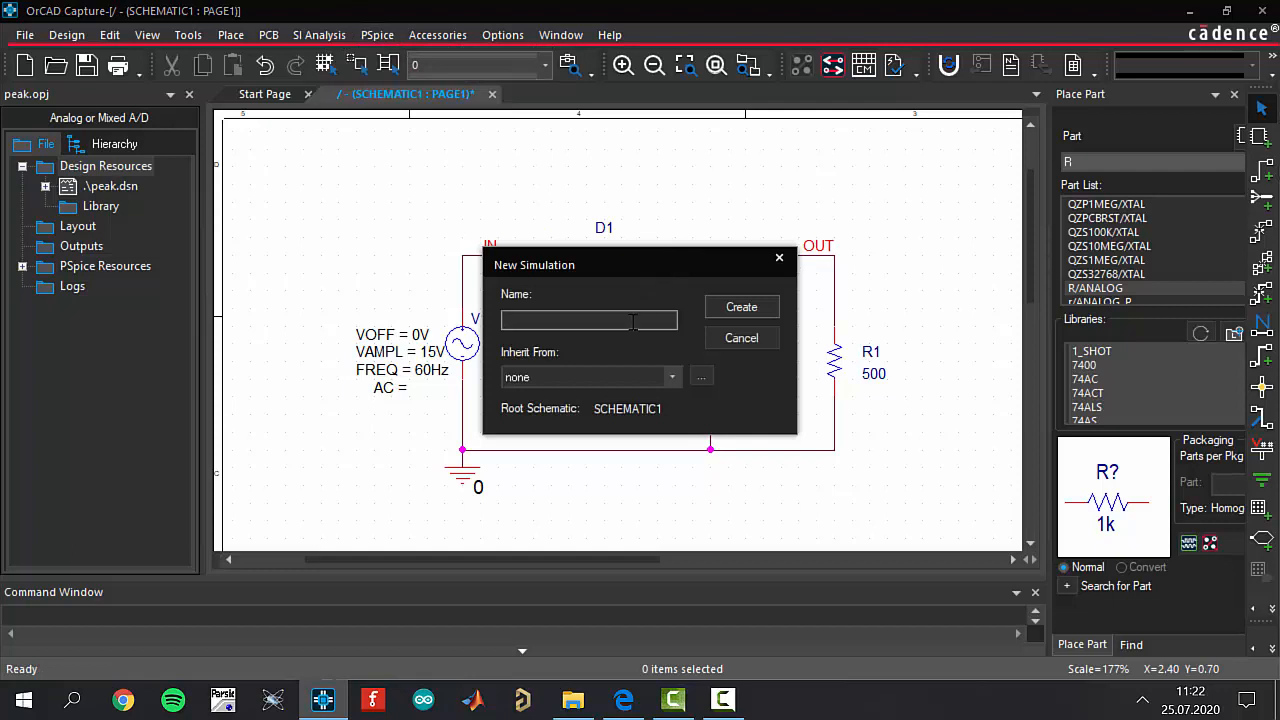
text(REC)
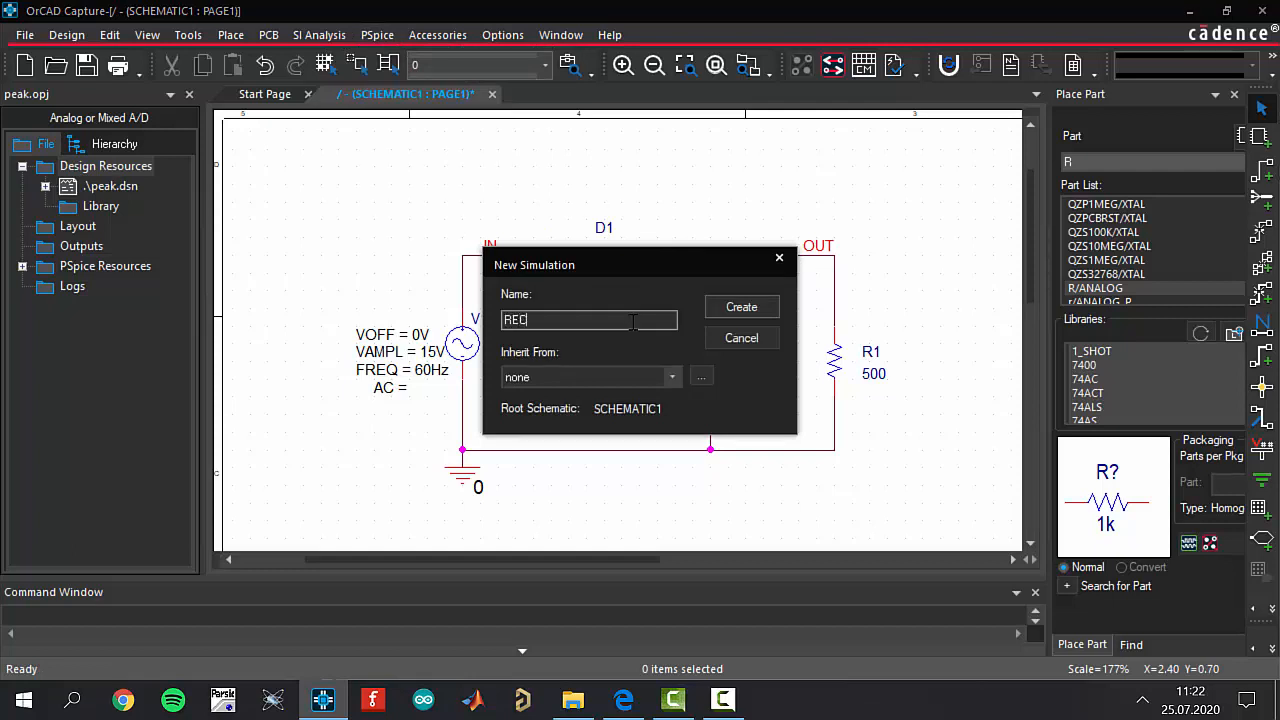
text(rect)
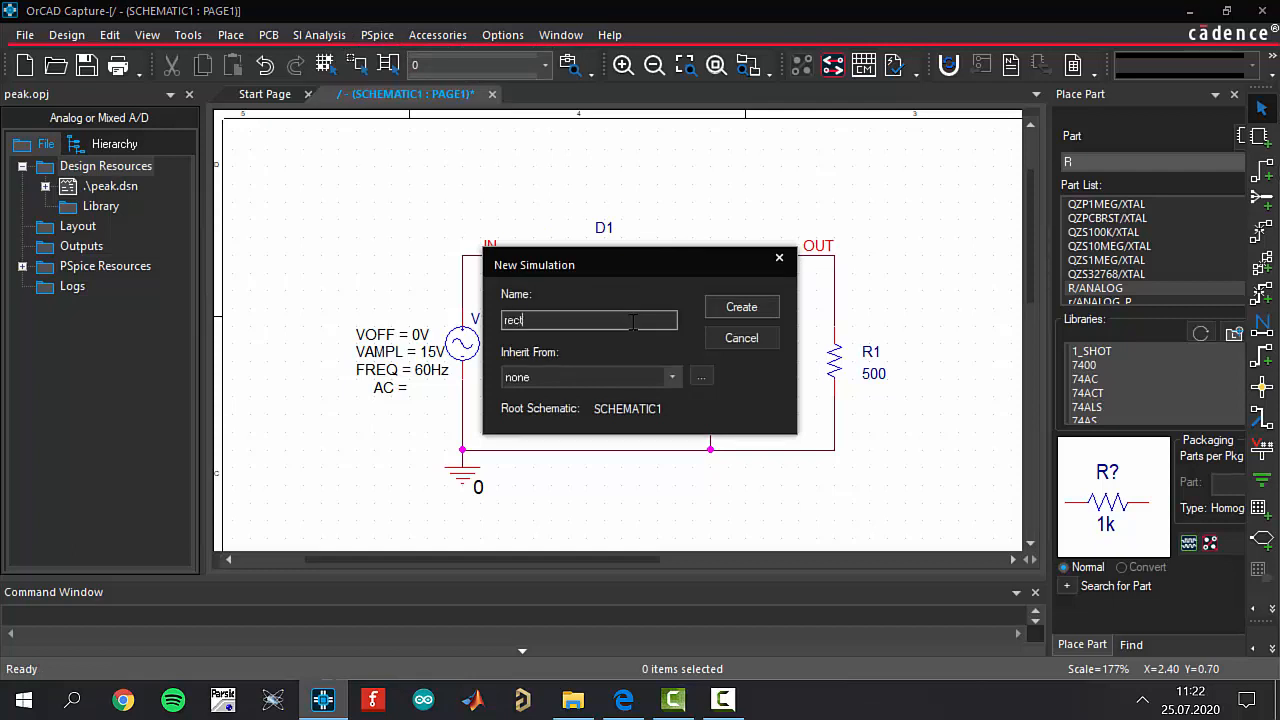
text(ify)
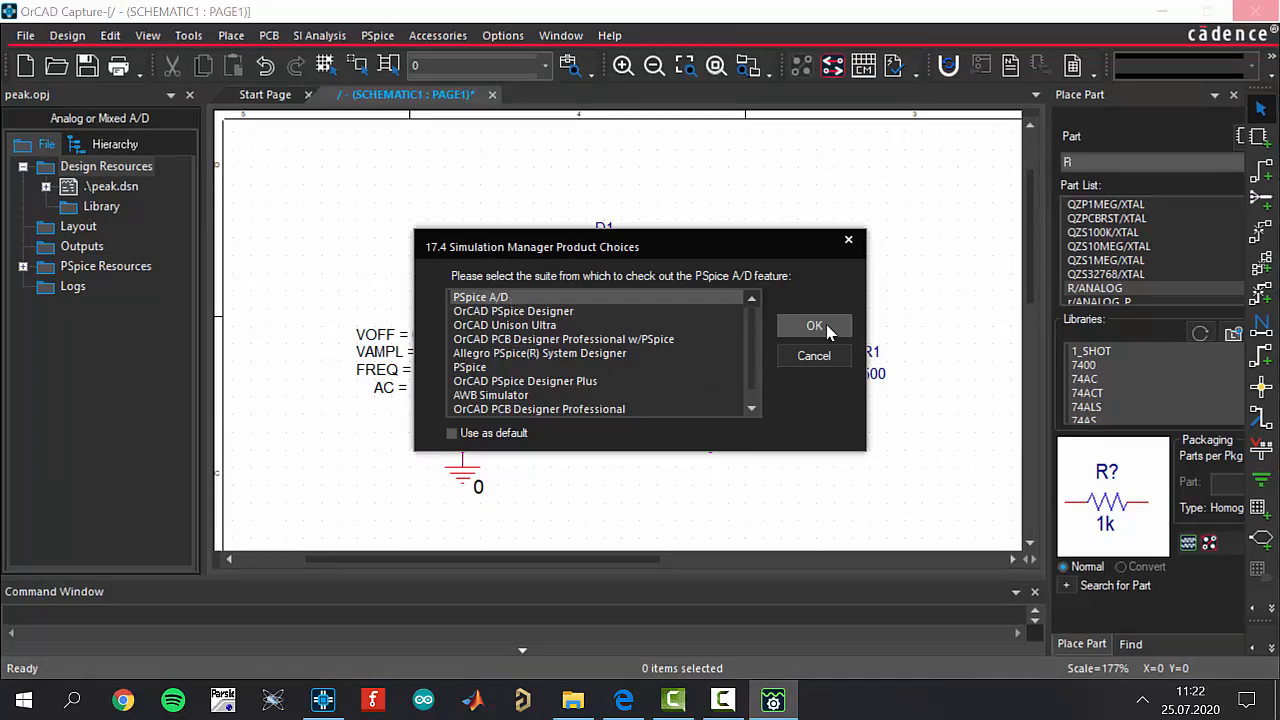
Step: Choose PSpice A/D and accept a transient analysis to 100m with 0.001 maximum step
click(814, 324)
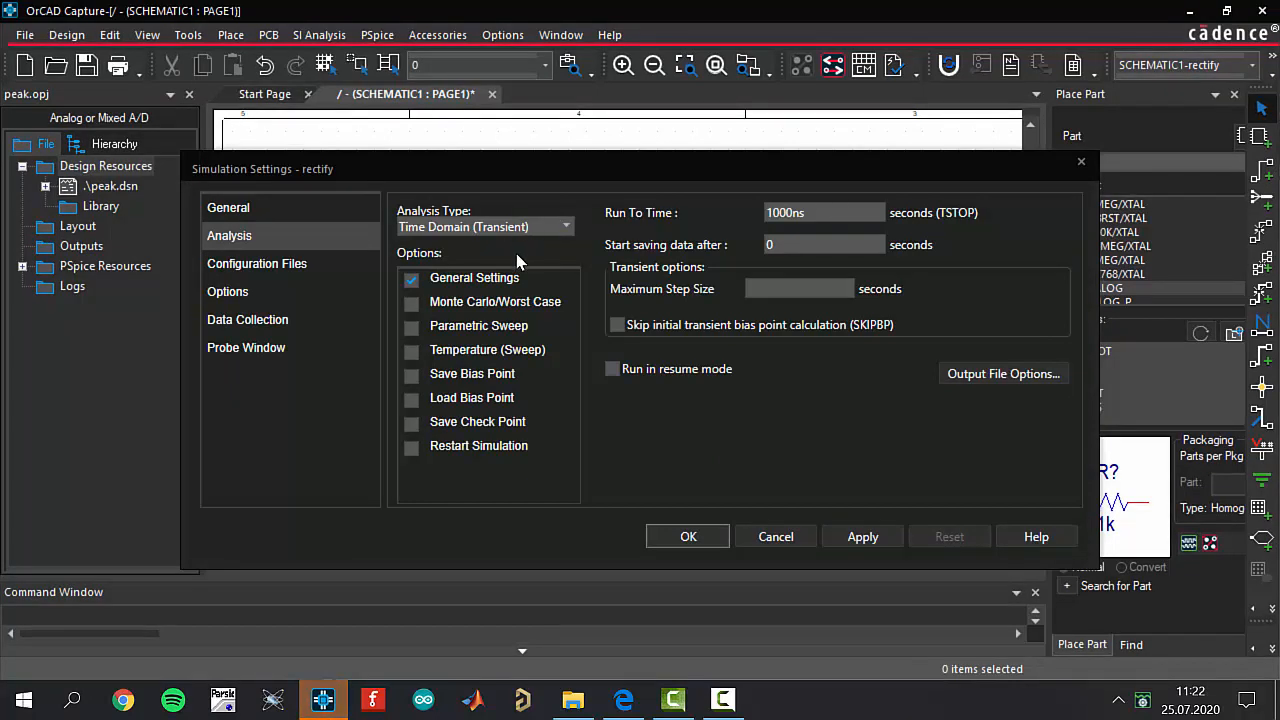
mouse_move(844, 218)
text(0.001)
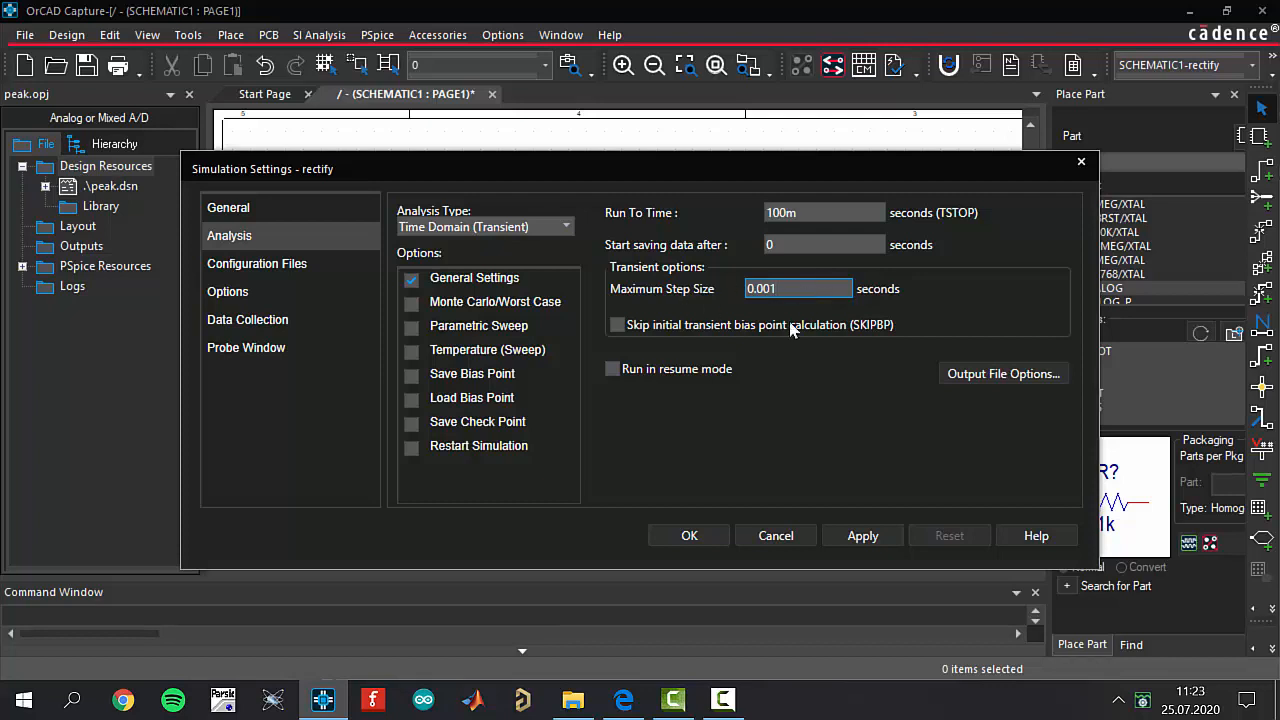
mouse_move(824, 380)
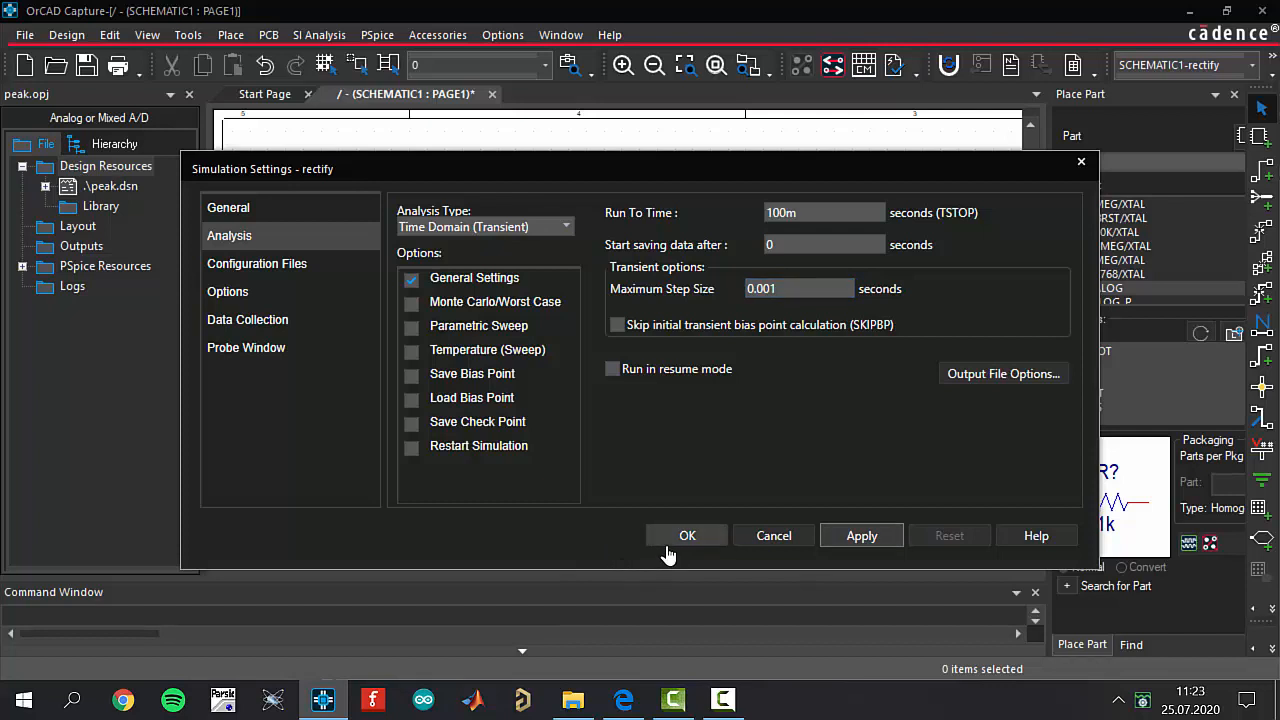
click(688, 536)
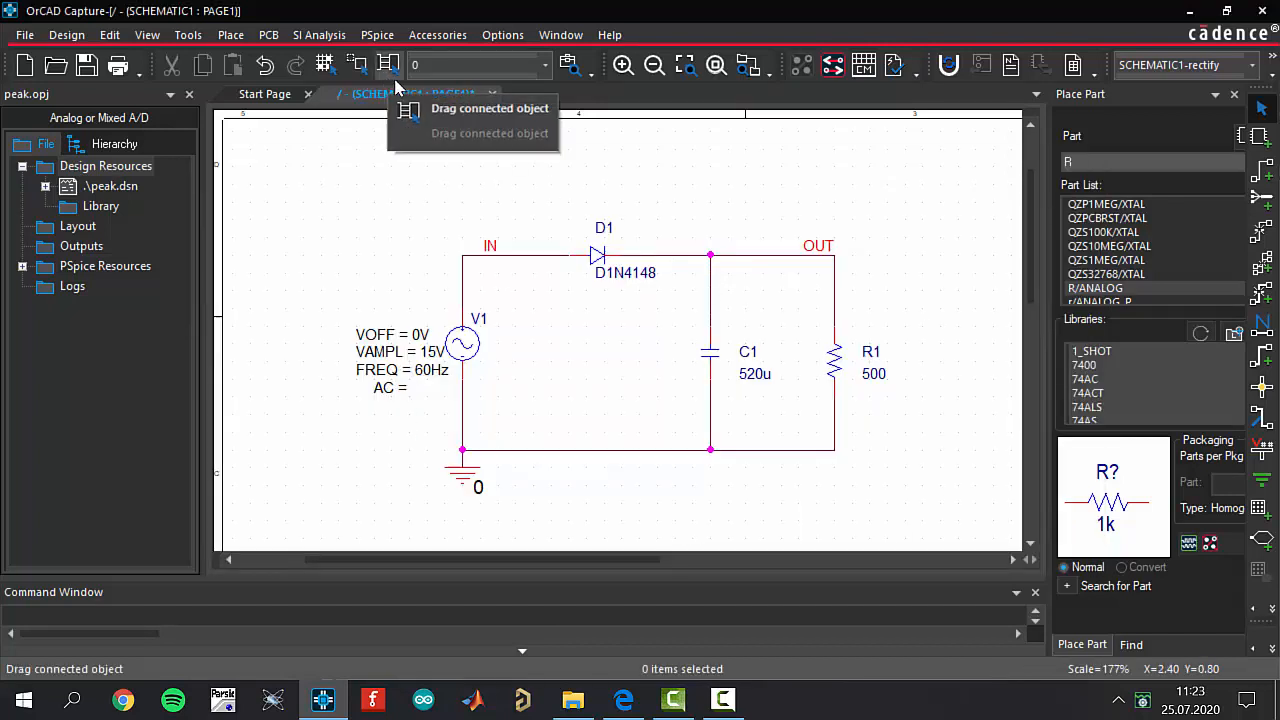
Step: Run the PSpice simulation with the rectify profile
click(378, 34)
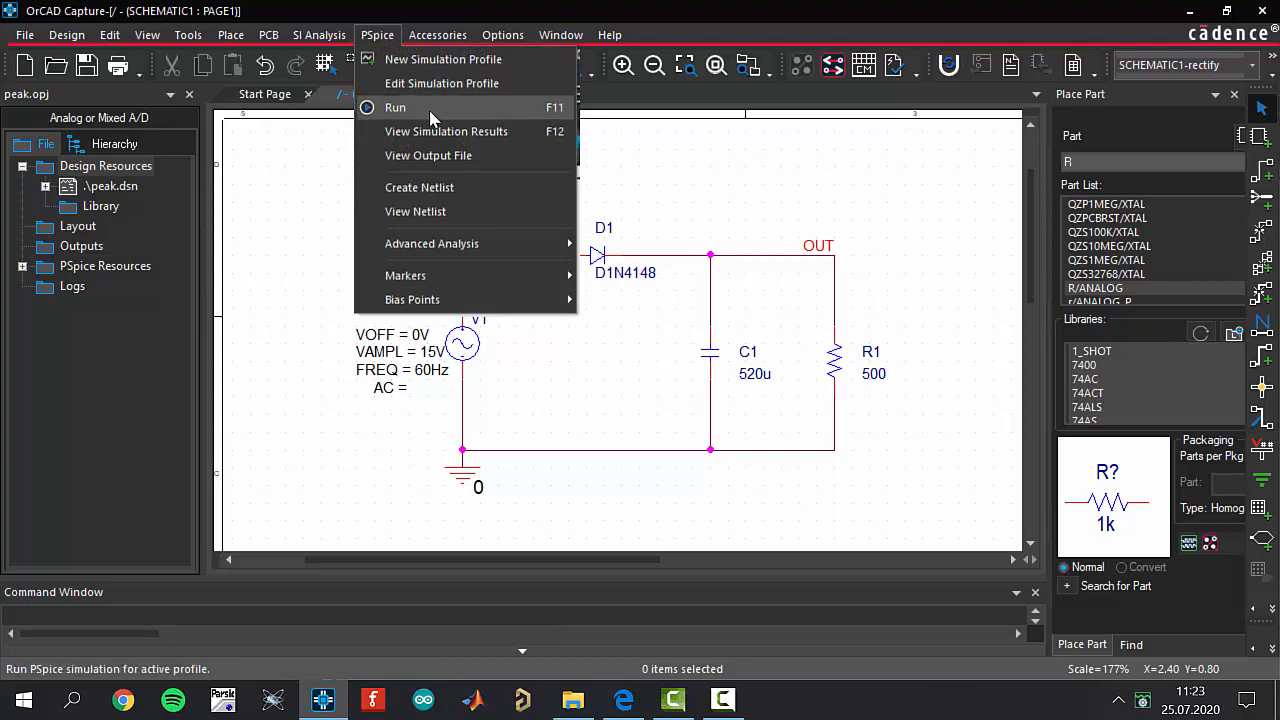
mouse_move(476, 110)
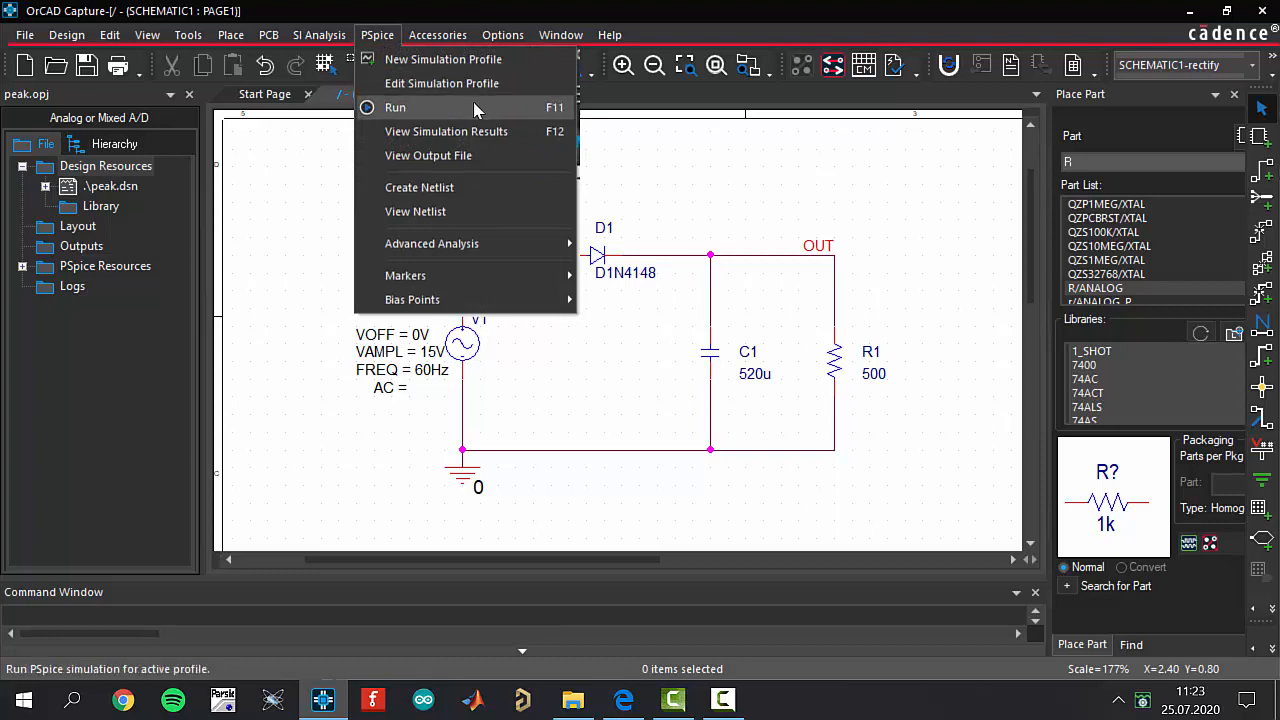
click(396, 108)
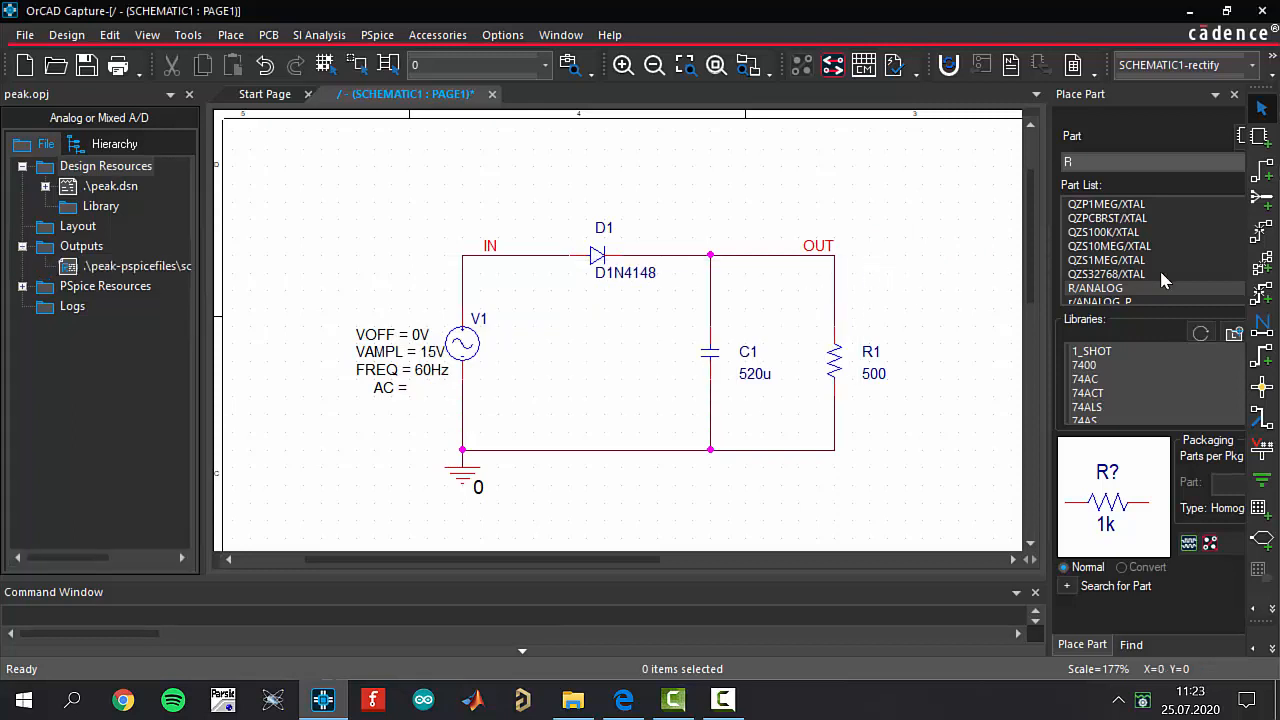
mouse_move(844, 276)
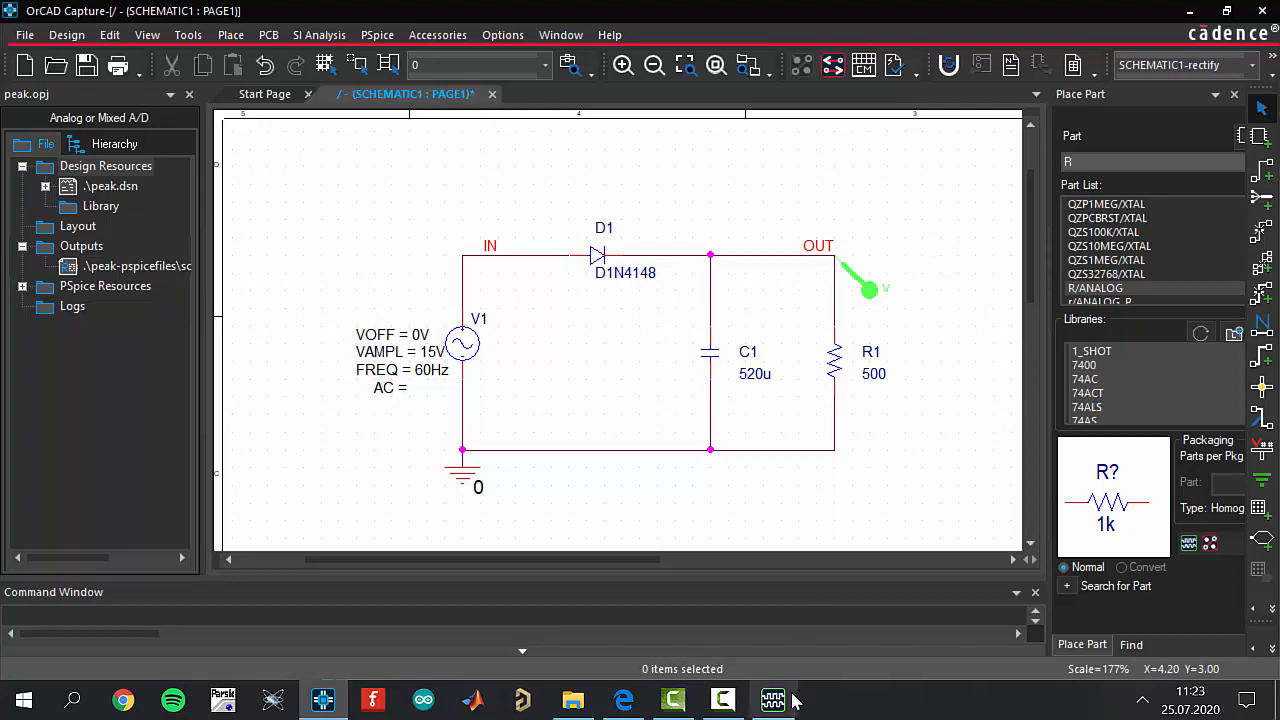
Step: Switch to PSpice A/D to view the V(OUT) waveform rising to about 14V
click(772, 700)
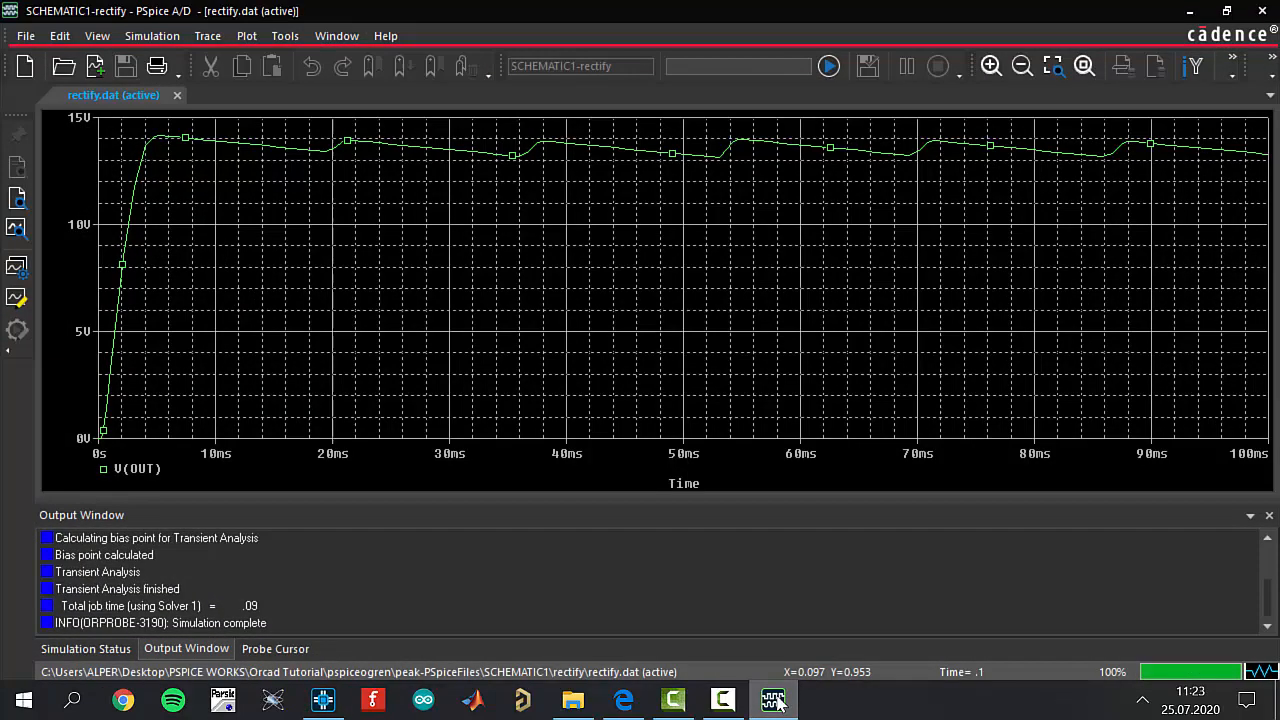
mouse_move(1020, 188)
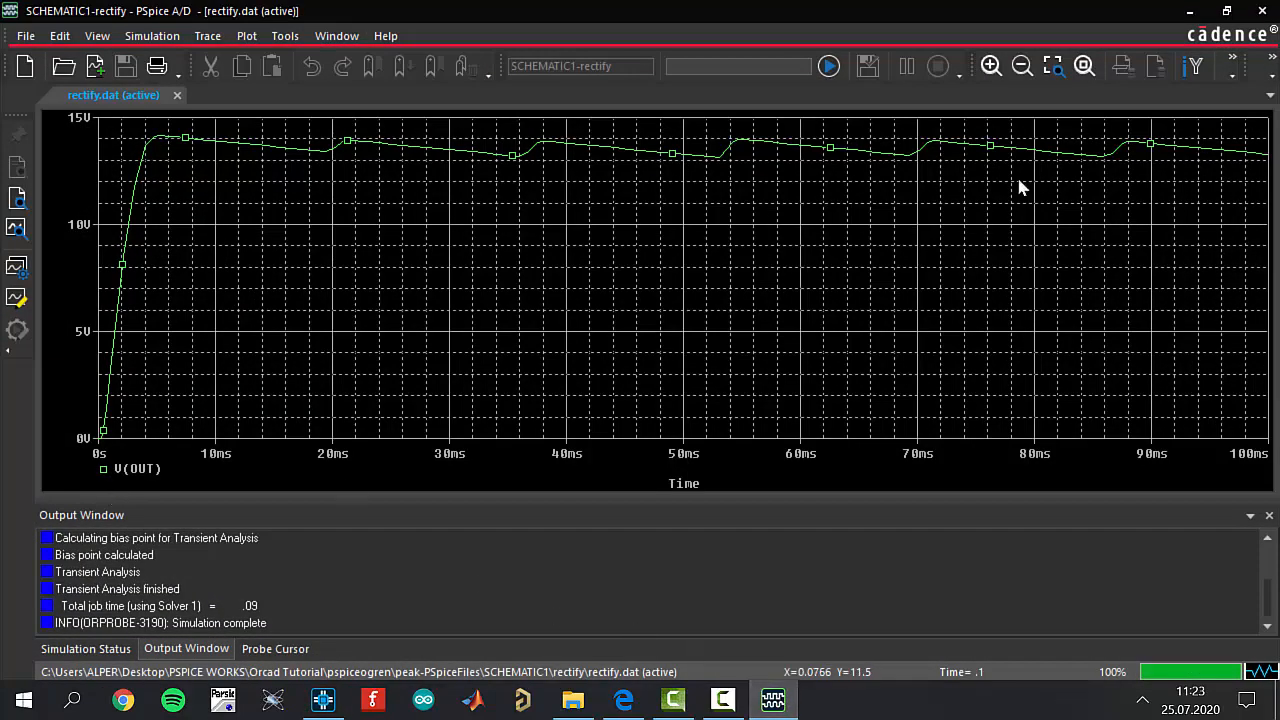
mouse_move(98, 456)
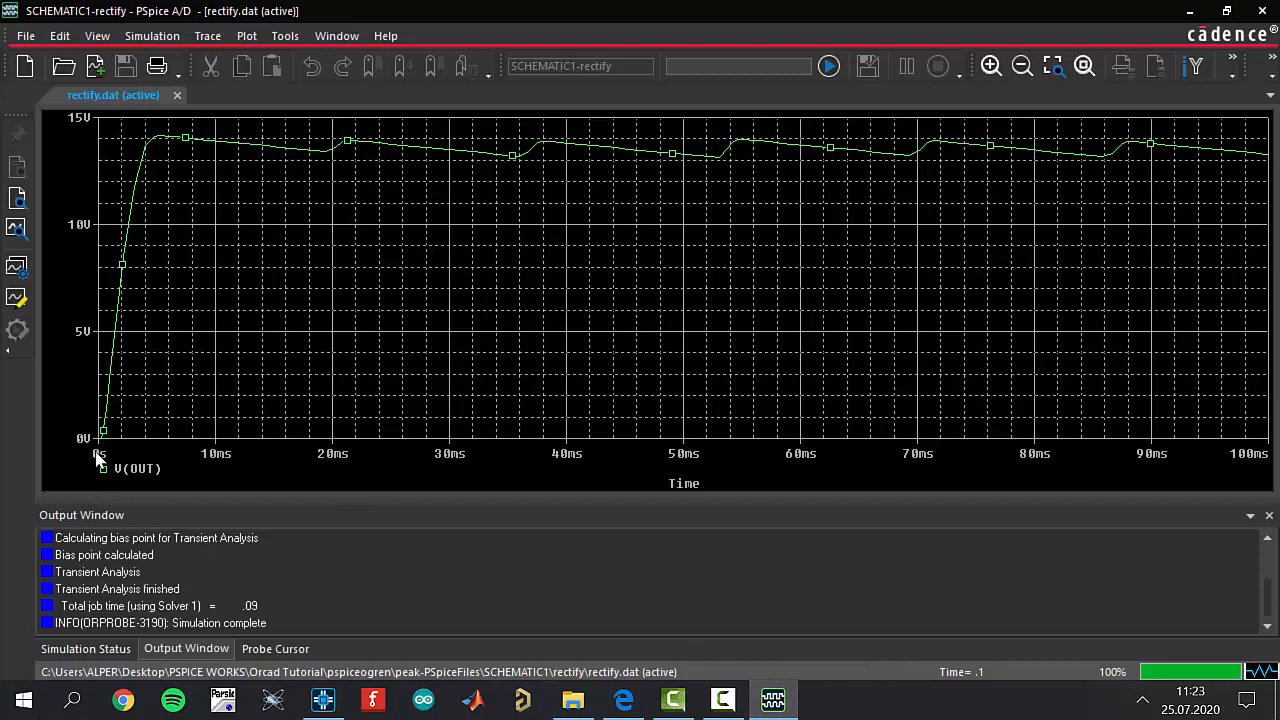
mouse_move(128, 160)
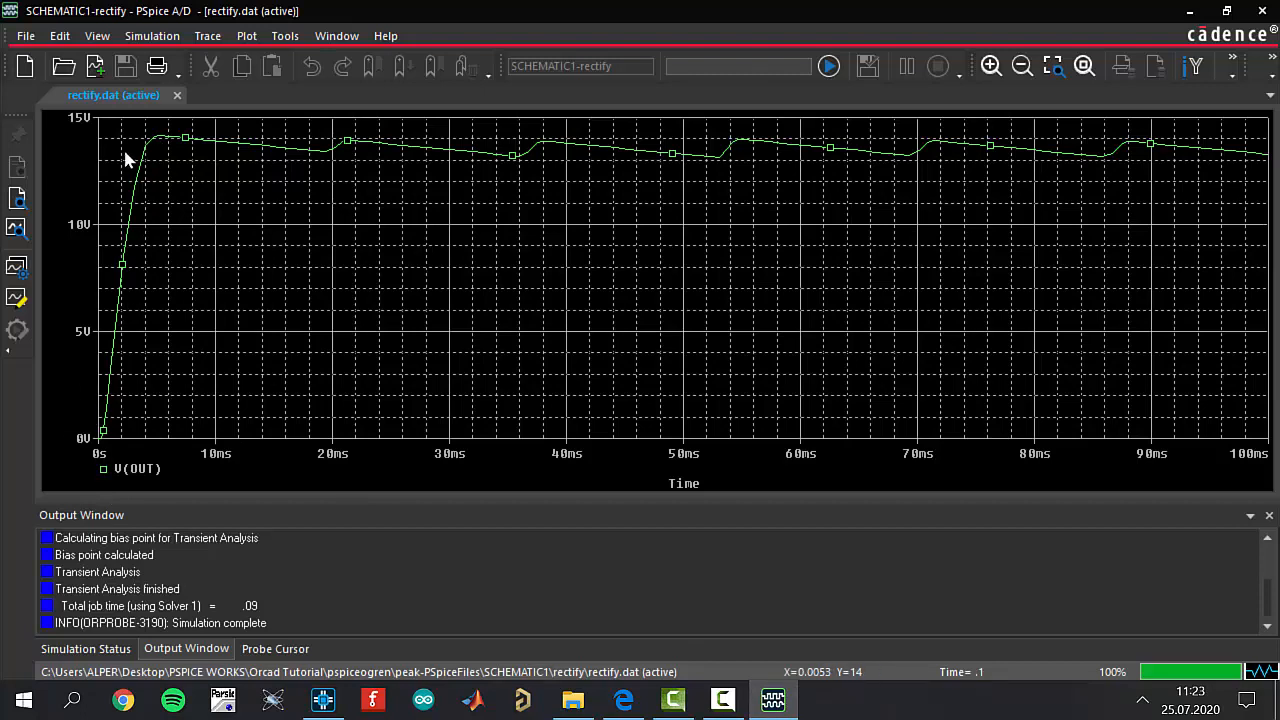
mouse_move(164, 168)
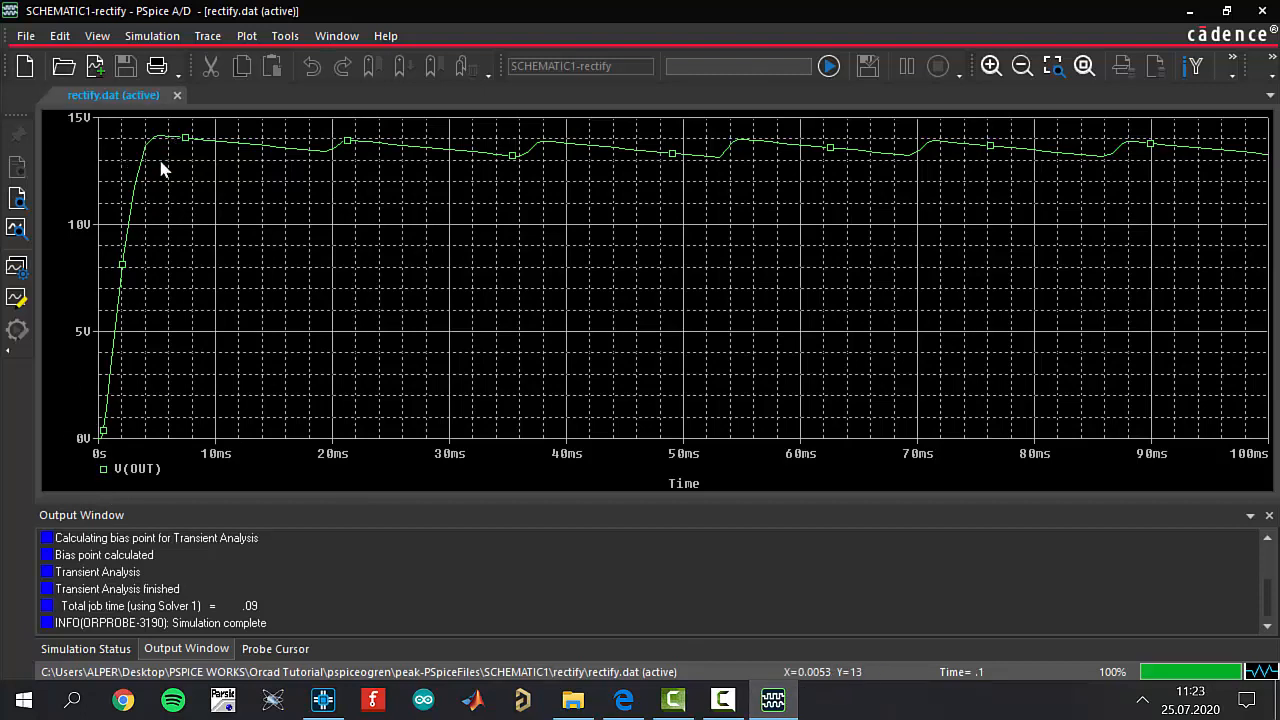
mouse_move(208, 164)
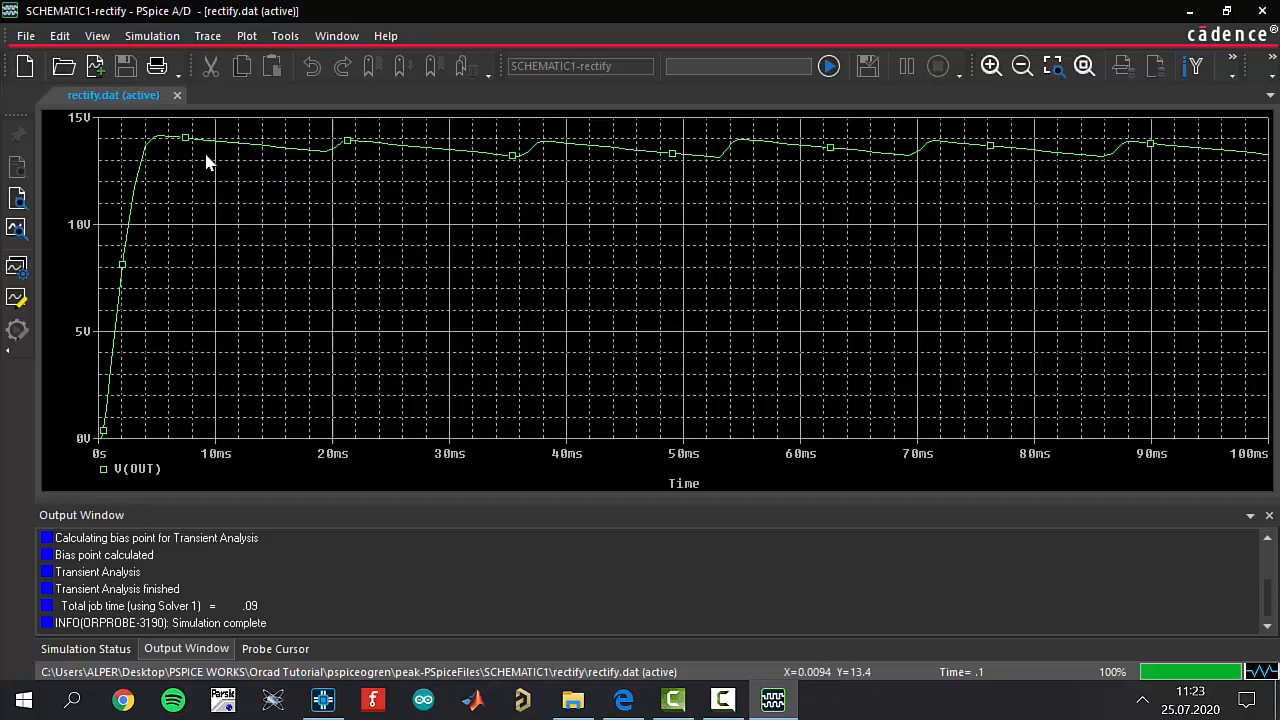
mouse_move(316, 170)
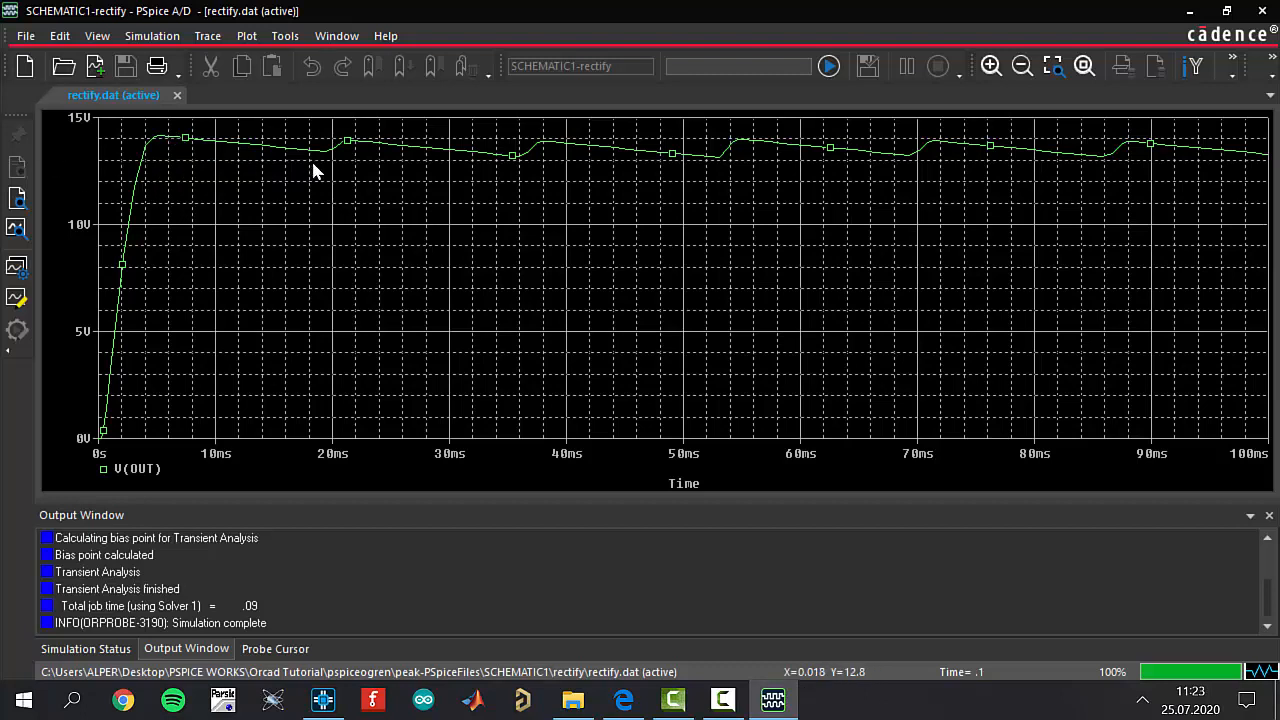
mouse_move(308, 160)
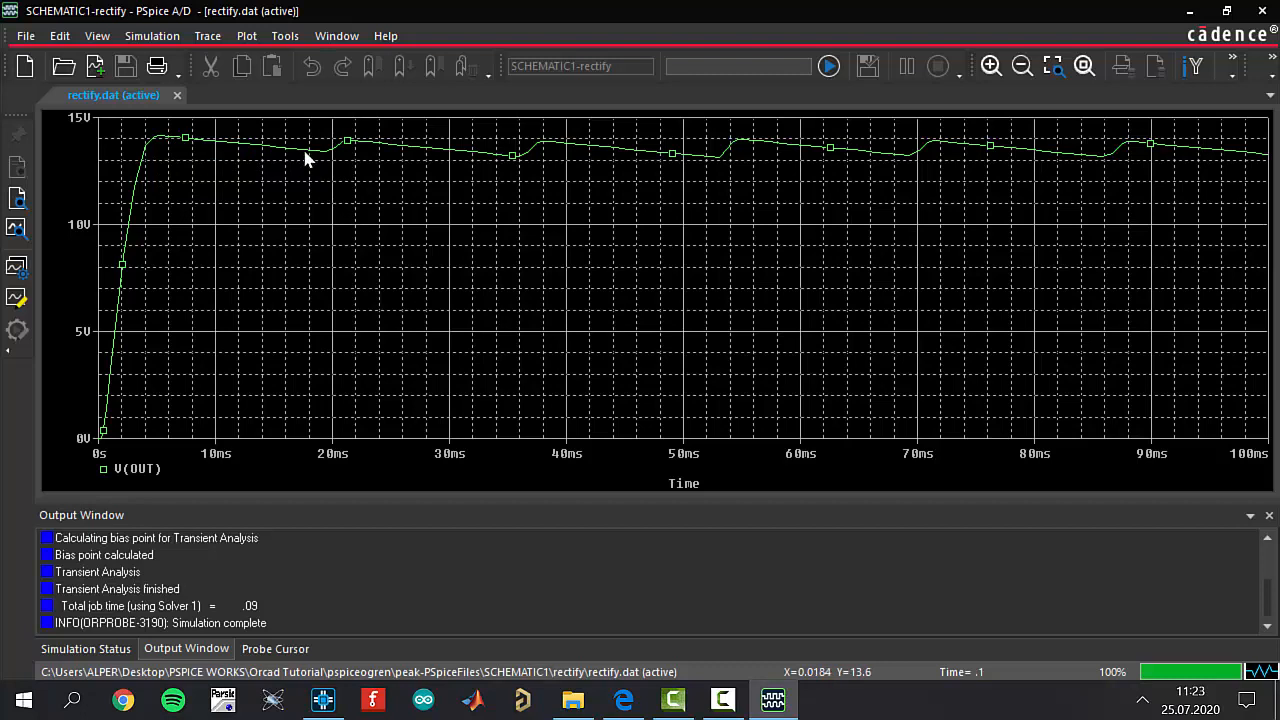
mouse_move(344, 148)
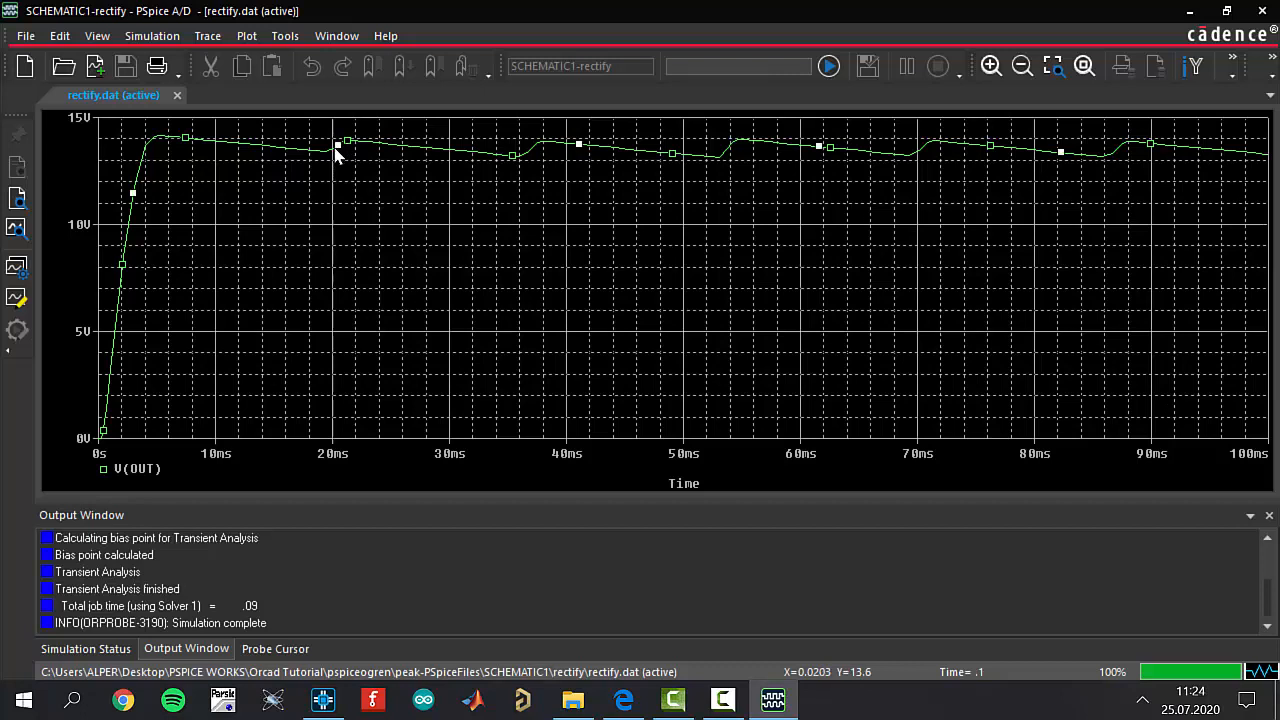
mouse_move(348, 148)
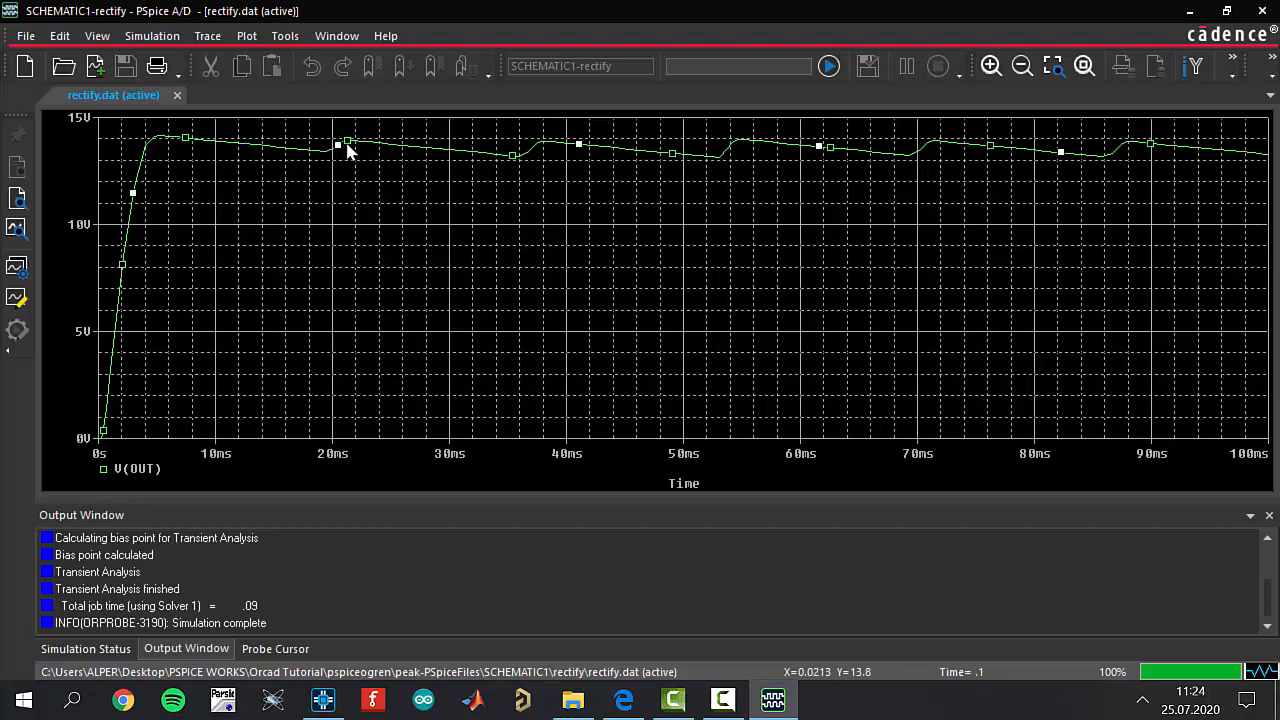
mouse_move(364, 136)
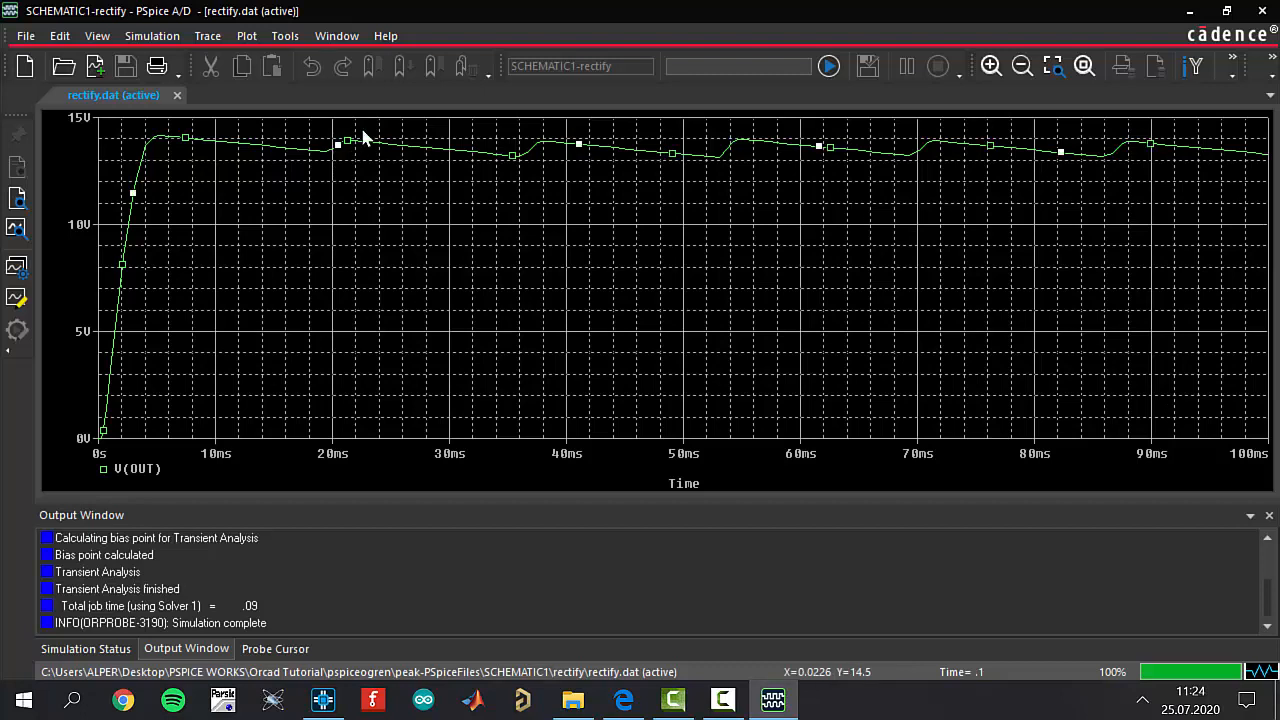
mouse_move(338, 140)
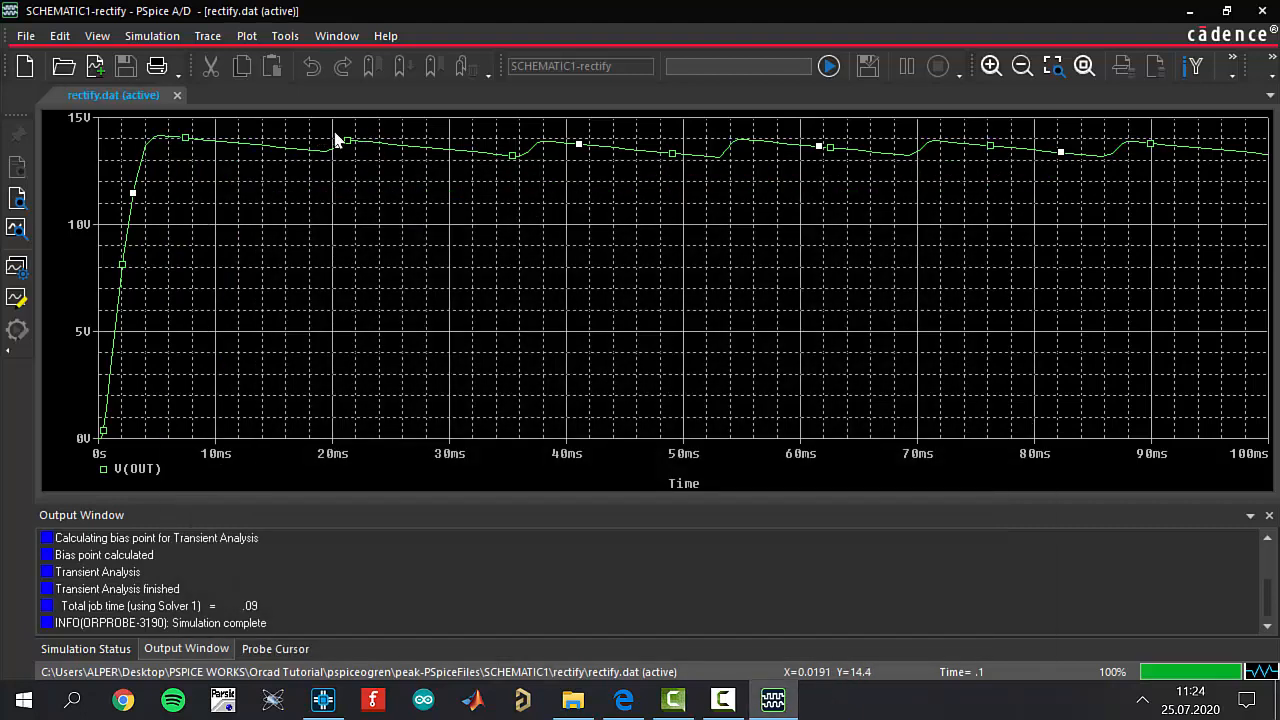
mouse_move(362, 168)
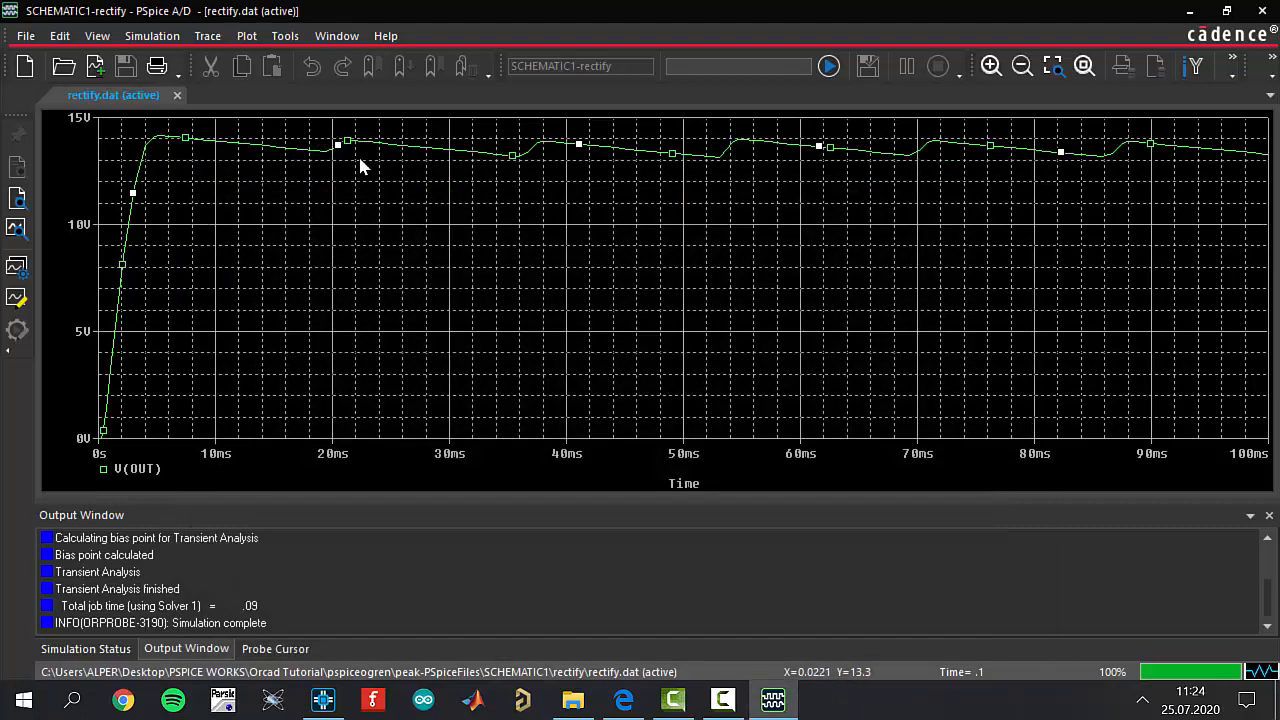
mouse_move(732, 160)
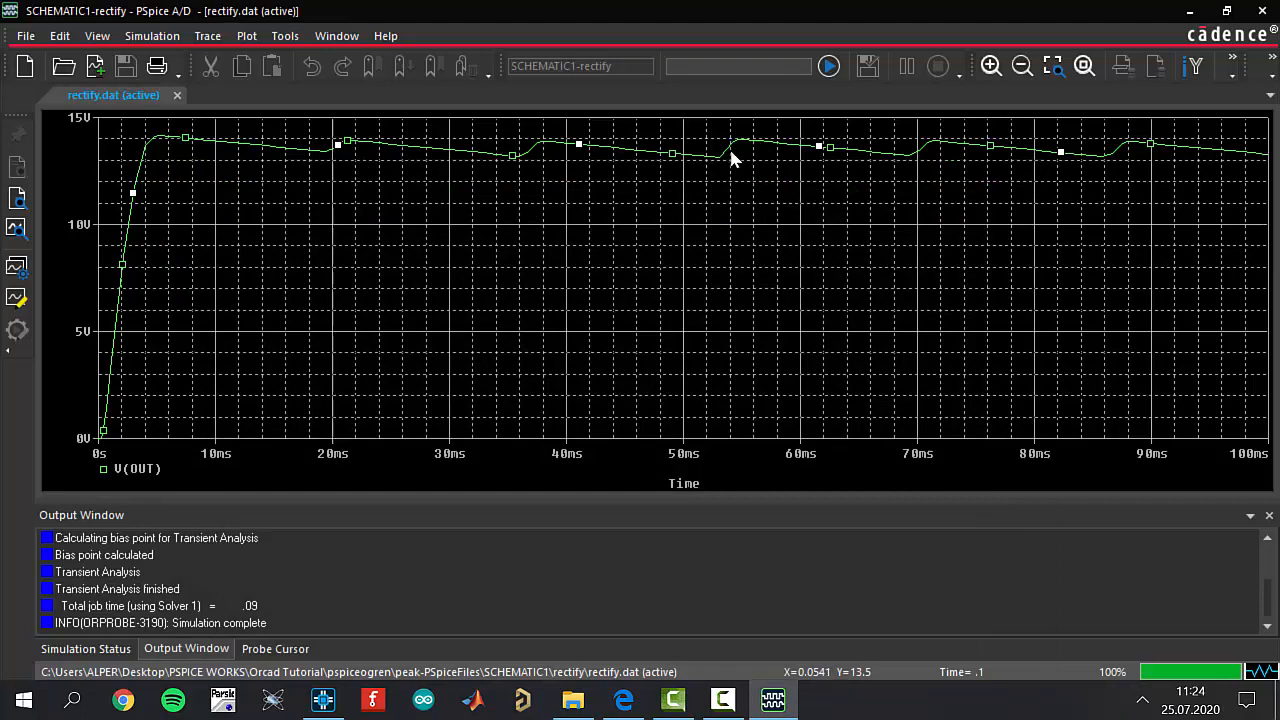
mouse_move(456, 168)
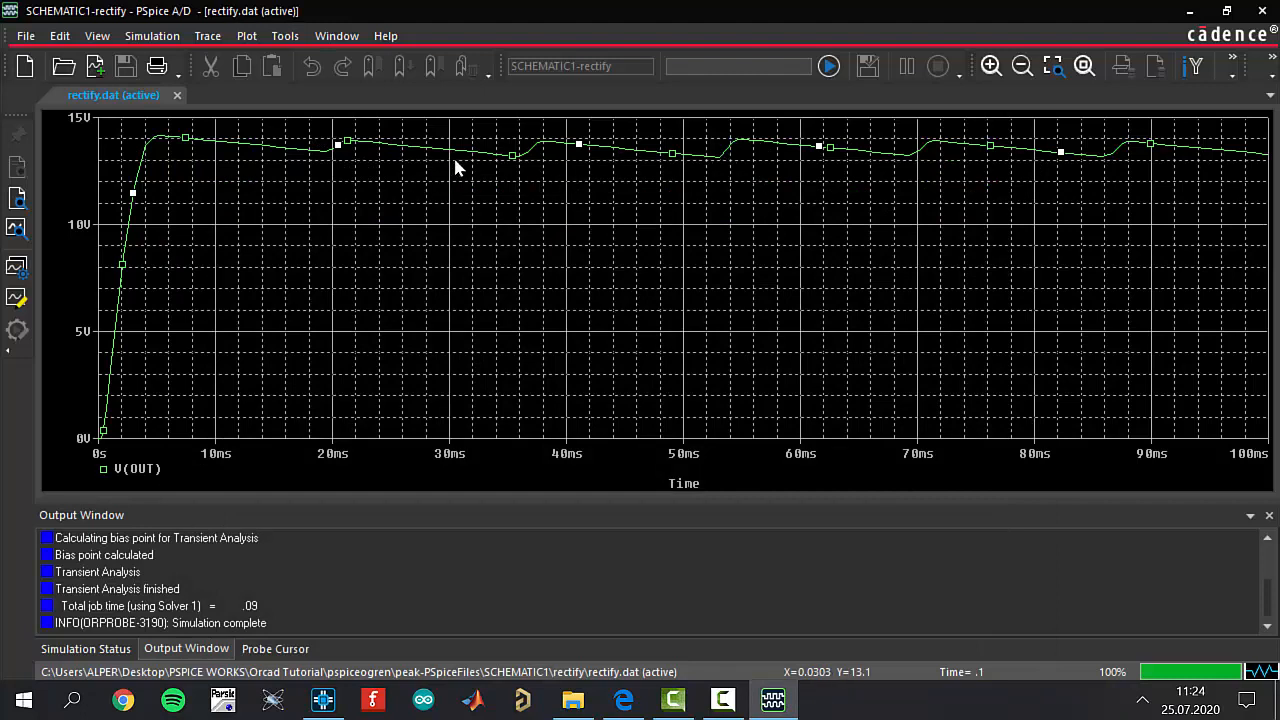
mouse_move(496, 224)
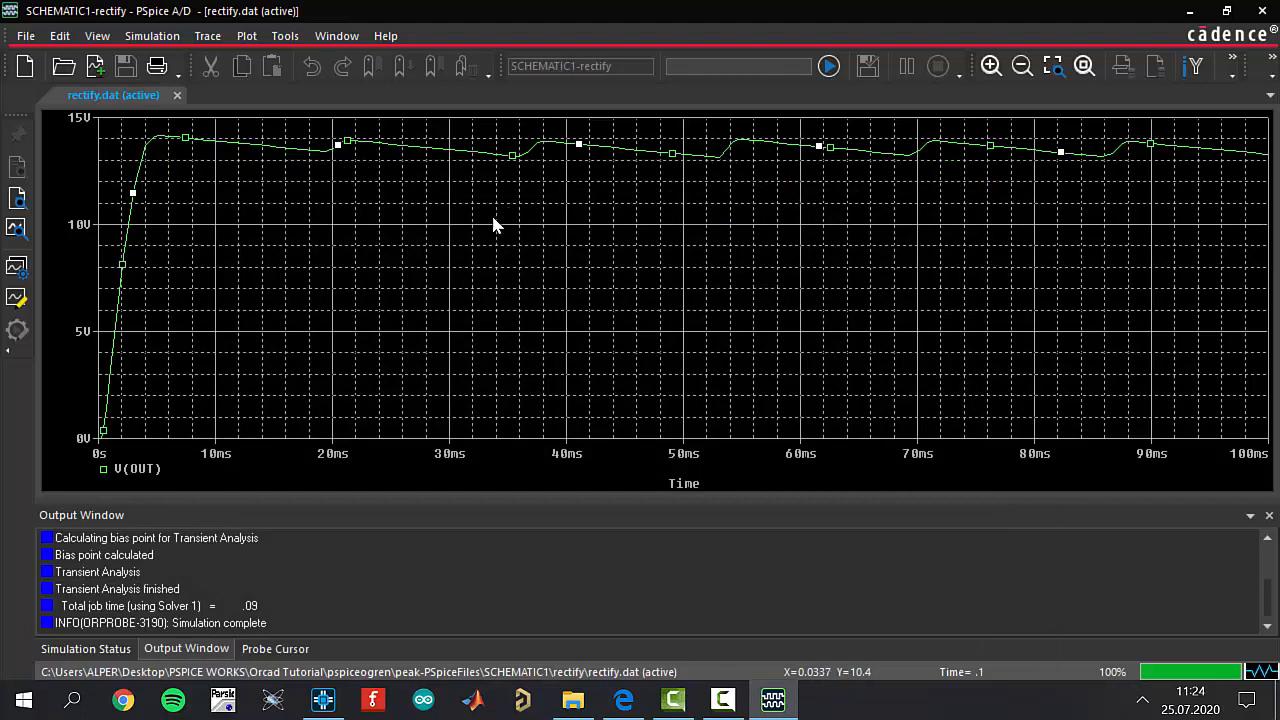
mouse_move(508, 224)
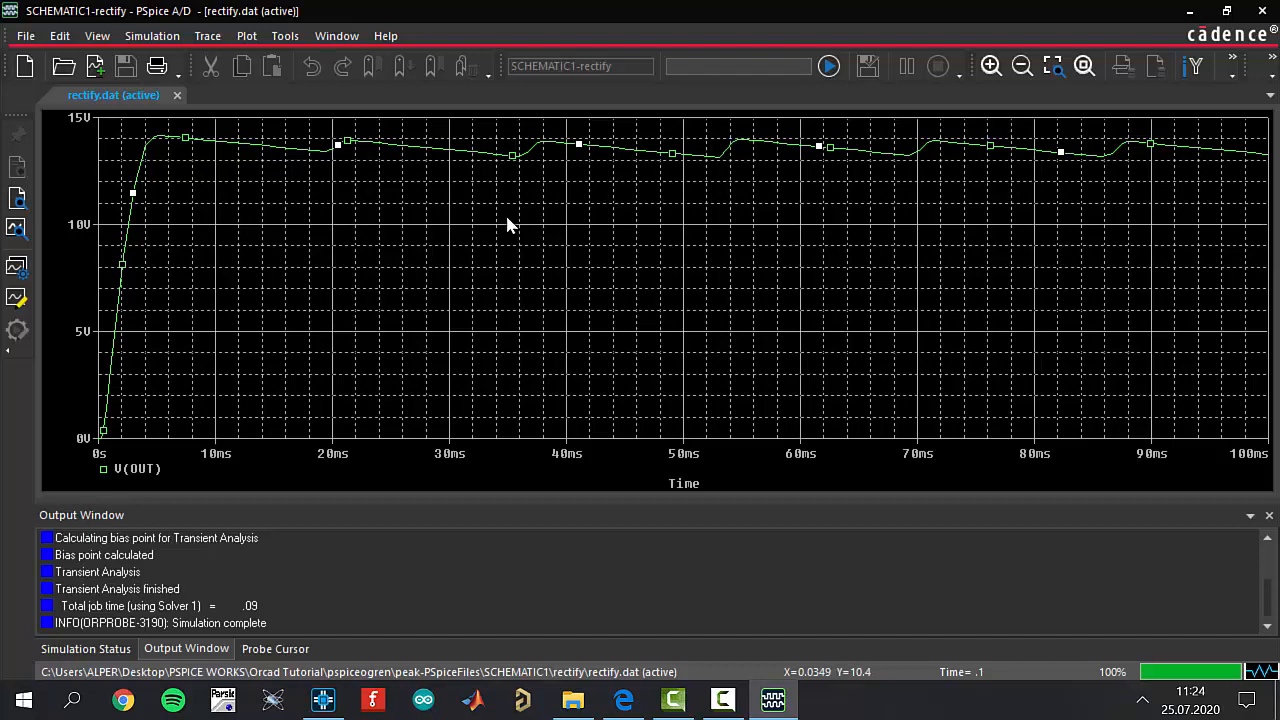
mouse_move(512, 236)
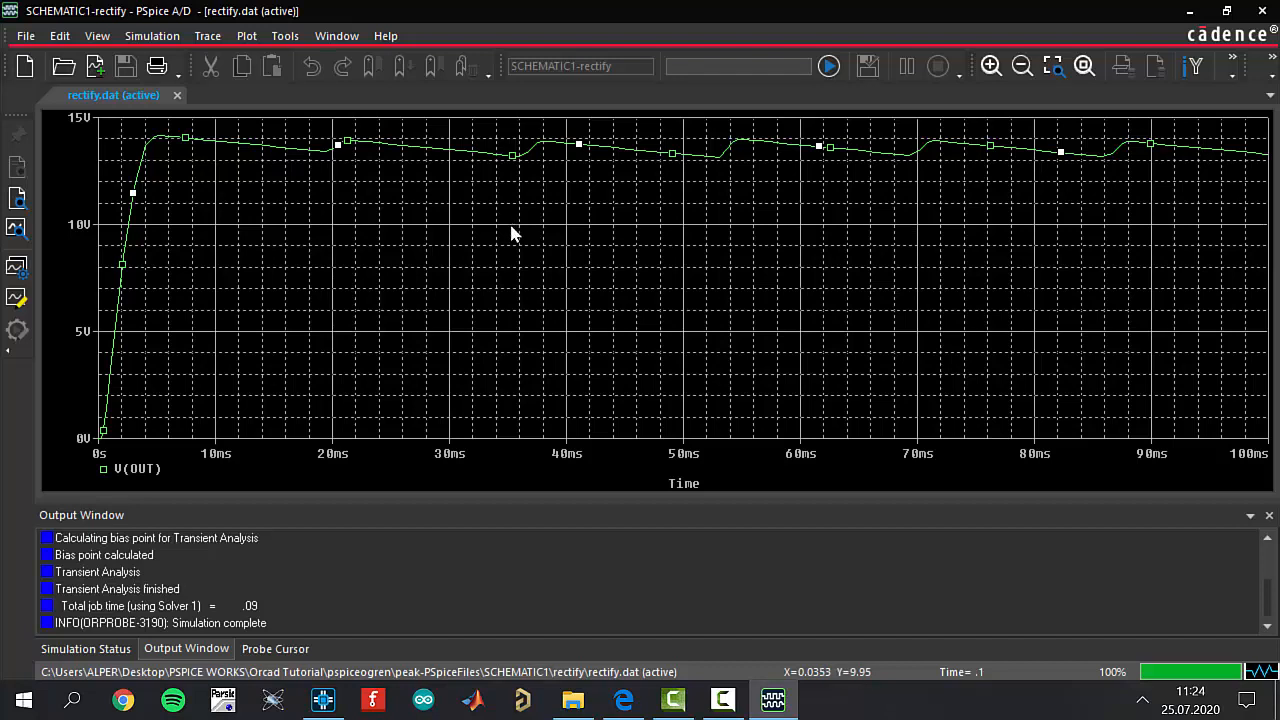
mouse_move(482, 244)
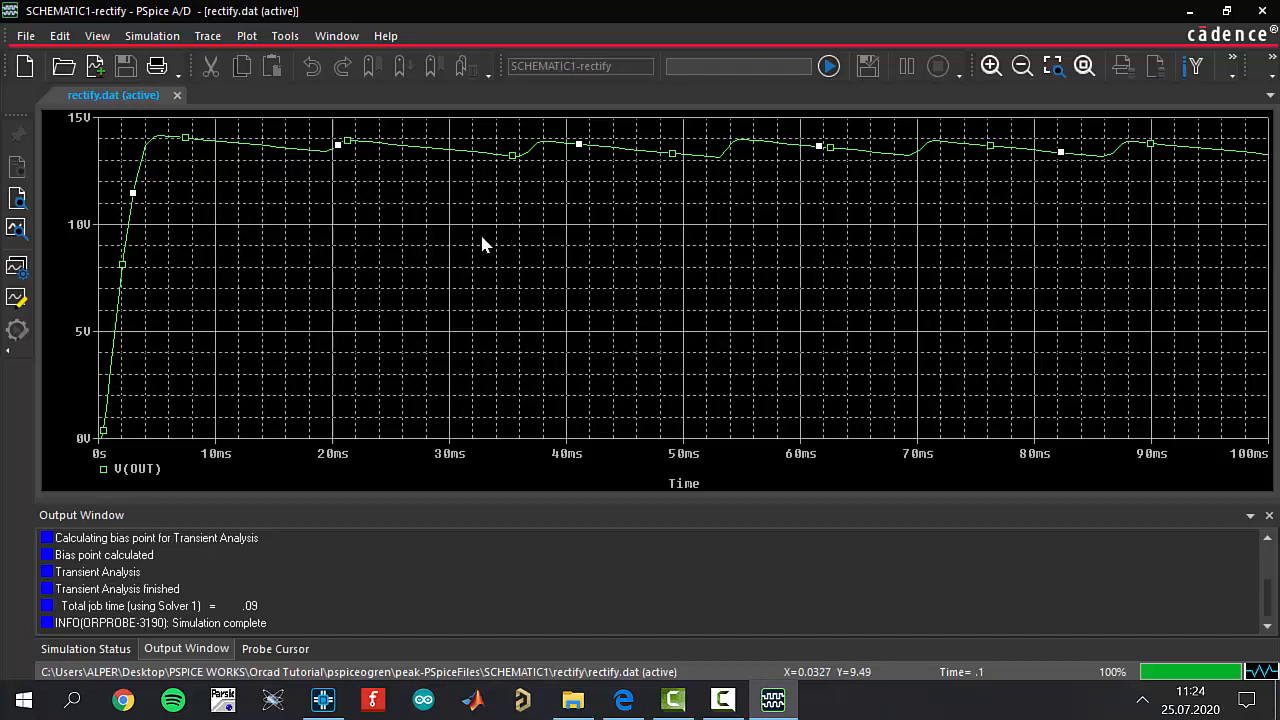
mouse_move(650, 282)
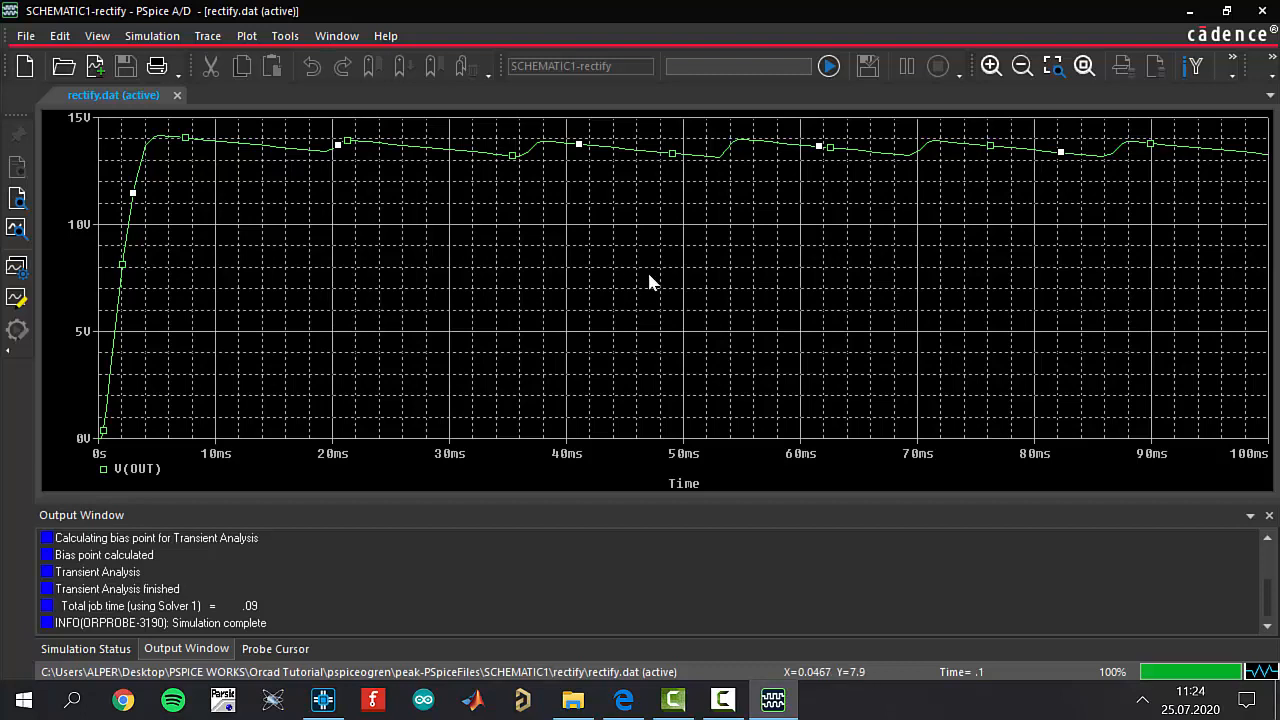
mouse_move(970, 276)
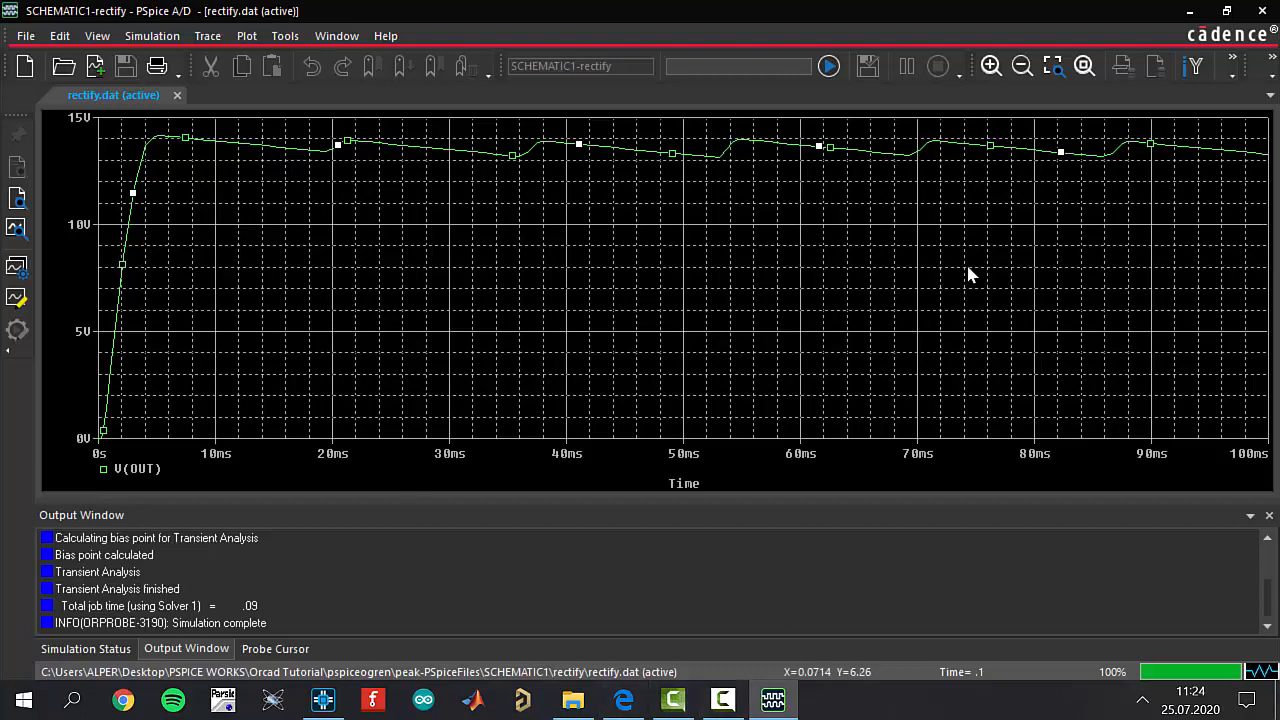
mouse_move(700, 456)
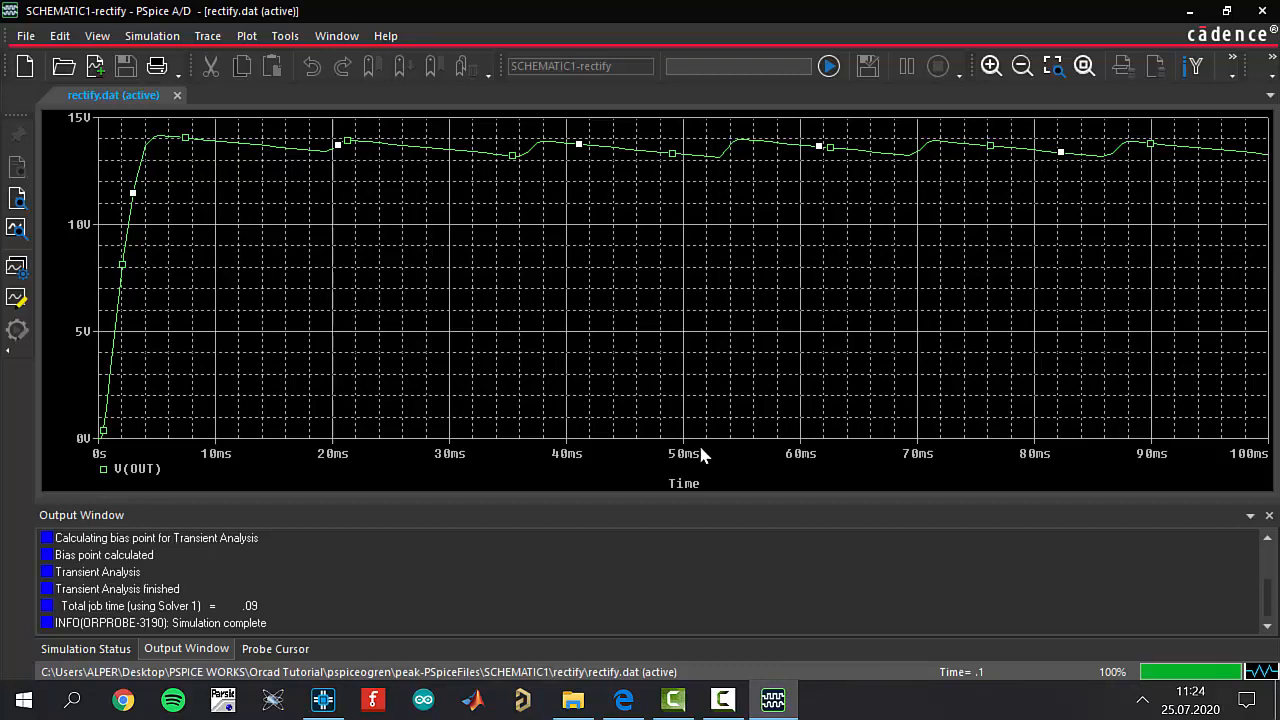
mouse_move(738, 480)
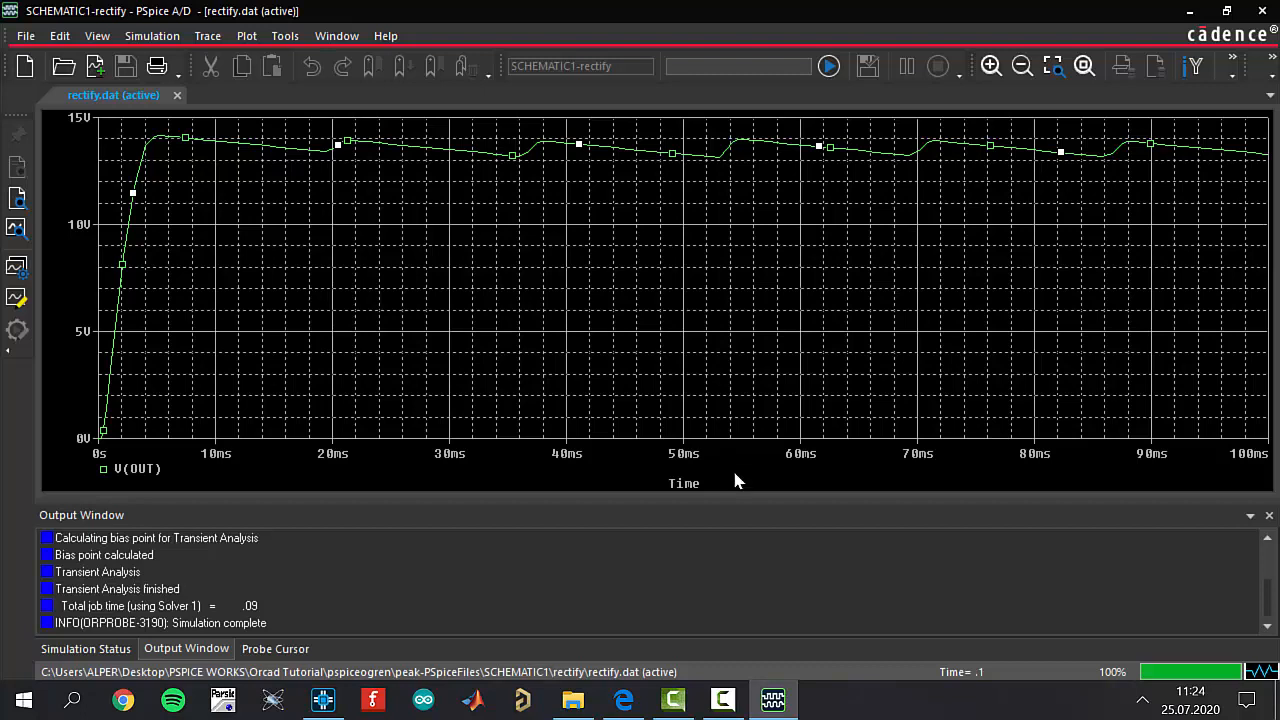
mouse_move(752, 500)
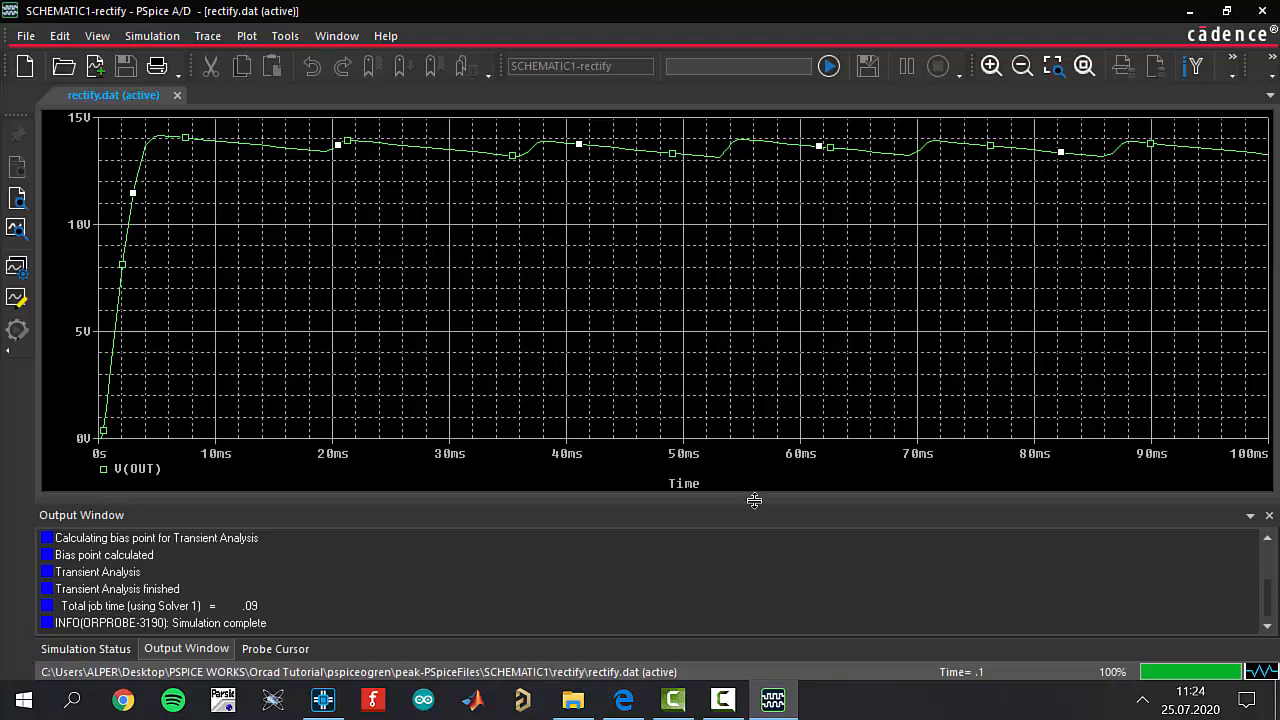
mouse_move(752, 516)
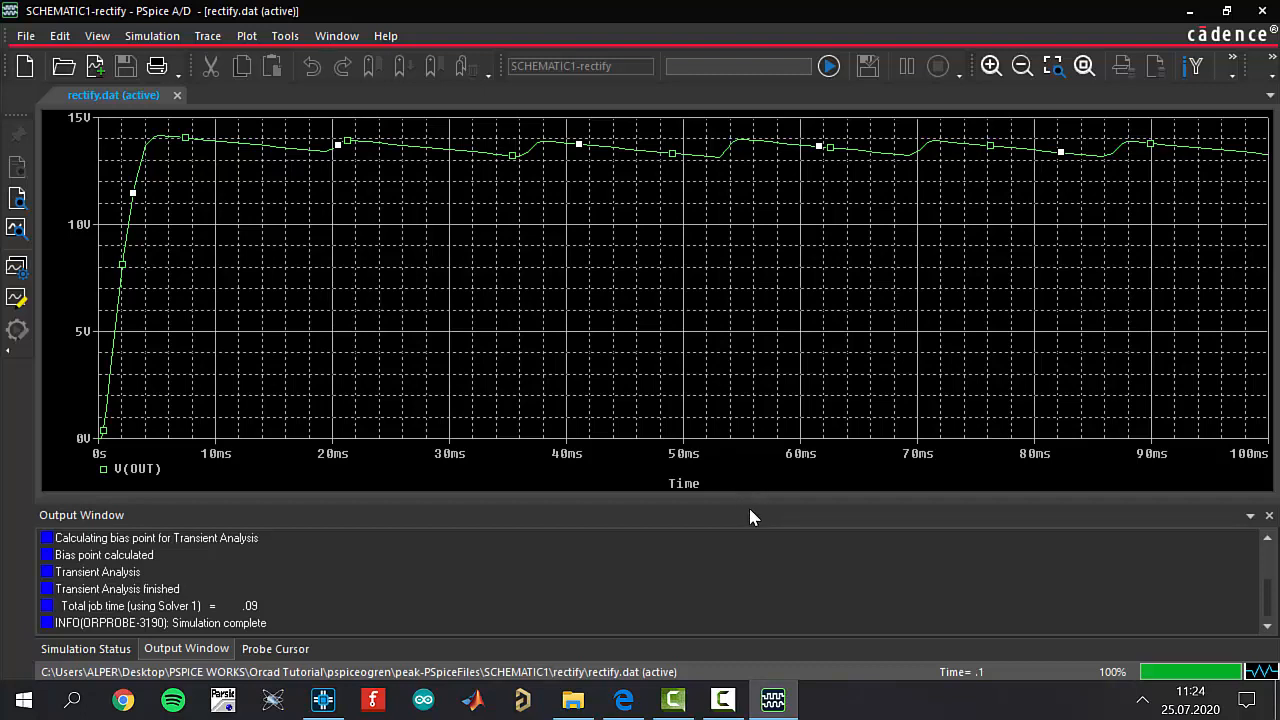
mouse_move(756, 556)
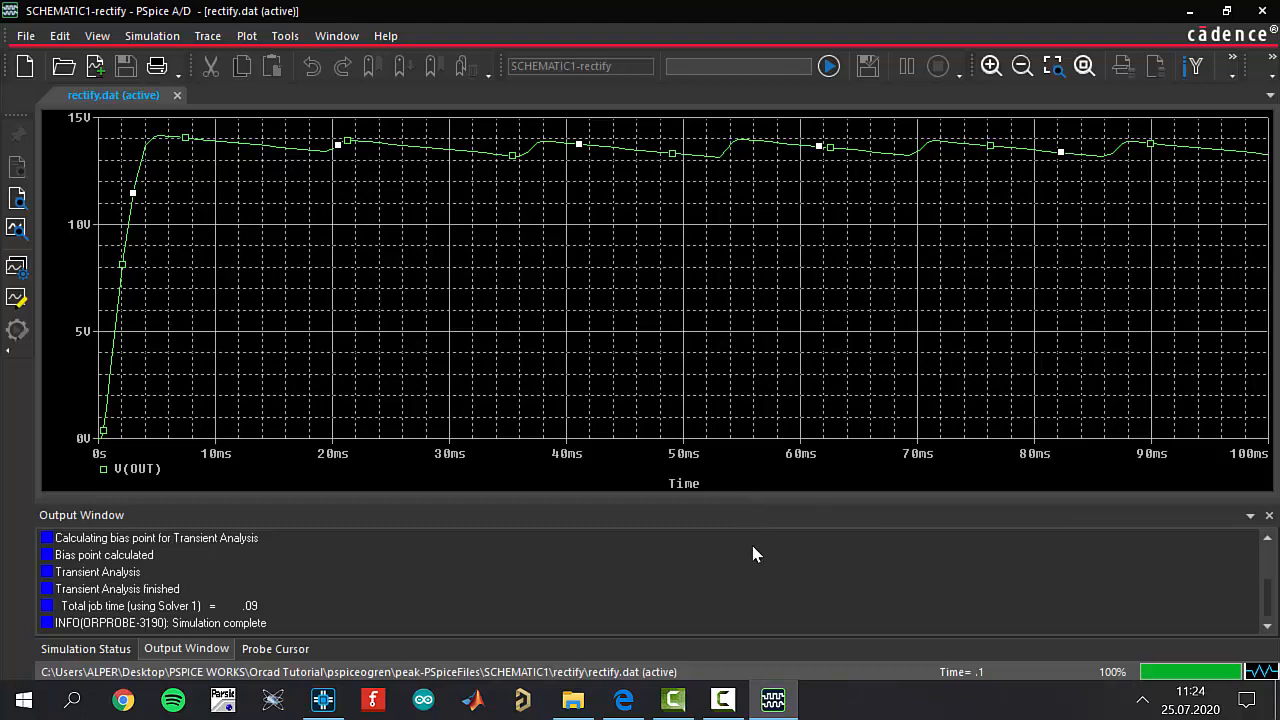